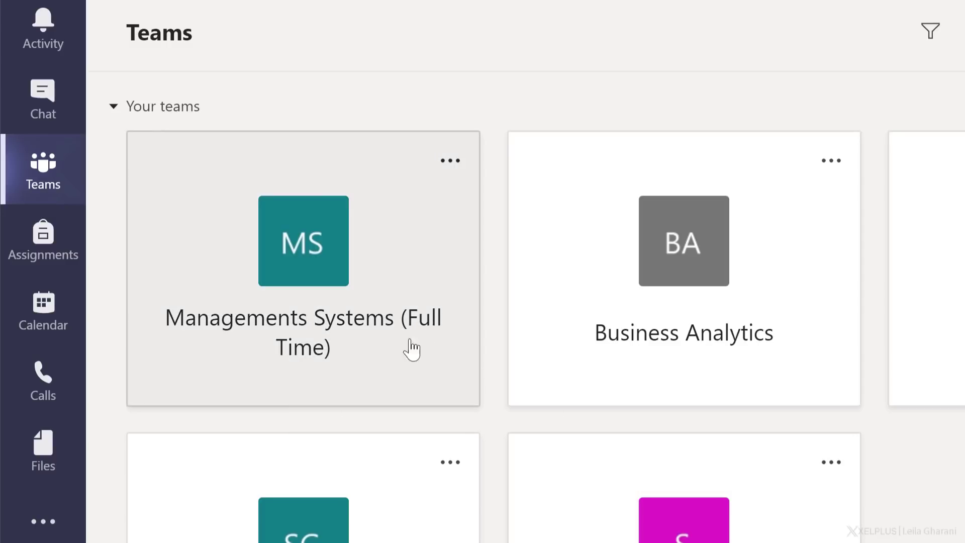
Add Forms as a new Polls tab on the Power BI Kickoff meeting and save it
click(43, 308)
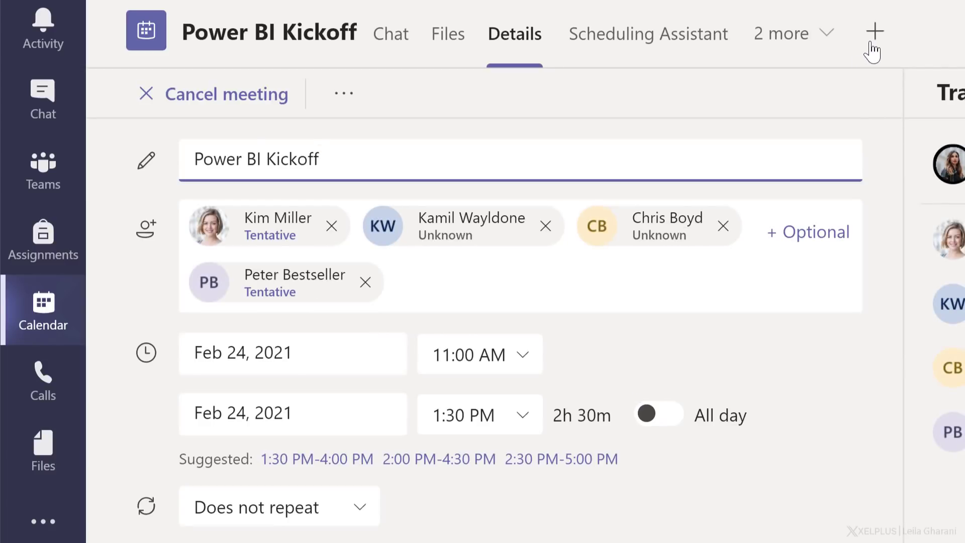
click(875, 31)
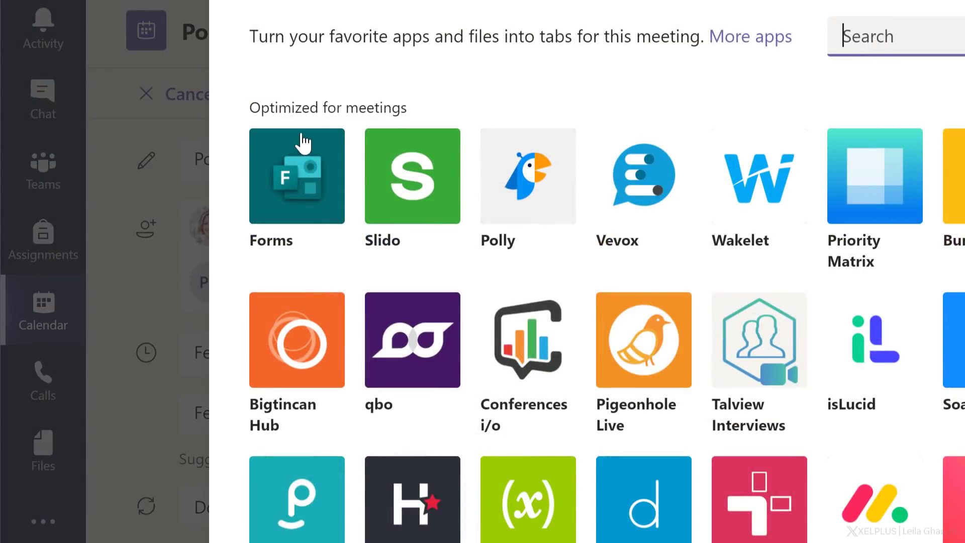
click(296, 175)
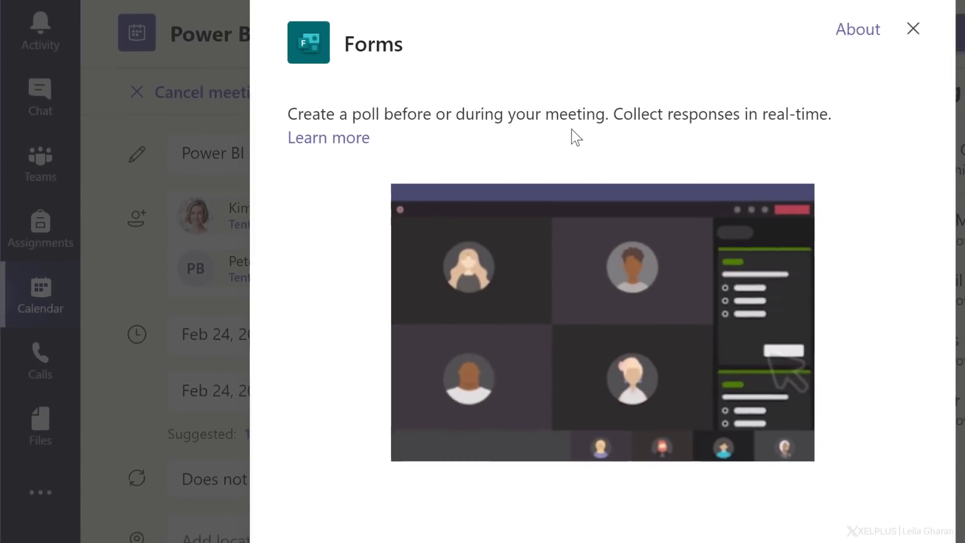
click(913, 29)
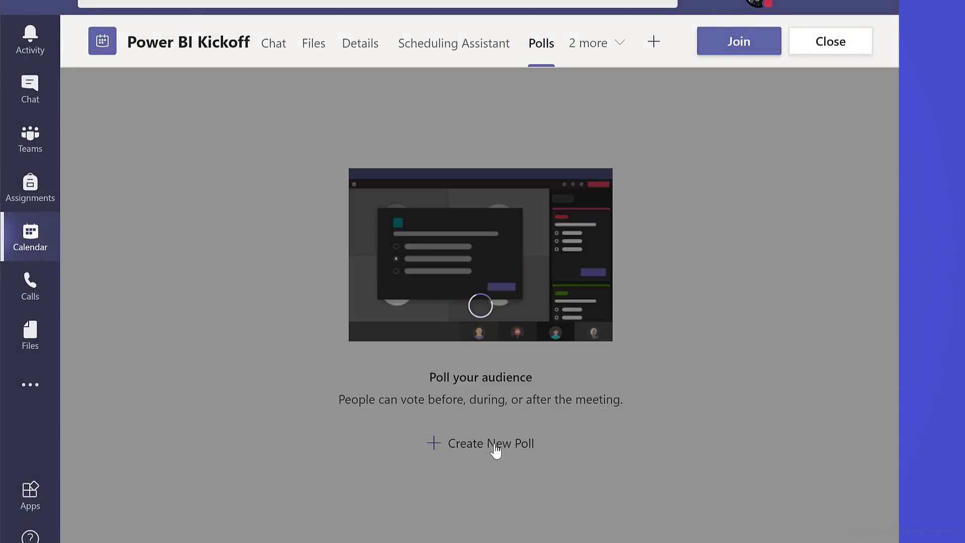
Compose the poll 'Have you used Power BI before?' with suggested Yes, No, Maybe answers and save it
click(488, 443)
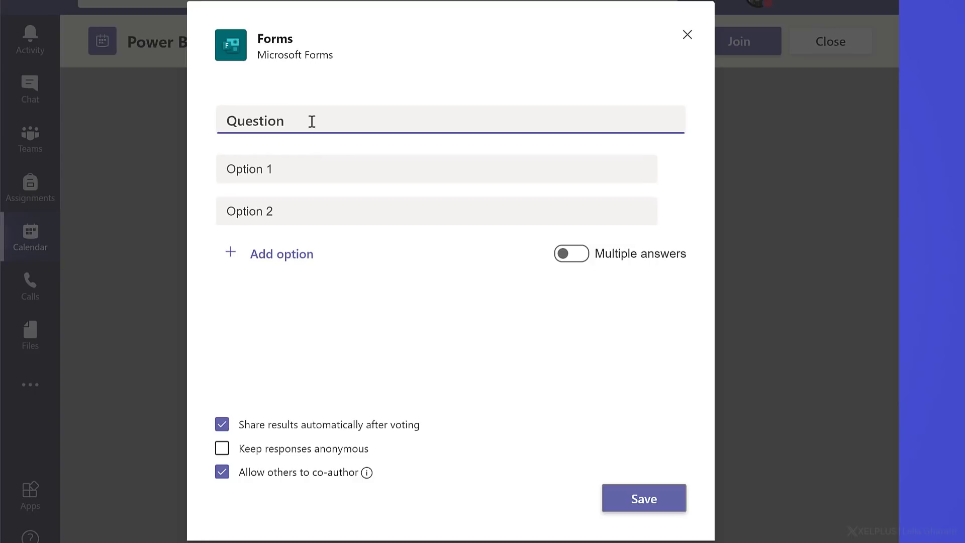
text(Have you used Power BI before?)
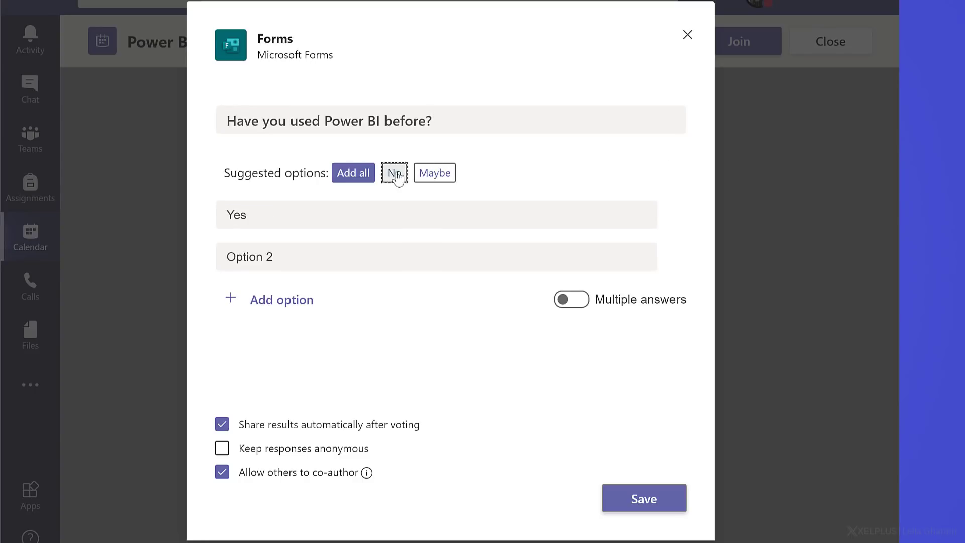
click(394, 173)
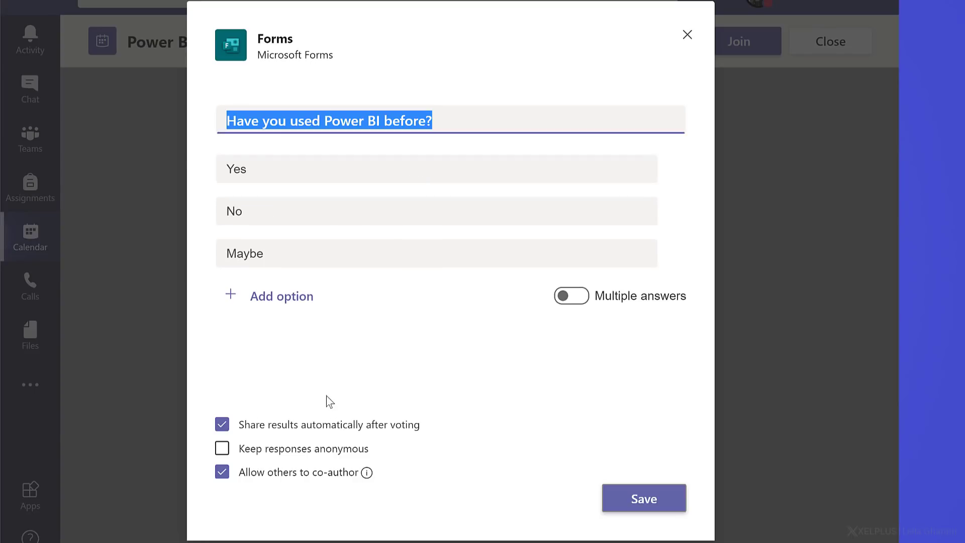
mouse_move(273, 435)
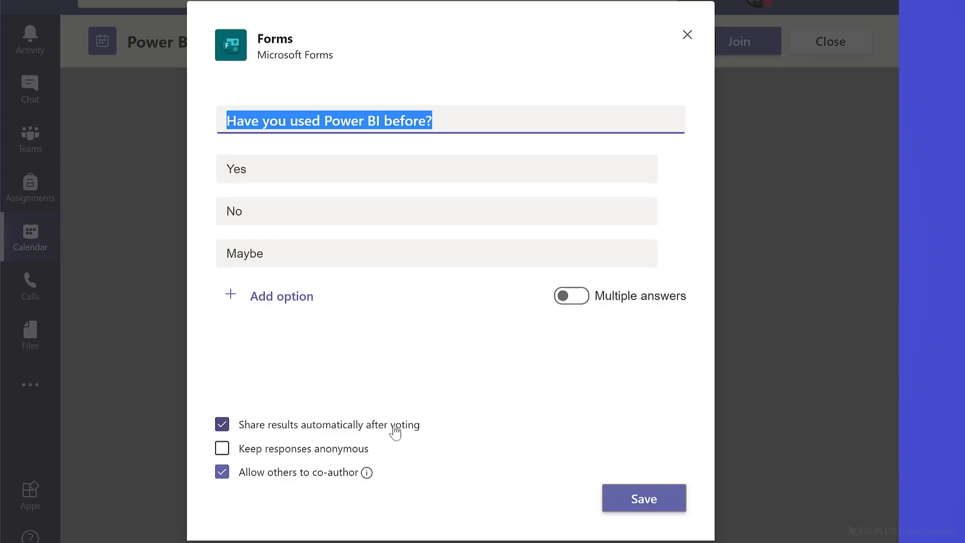
mouse_move(418, 431)
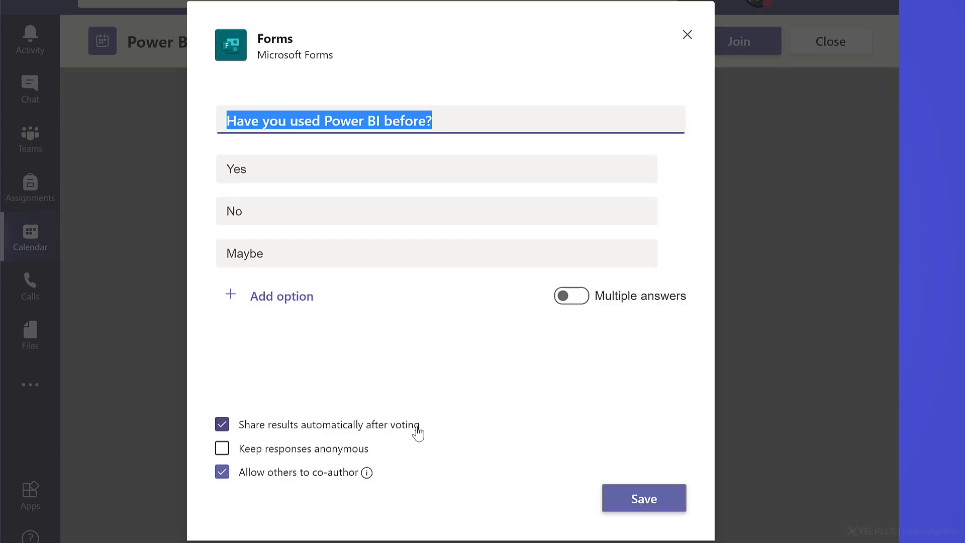
click(221, 449)
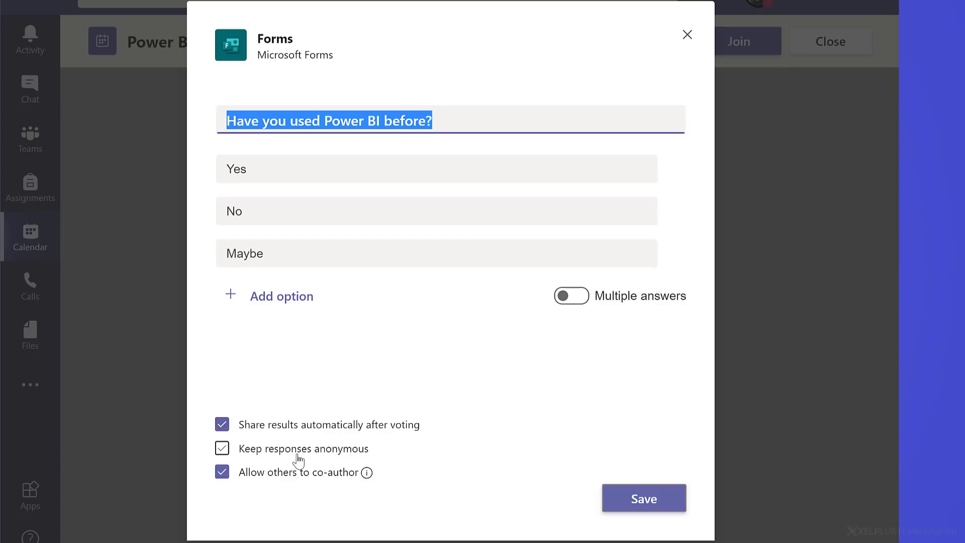
click(221, 449)
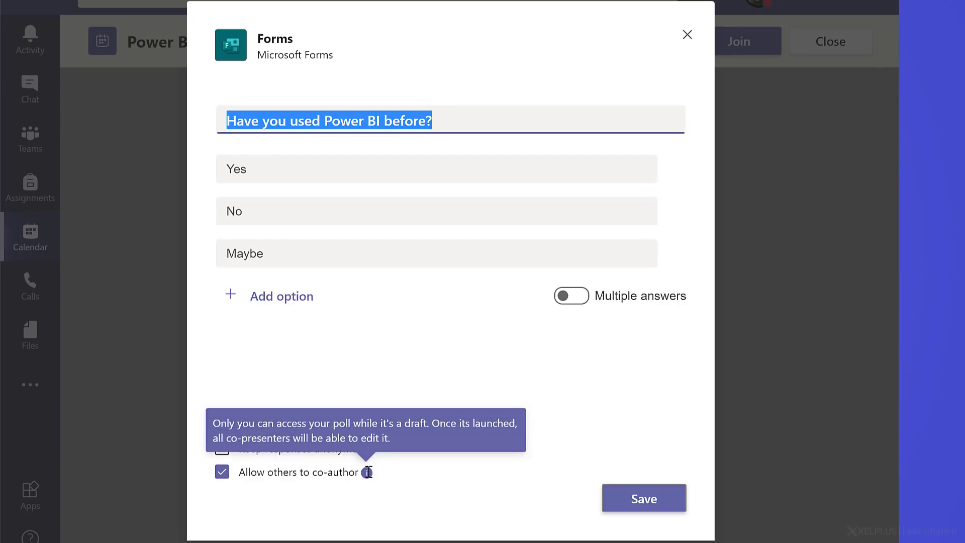
mouse_move(232, 478)
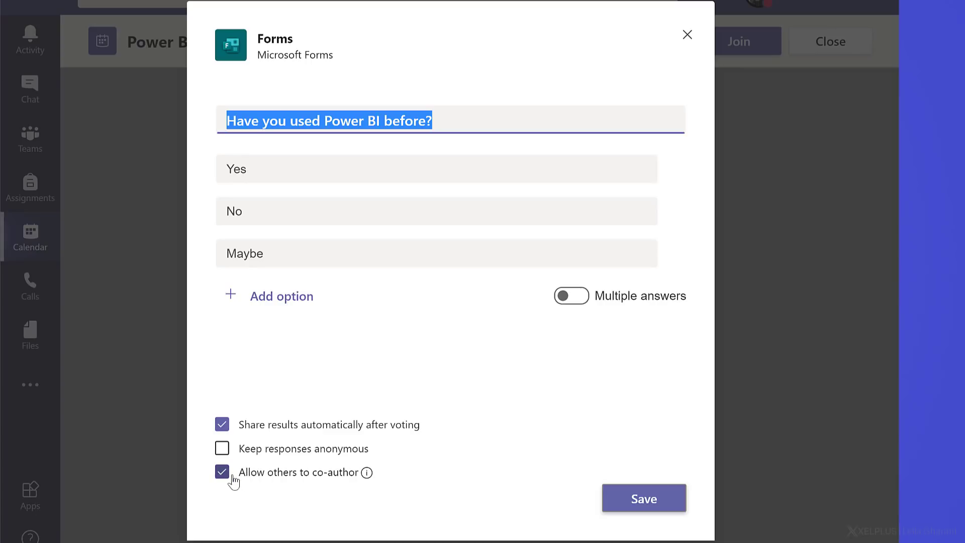
click(643, 497)
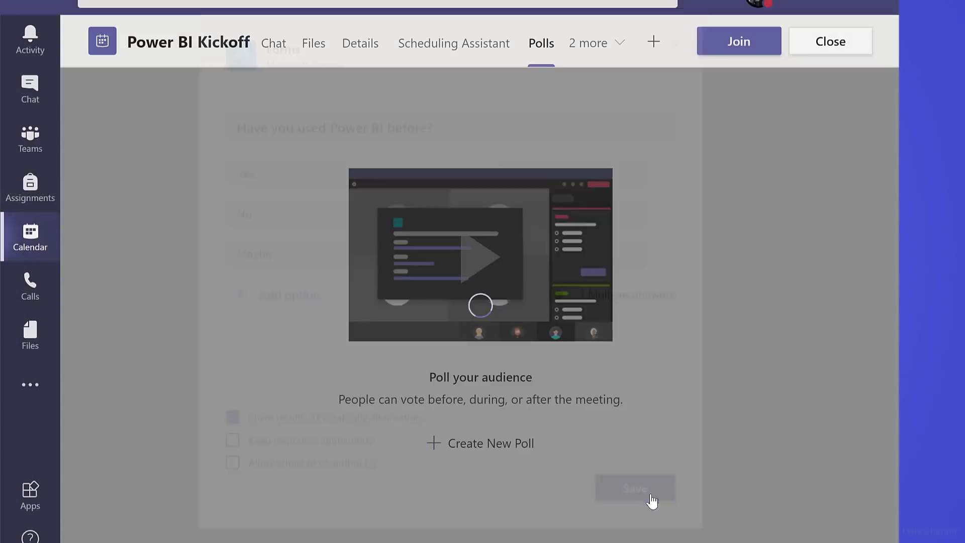
click(634, 489)
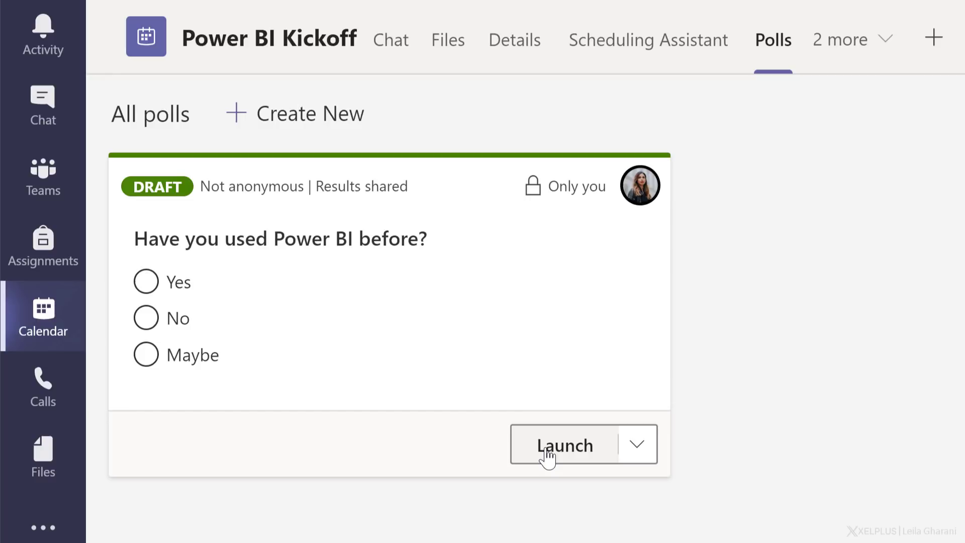
mouse_move(742, 302)
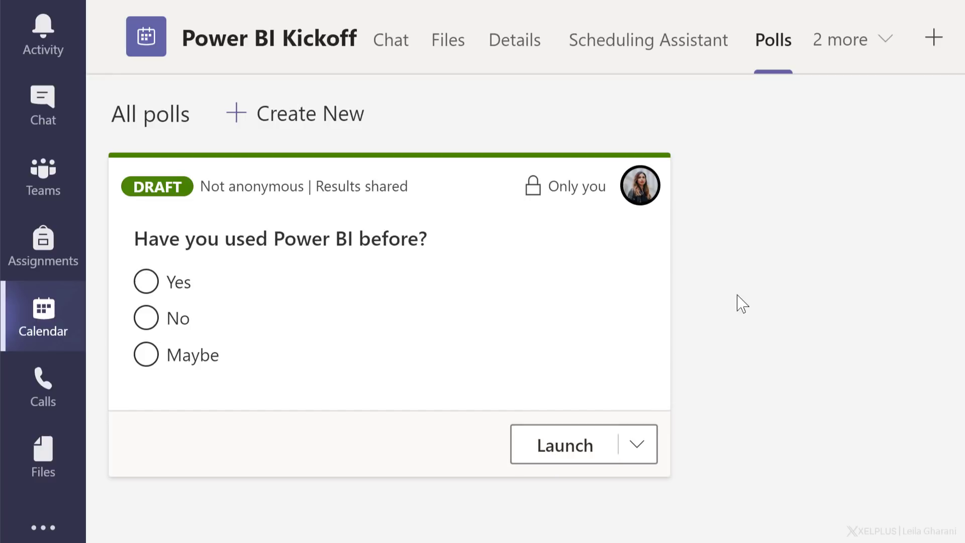
mouse_move(579, 473)
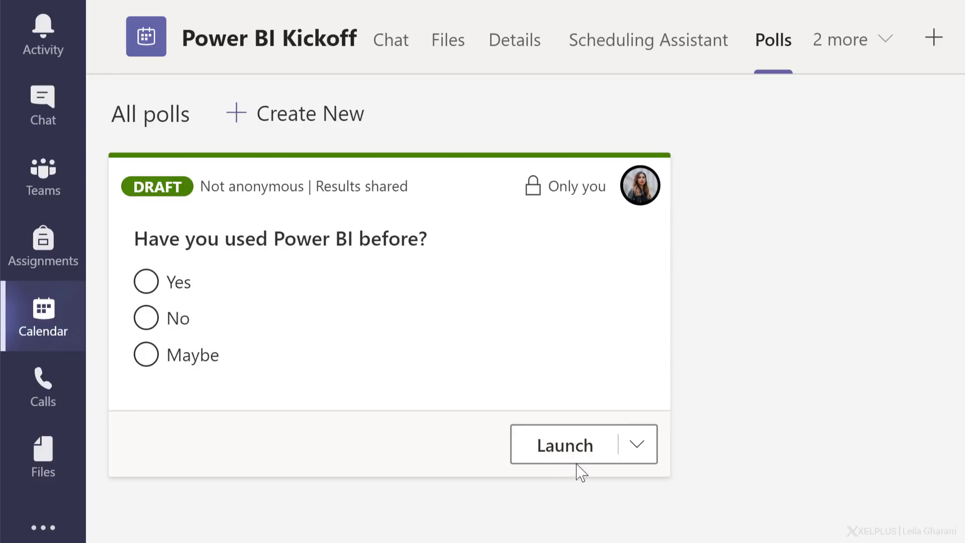
mouse_move(788, 382)
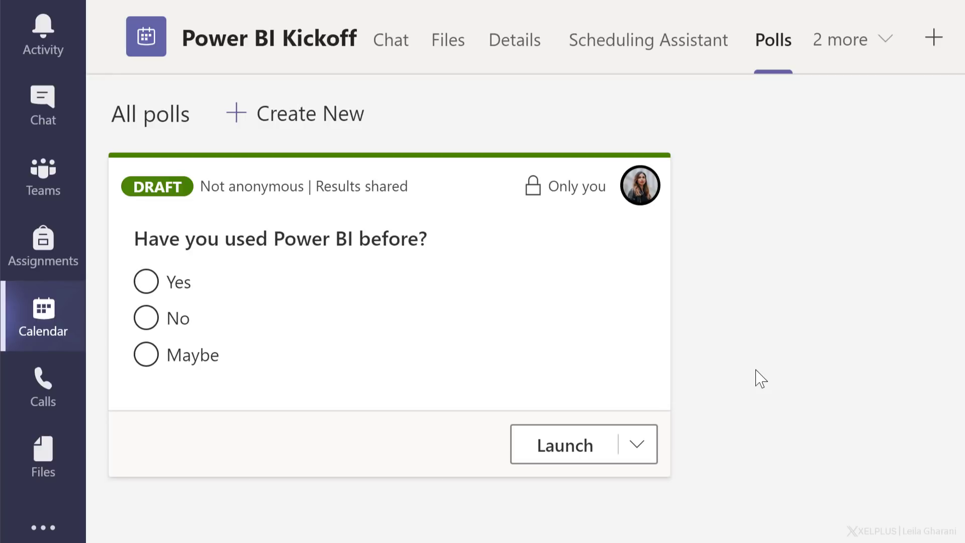
mouse_move(749, 369)
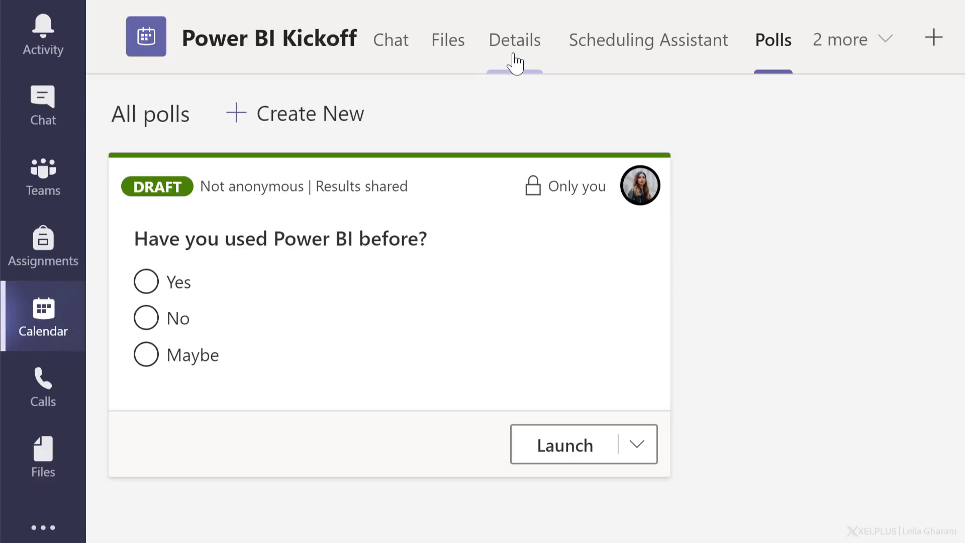
In Meeting options set 'Who can present?' to Only me and save
click(514, 39)
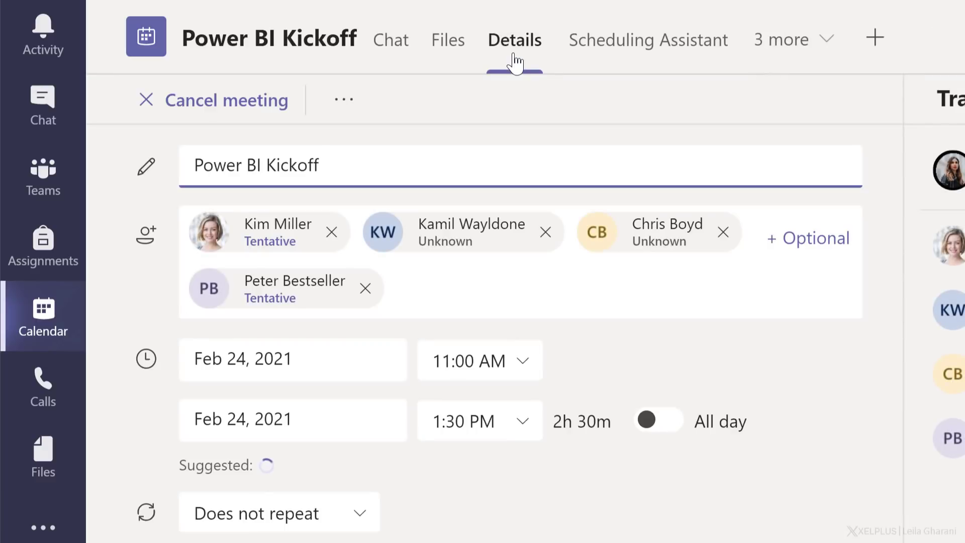
click(343, 100)
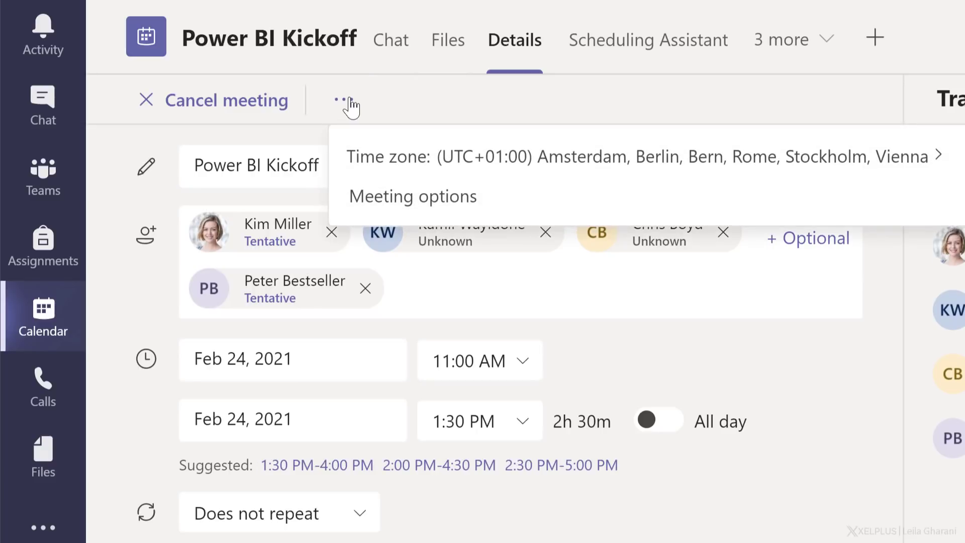
click(412, 196)
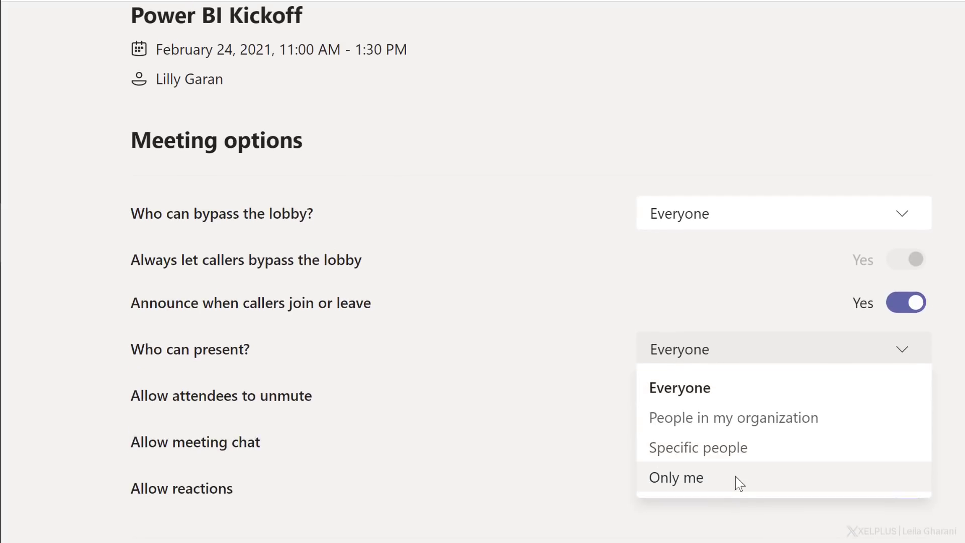
click(676, 478)
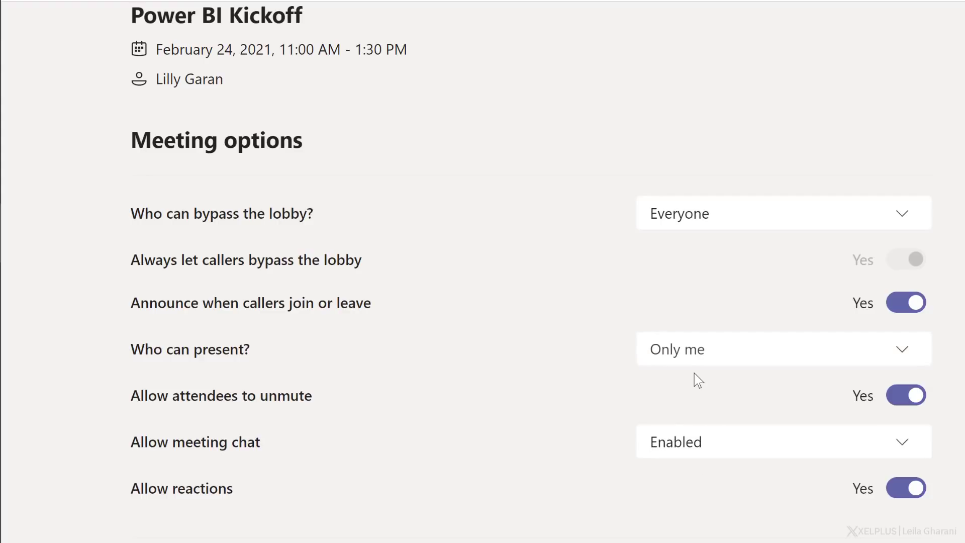
click(872, 463)
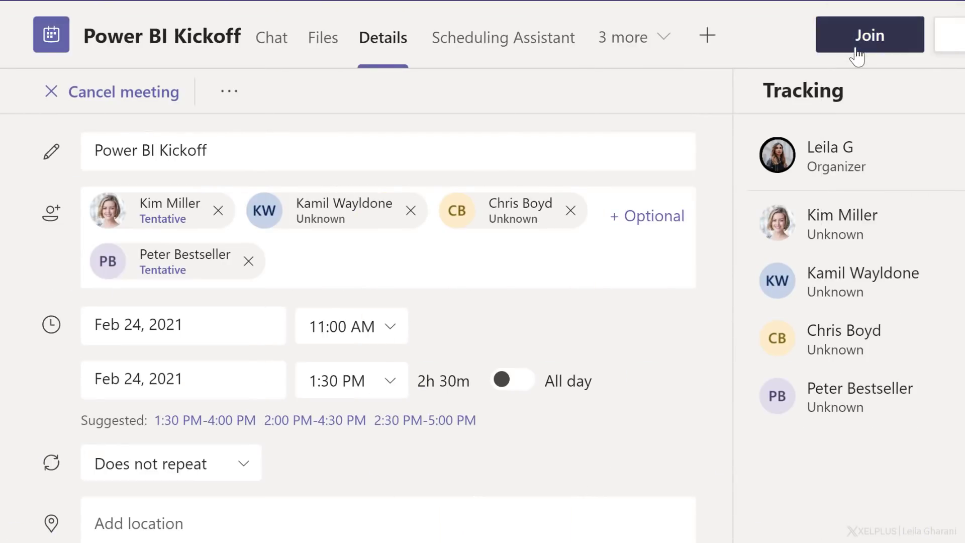
Join the Power BI Kickoff meeting and launch the draft poll to attendees
click(868, 35)
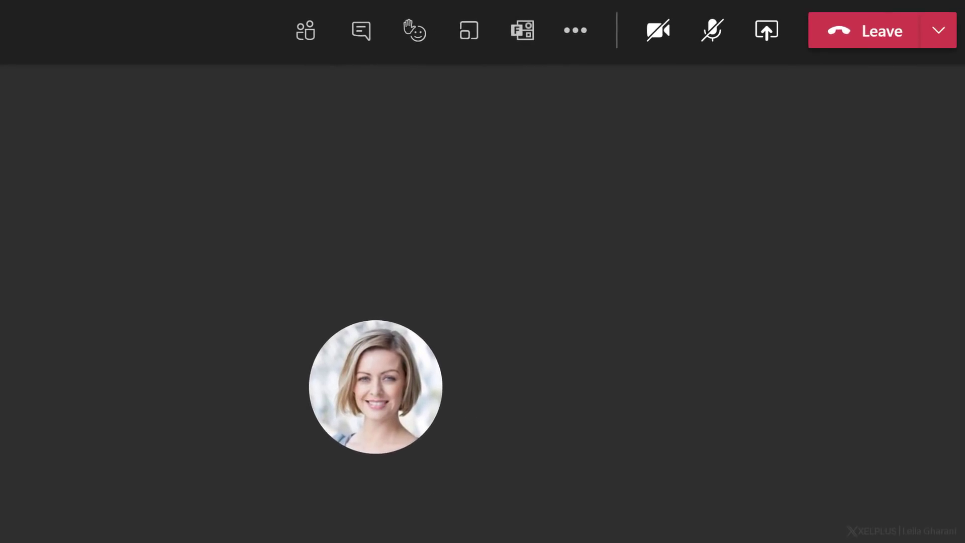
mouse_move(522, 30)
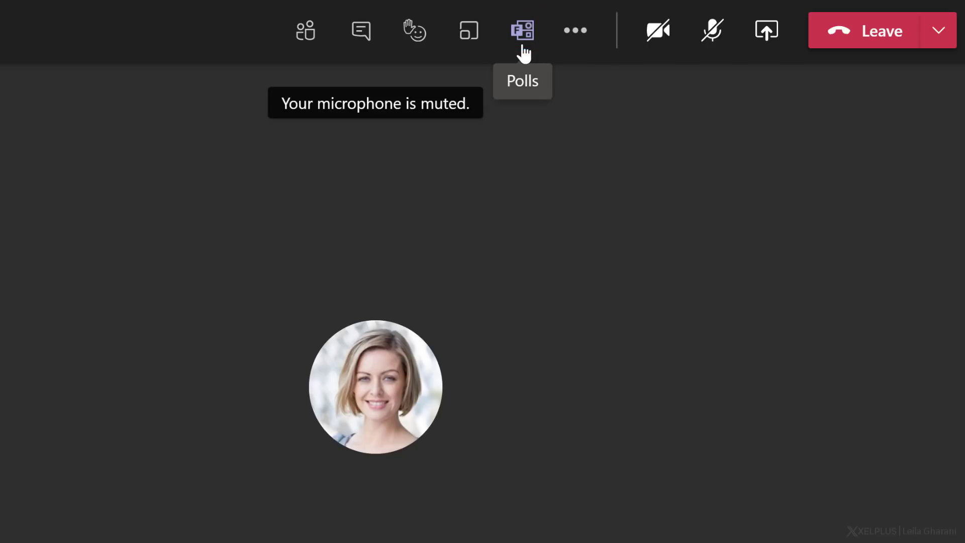
click(521, 29)
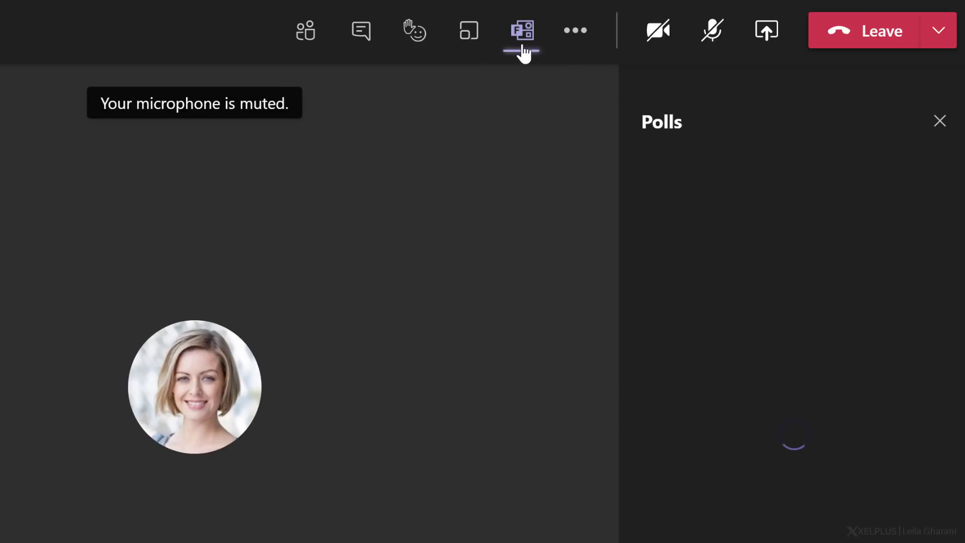
click(522, 29)
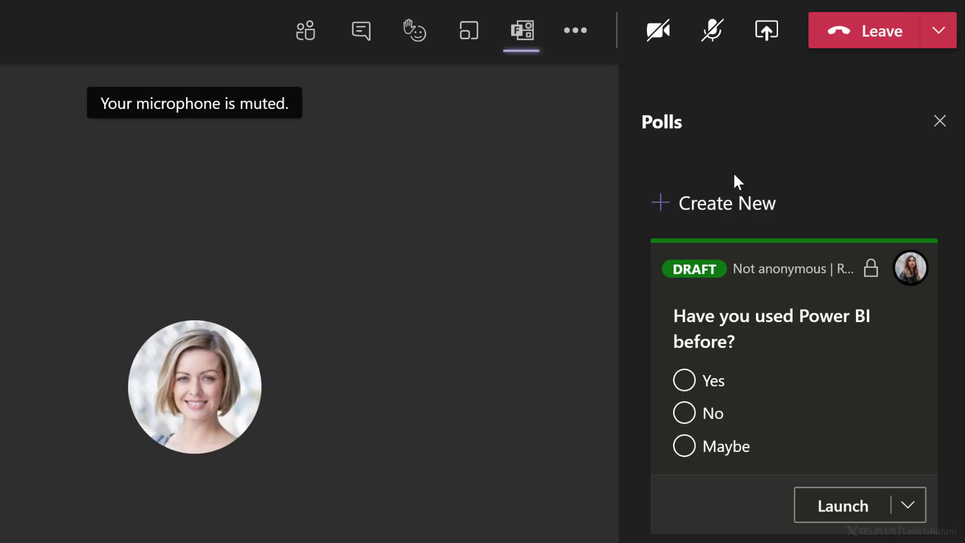
mouse_move(849, 439)
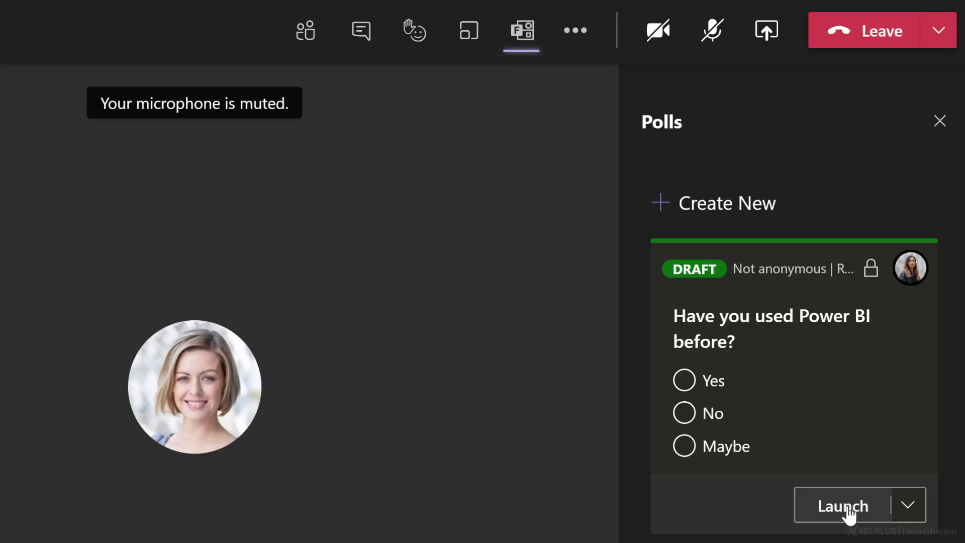
click(842, 506)
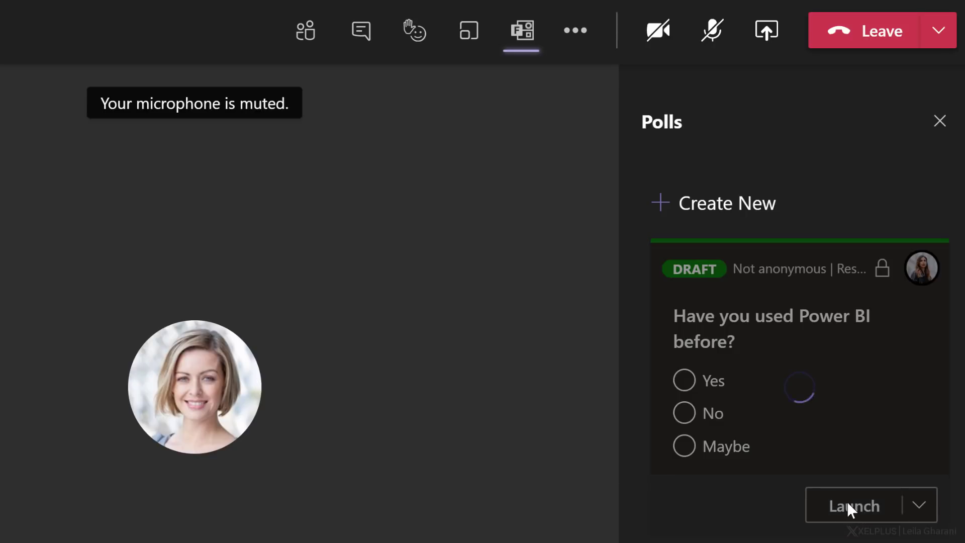
click(853, 505)
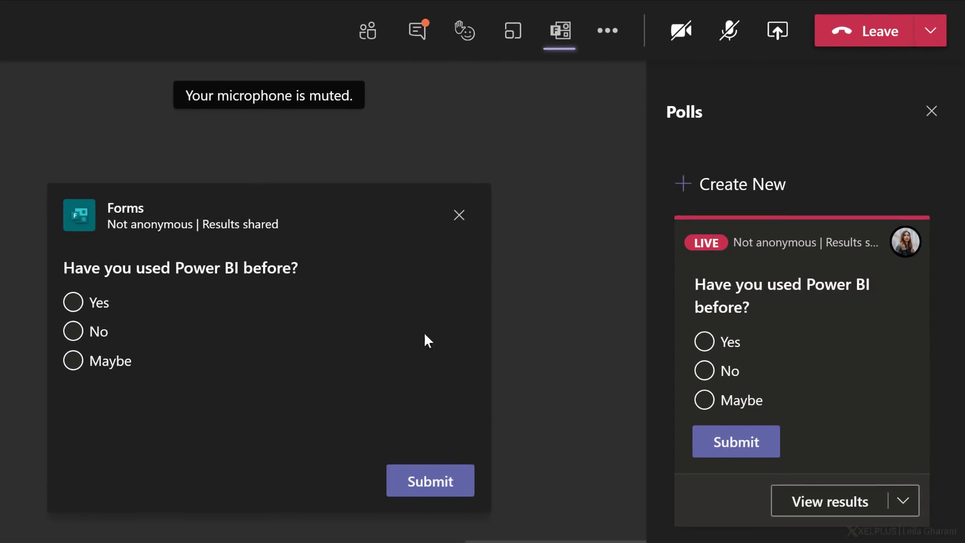
mouse_move(261, 409)
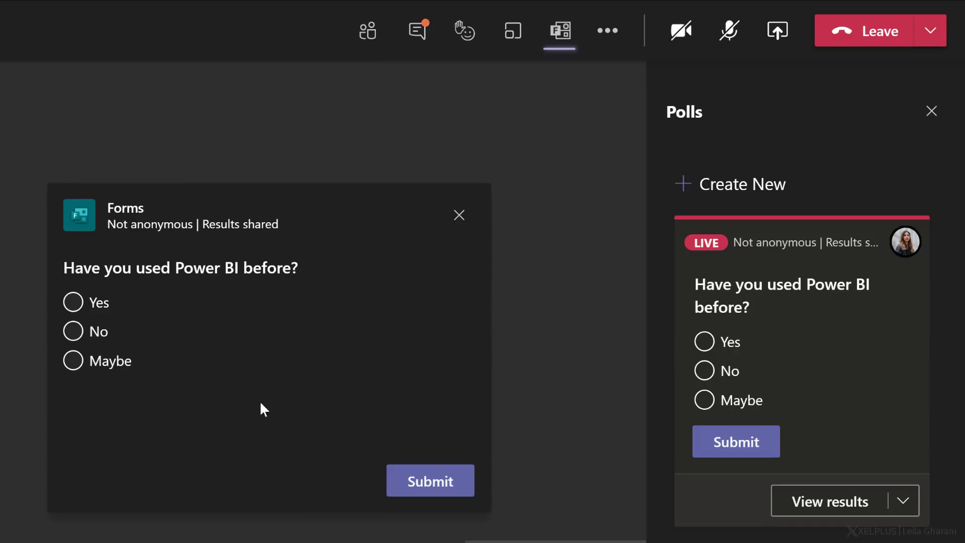
Answer the poll with Yes and submit the response
click(73, 301)
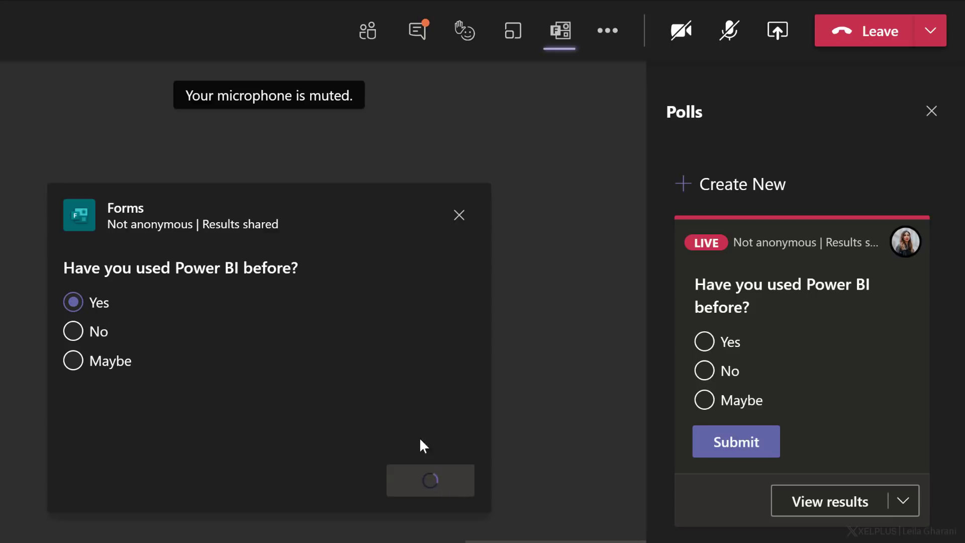
click(430, 481)
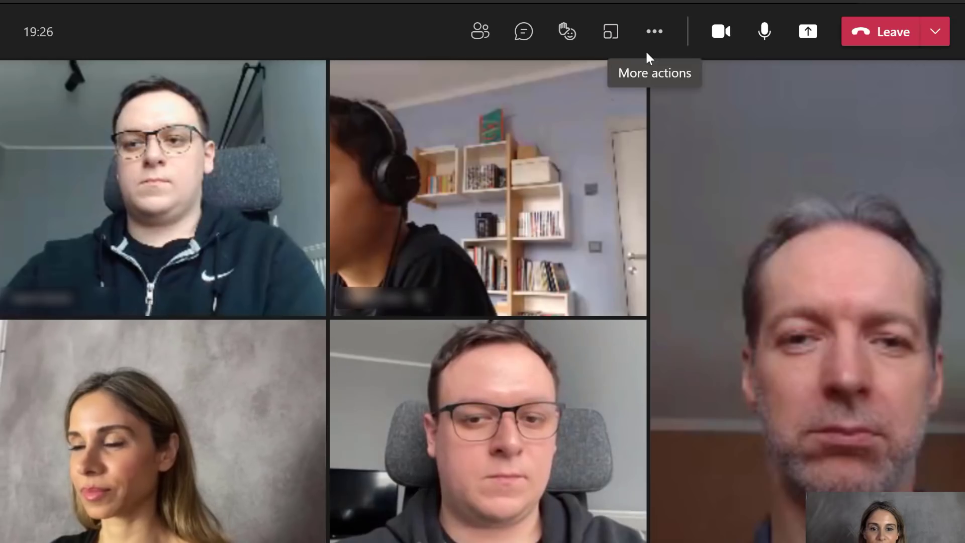
mouse_move(638, 190)
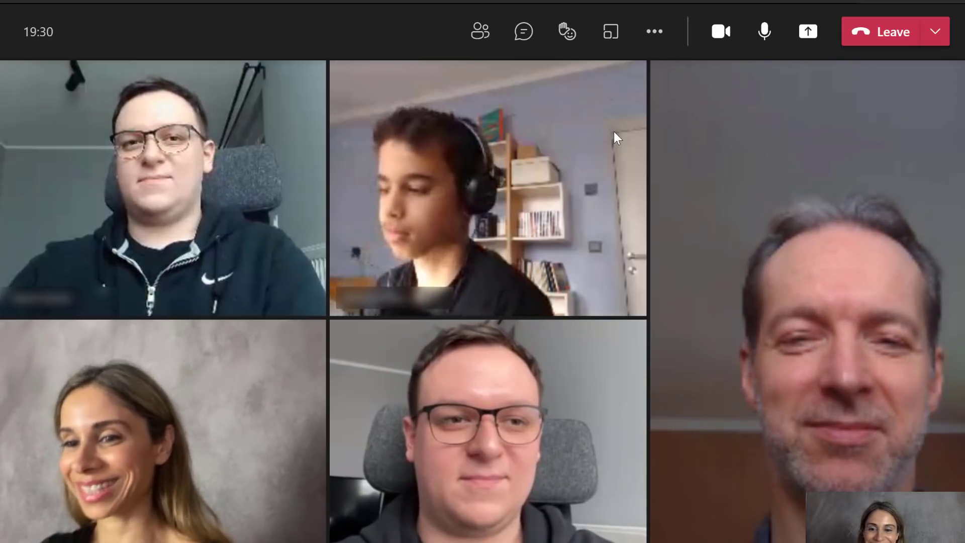
mouse_move(654, 31)
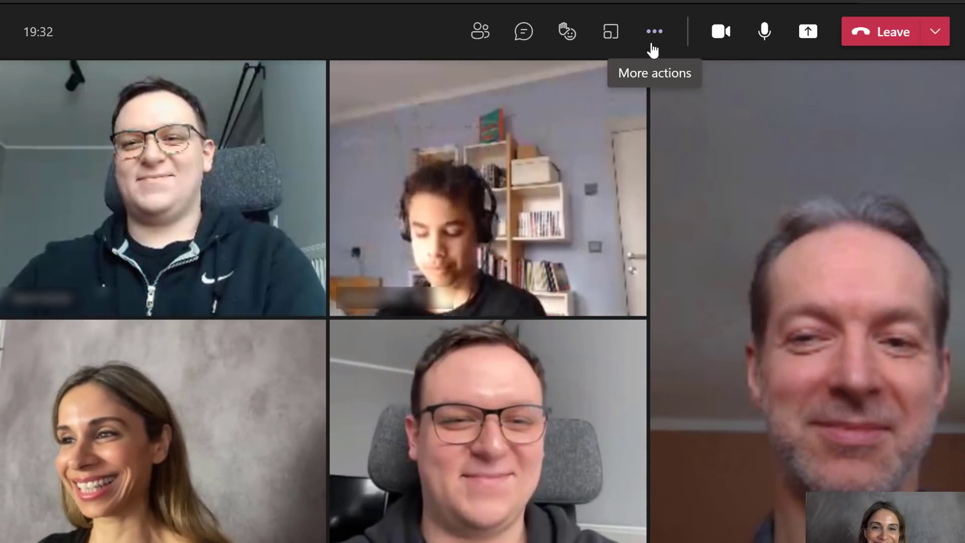
Bring up the meeting's More actions menu to reach Together mode
click(654, 31)
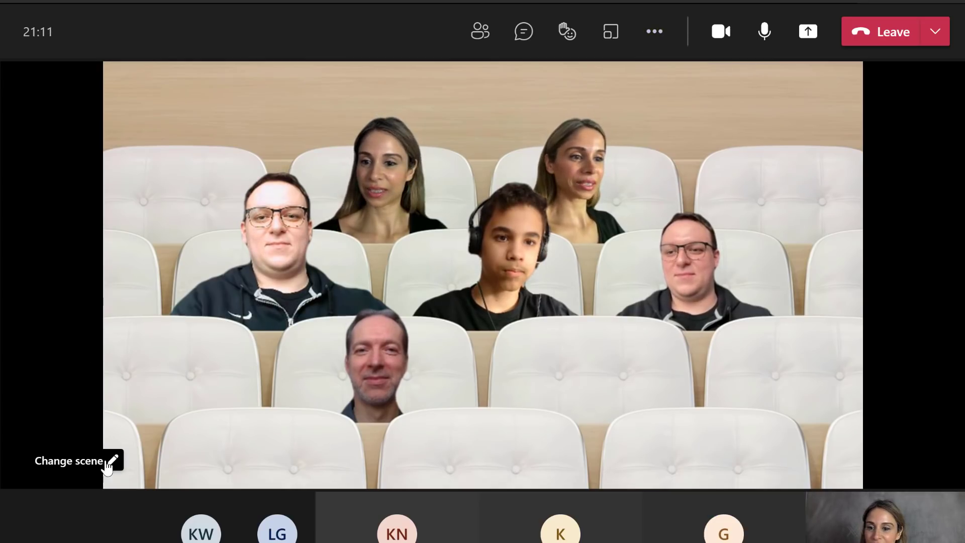
Apply the dark brown auditorium scene for everyone in Together mode
click(70, 460)
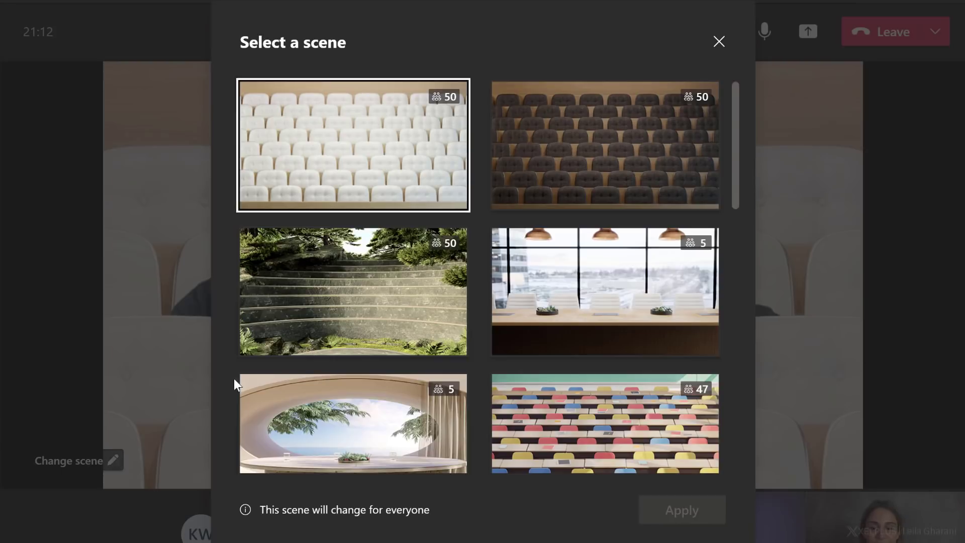
click(604, 144)
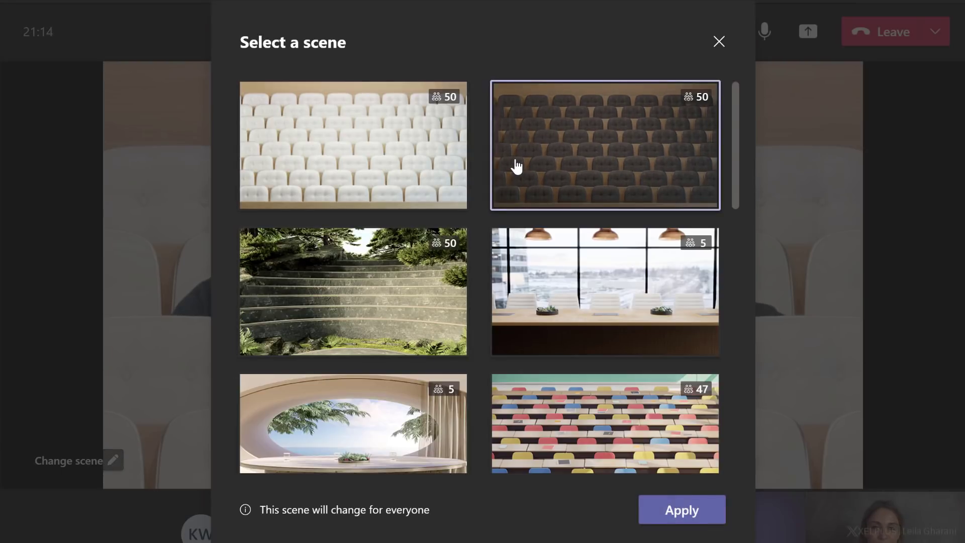
click(682, 510)
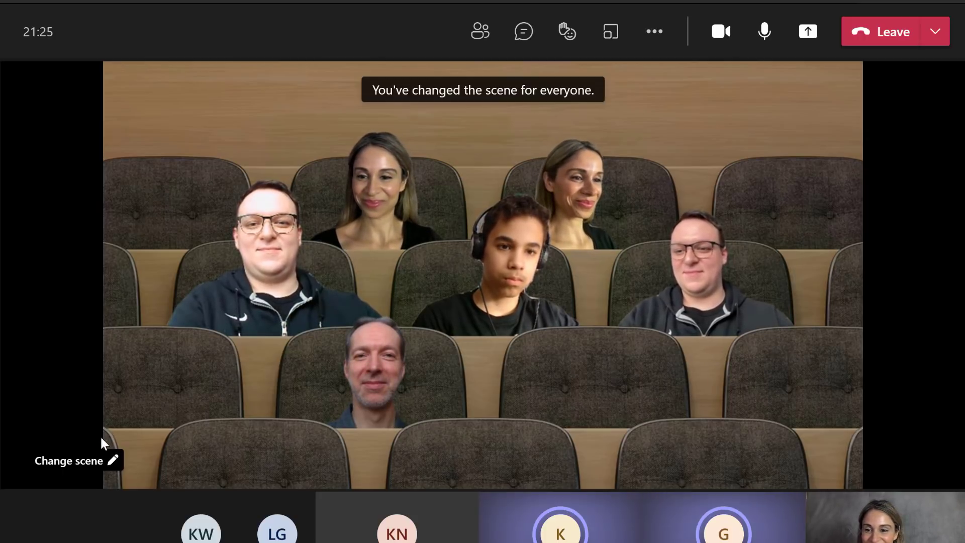
Switch the shared scene to the green pixel-game landscape, then show the meeting chat
click(69, 459)
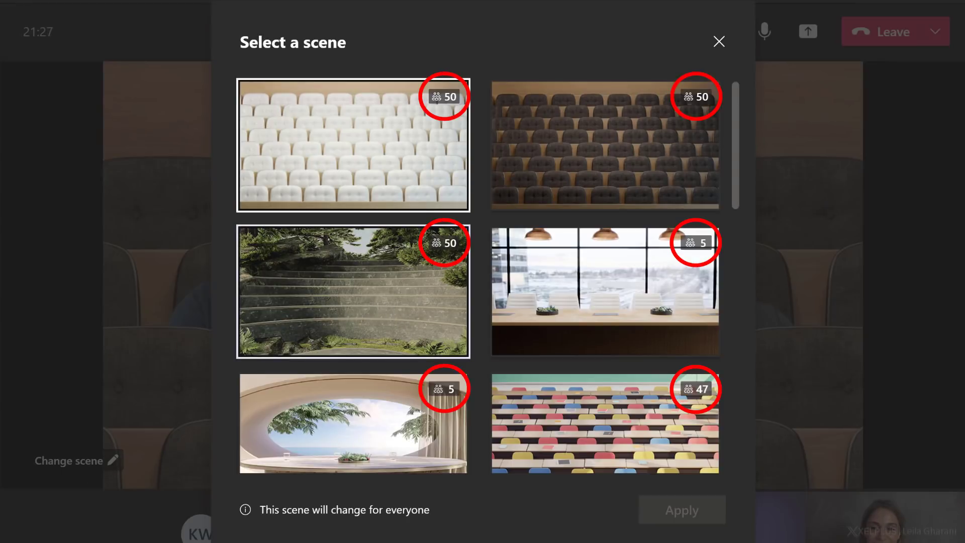
scroll(down, 3)
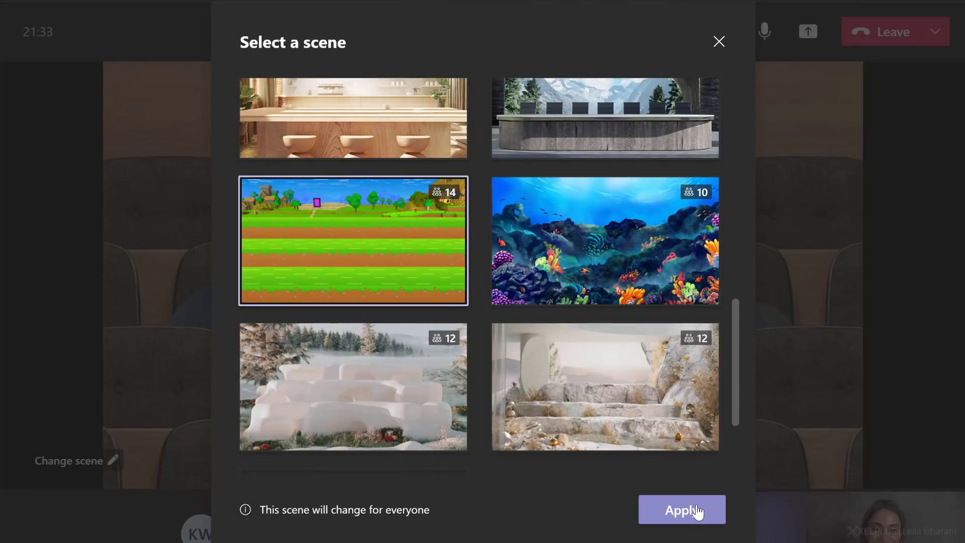
click(682, 510)
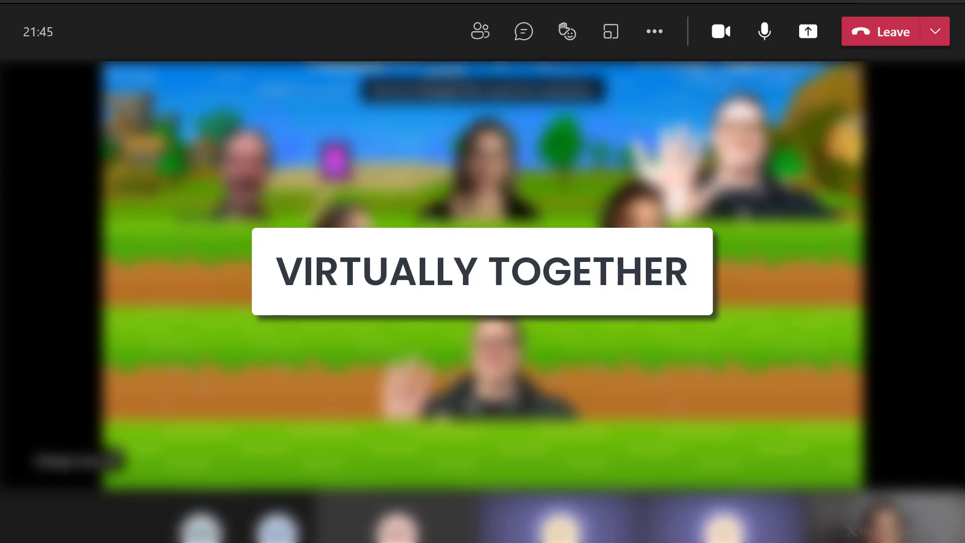
click(508, 31)
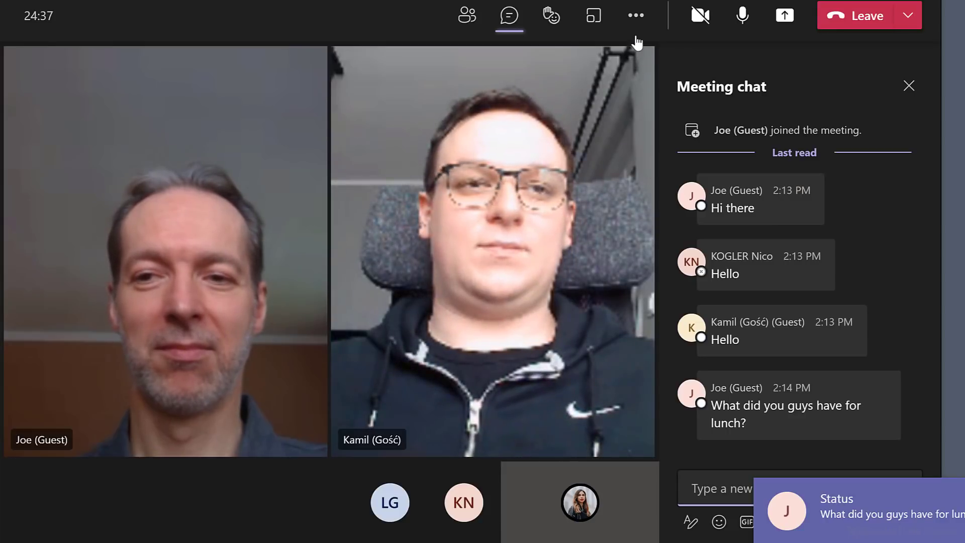
Bring up the meeting's More actions menu
click(636, 15)
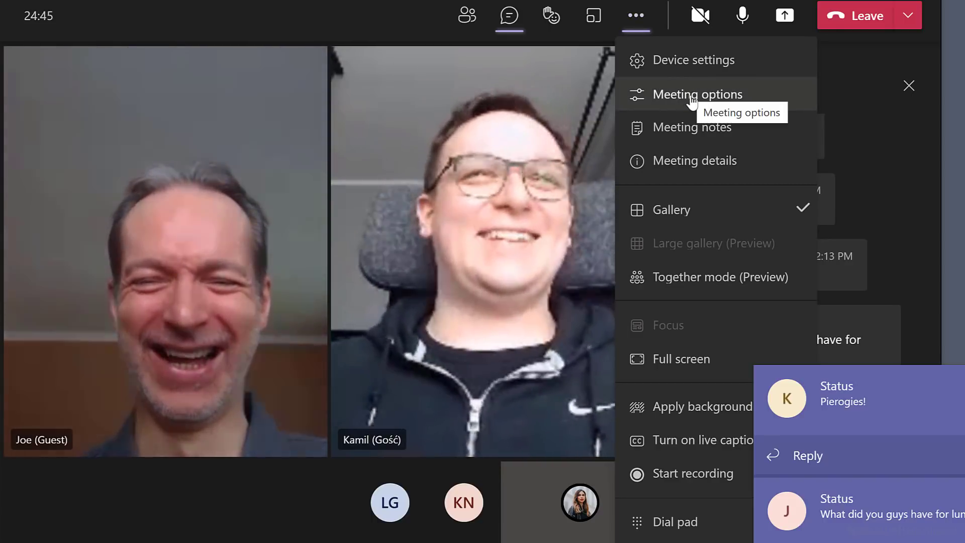
In Meeting options set Allow meeting chat to Disabled, save, and check the conversation
click(698, 93)
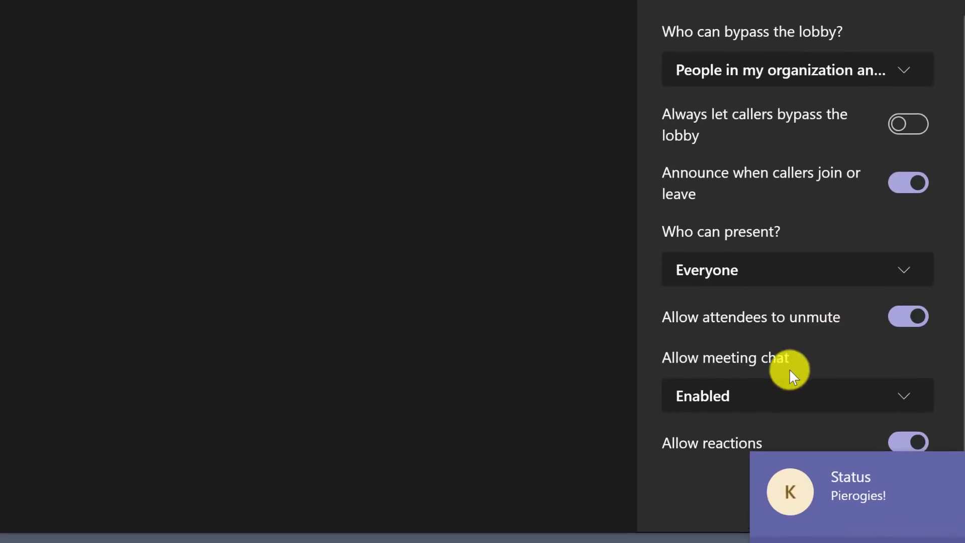
click(794, 396)
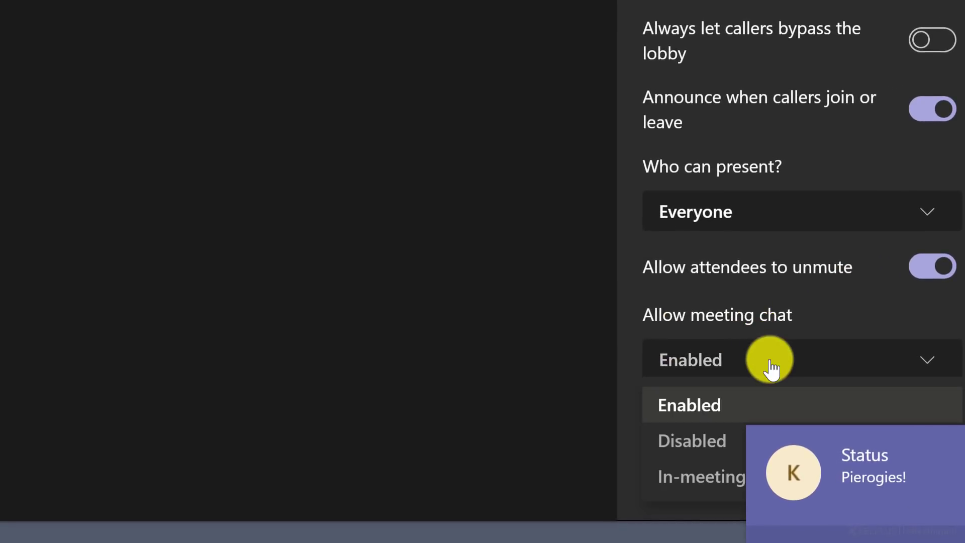
click(691, 441)
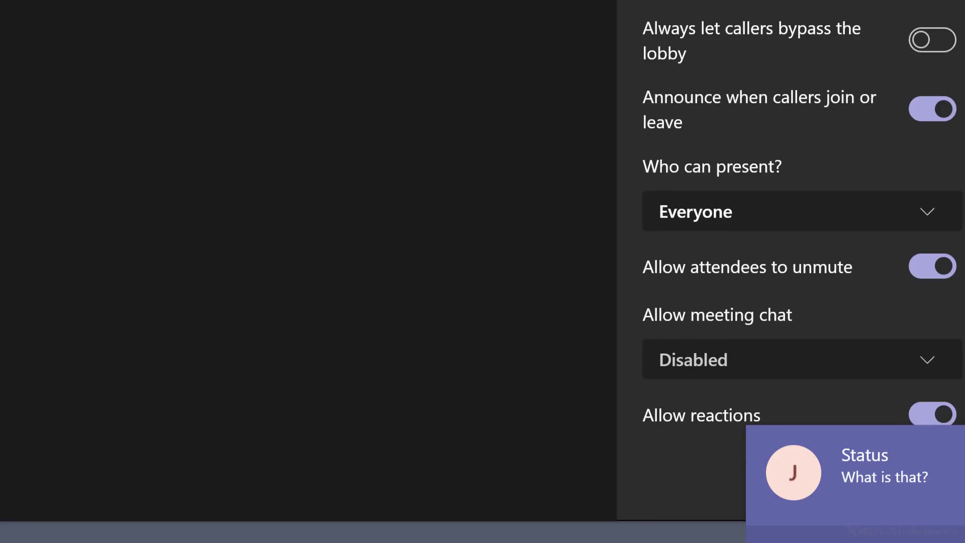
click(798, 360)
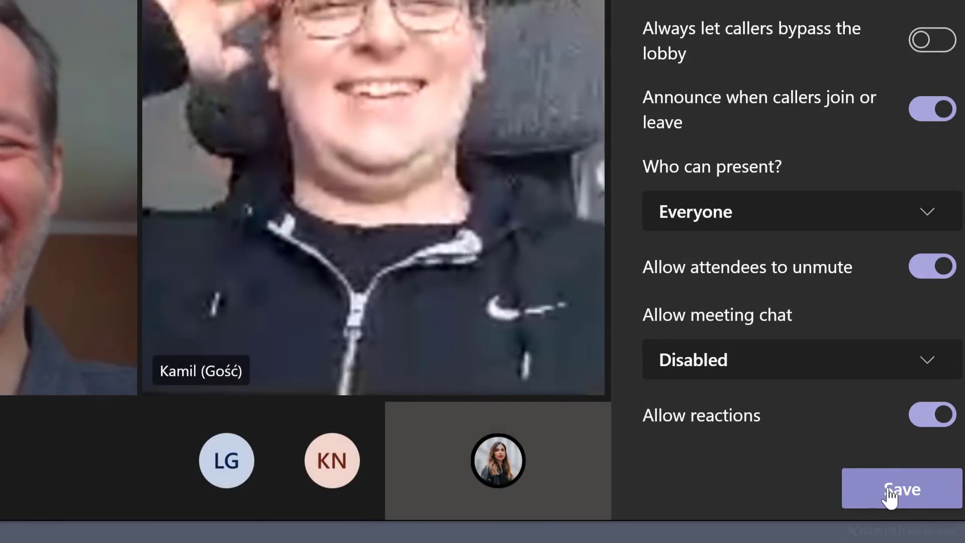
click(899, 489)
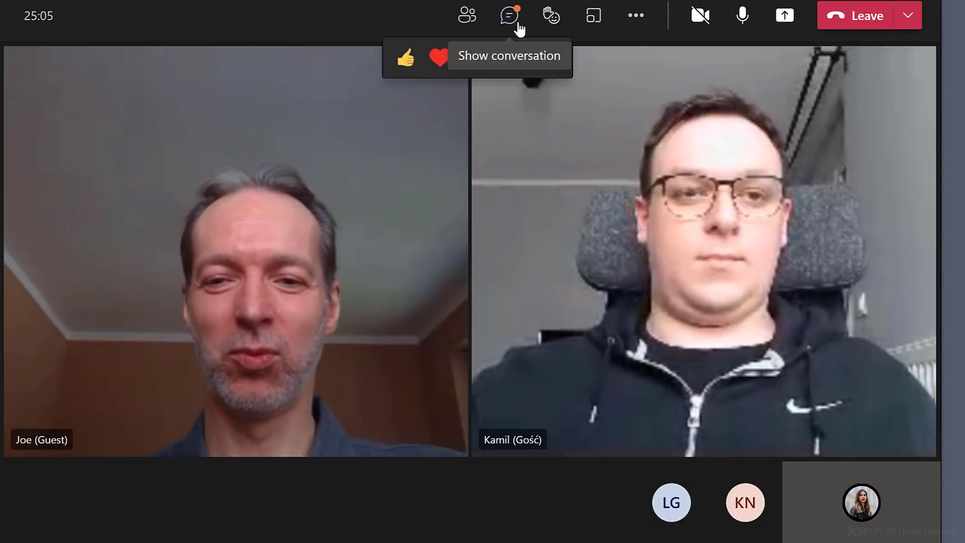
click(508, 15)
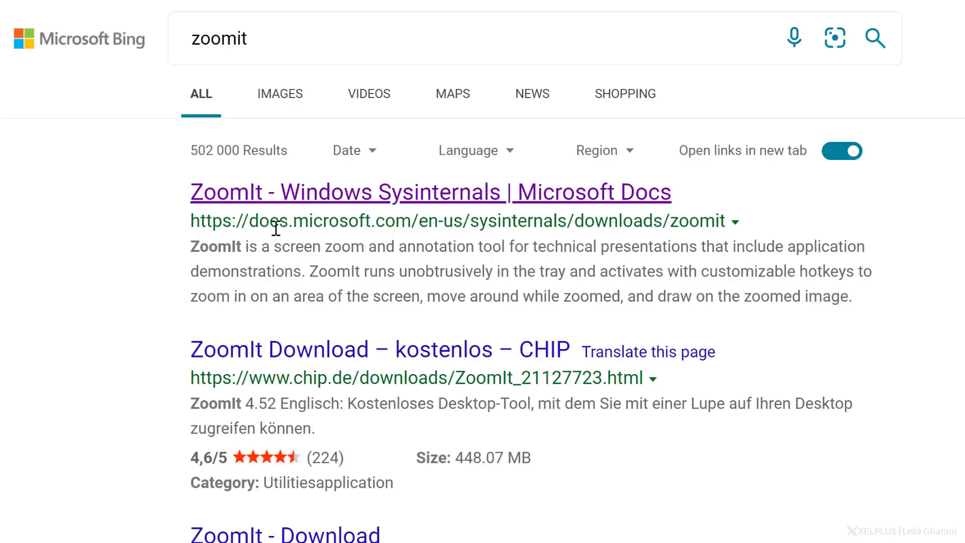
mouse_move(330, 223)
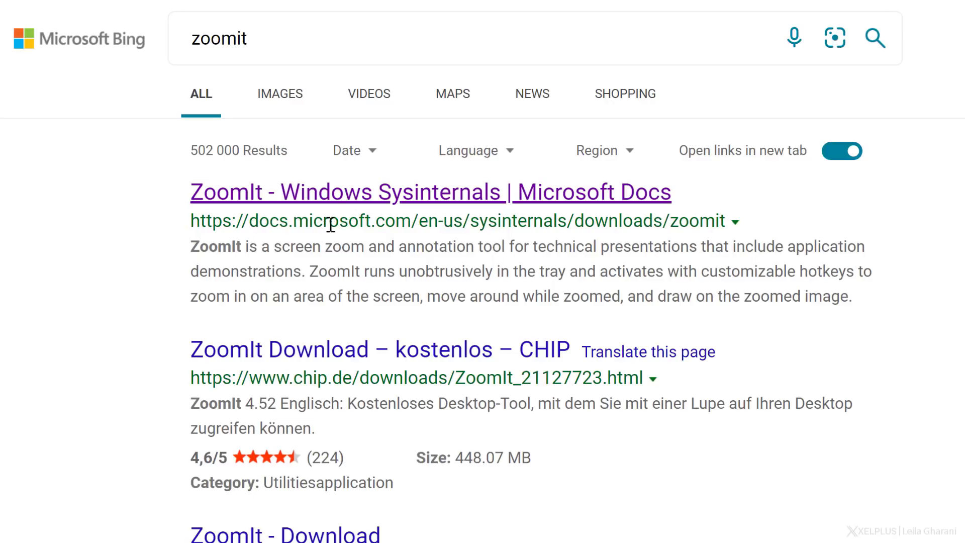
Open the 'ZoomIt - Windows Sysinternals | Microsoft Docs' search result
click(429, 192)
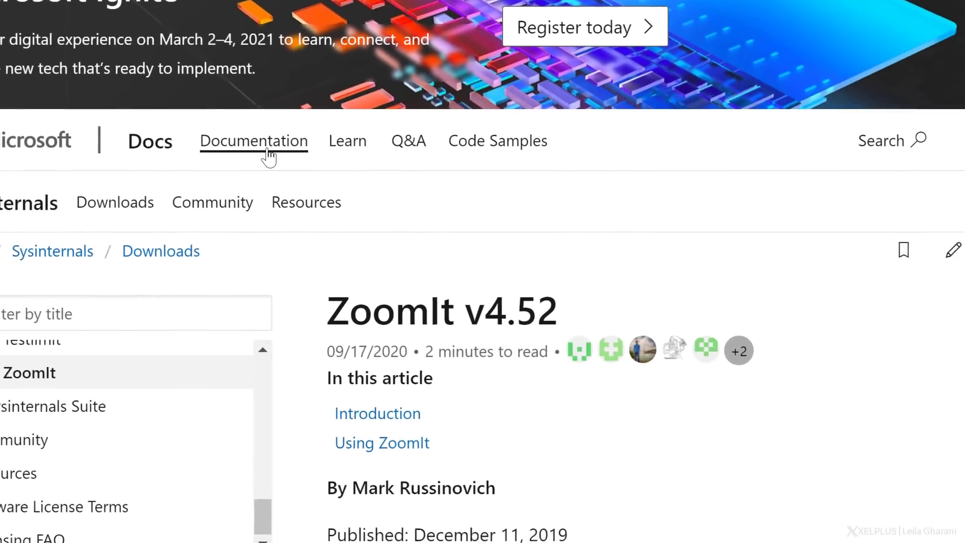
scroll(down, 3)
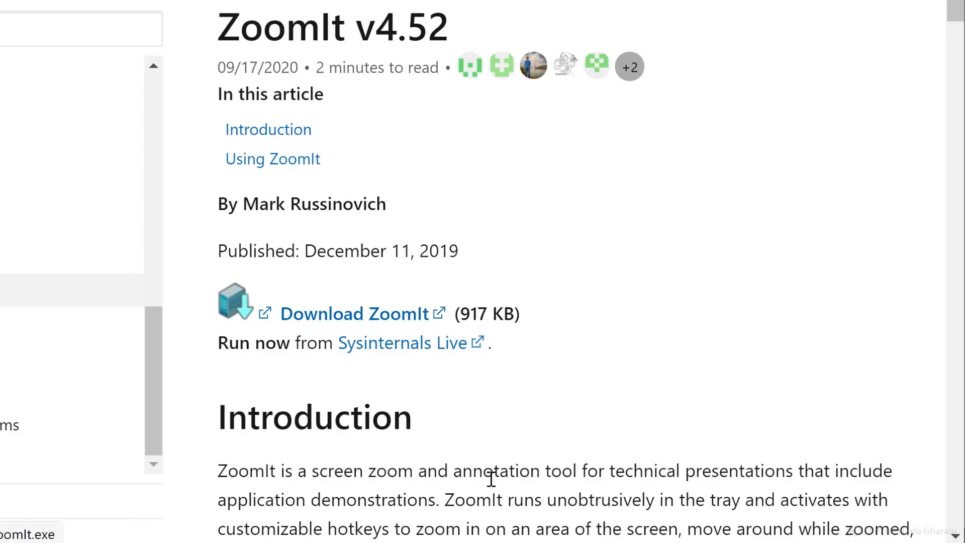
mouse_move(730, 511)
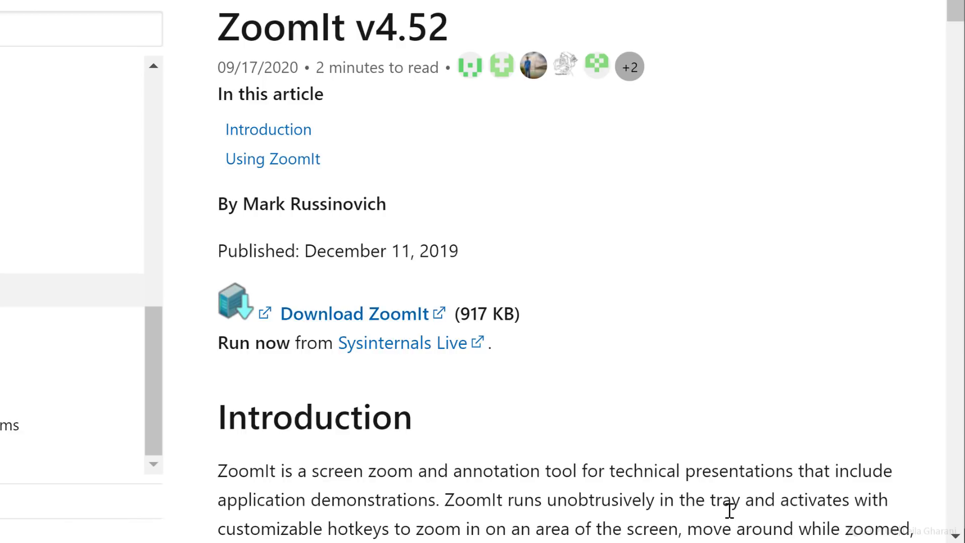
mouse_move(298, 522)
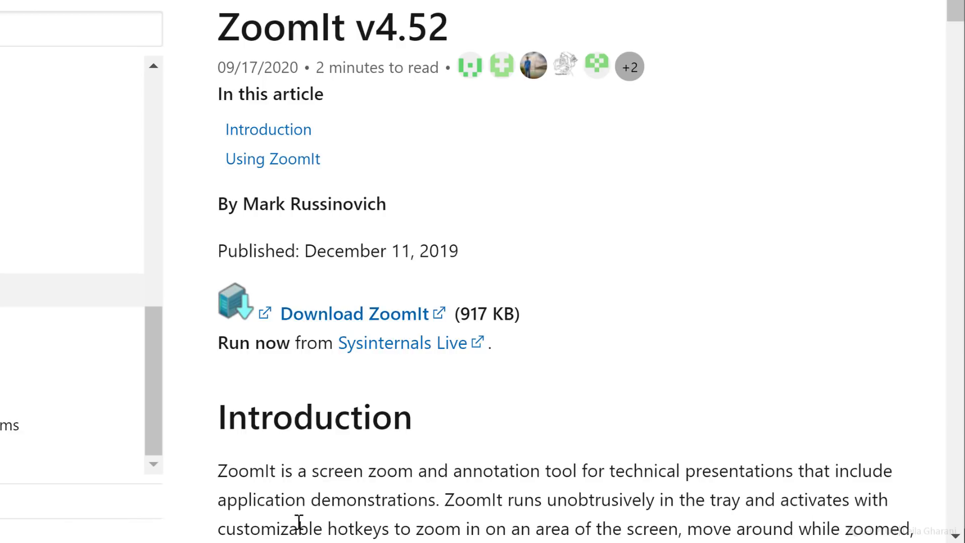
scroll(down, 3)
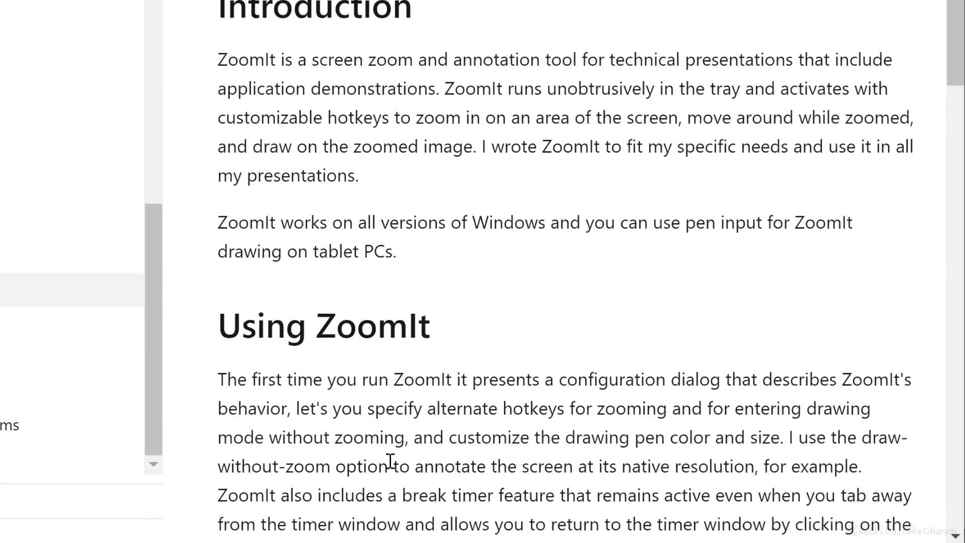
scroll(down, 3)
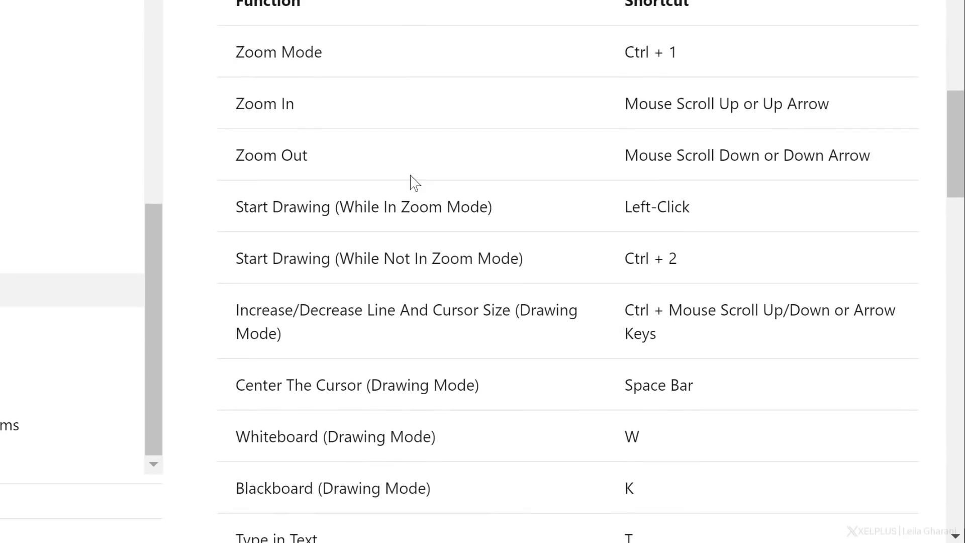
scroll(down, 3)
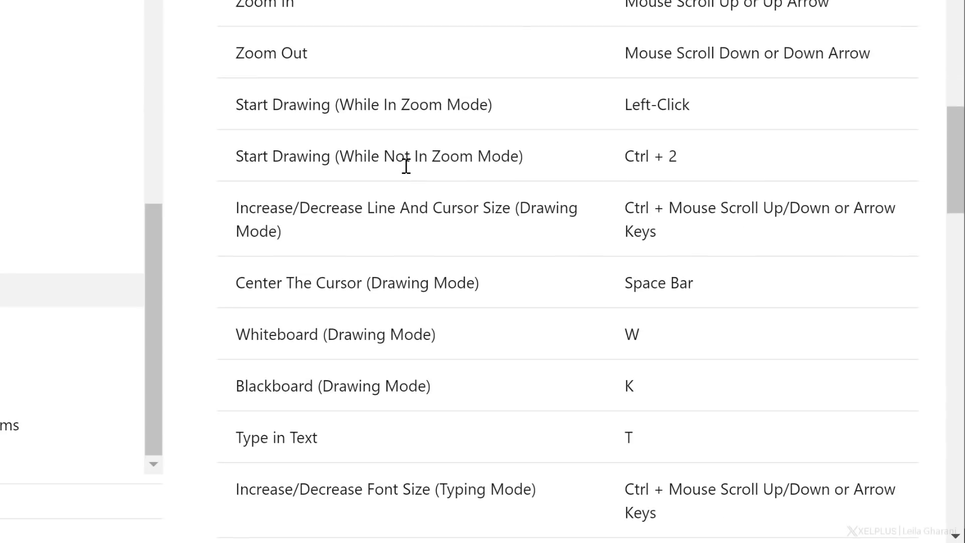
scroll(down, 3)
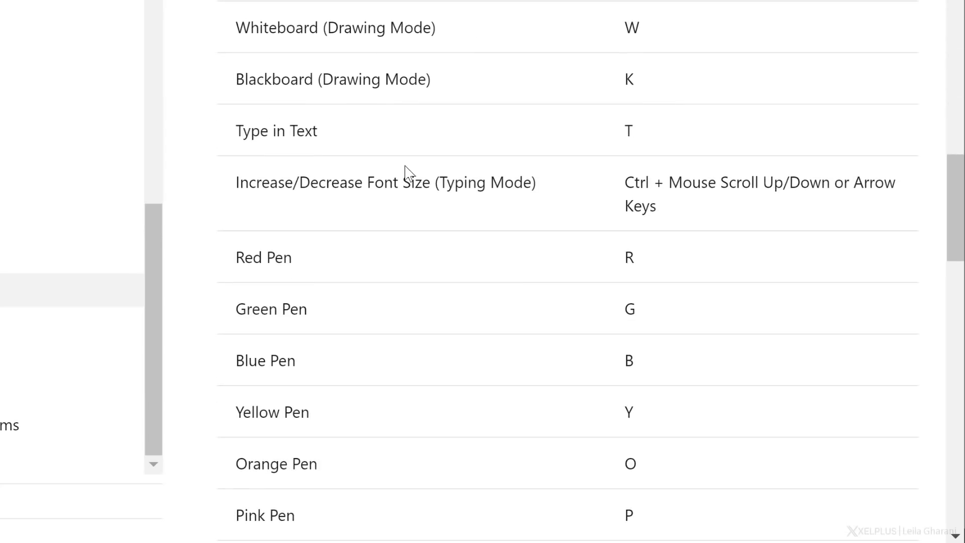
scroll(down, 3)
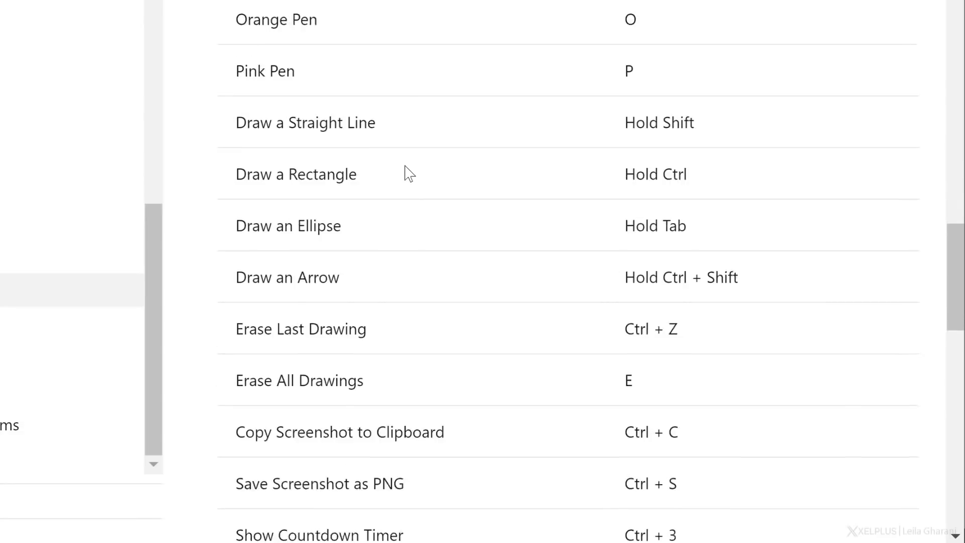
scroll(down, 3)
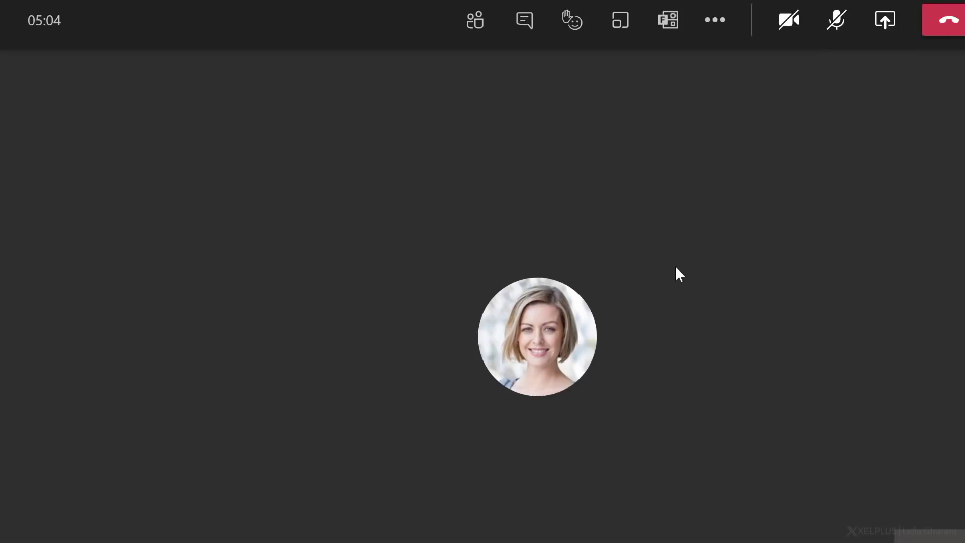
mouse_move(884, 20)
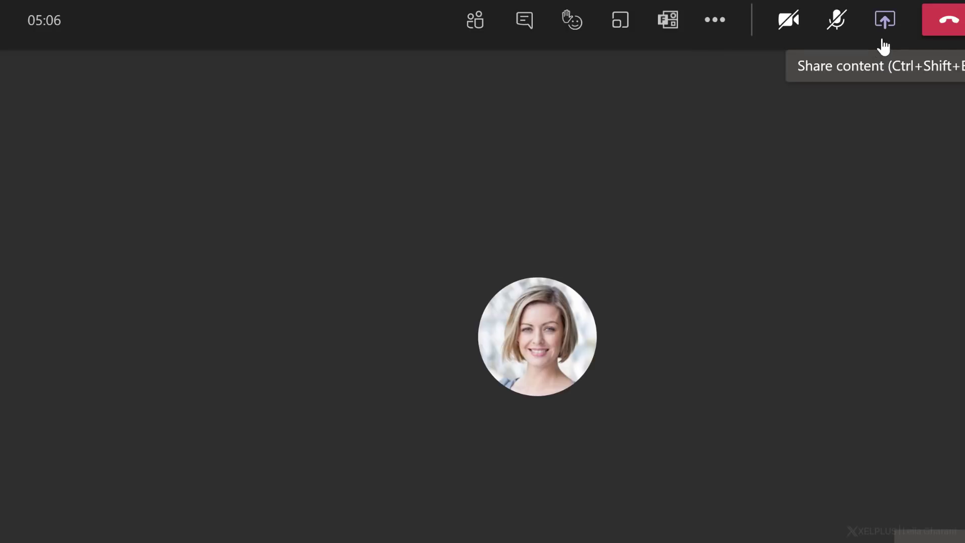
Share Screen #1 (the whole desktop) with the meeting
click(885, 20)
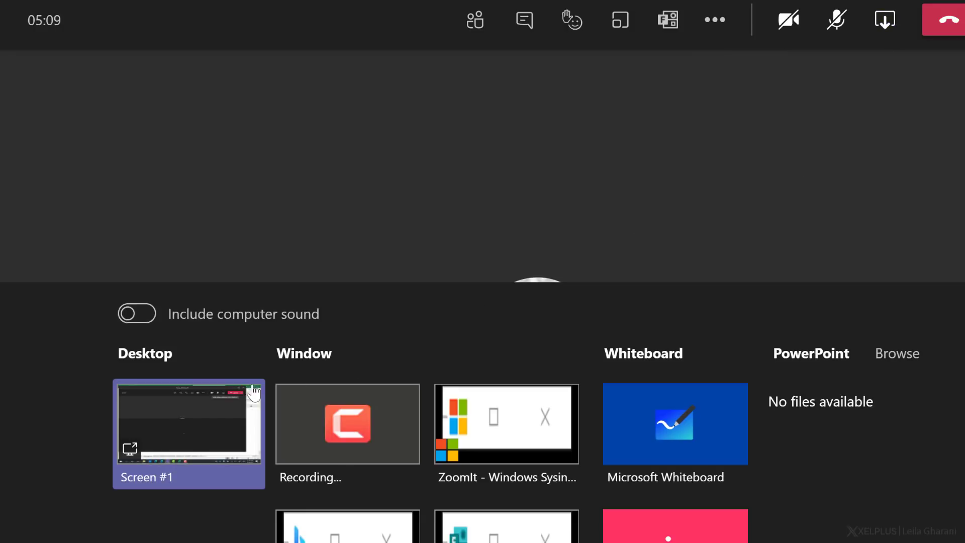
click(188, 424)
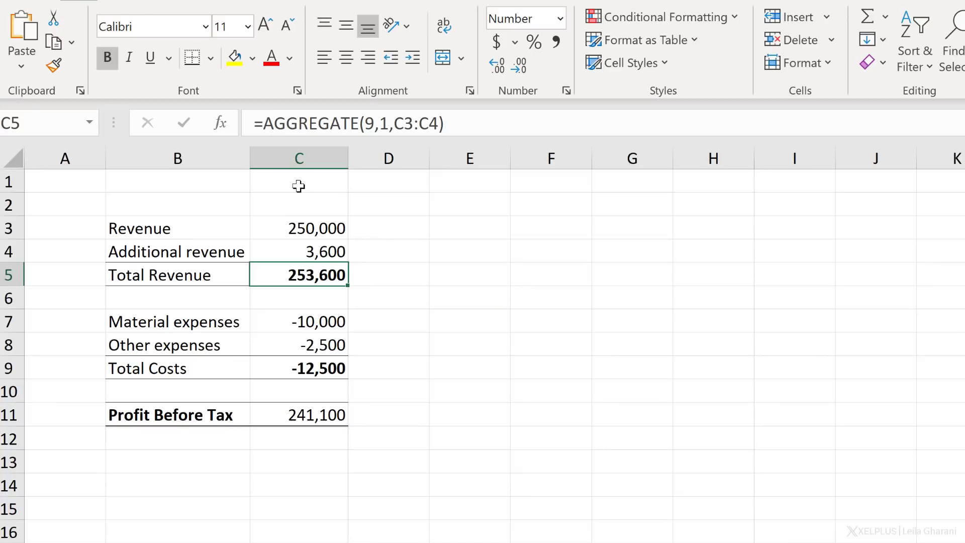
Draw blue arrows on the profit sheet pointing at the 250,000 and 3,600 revenue figures using ZoomIt
key(ctrl+2)
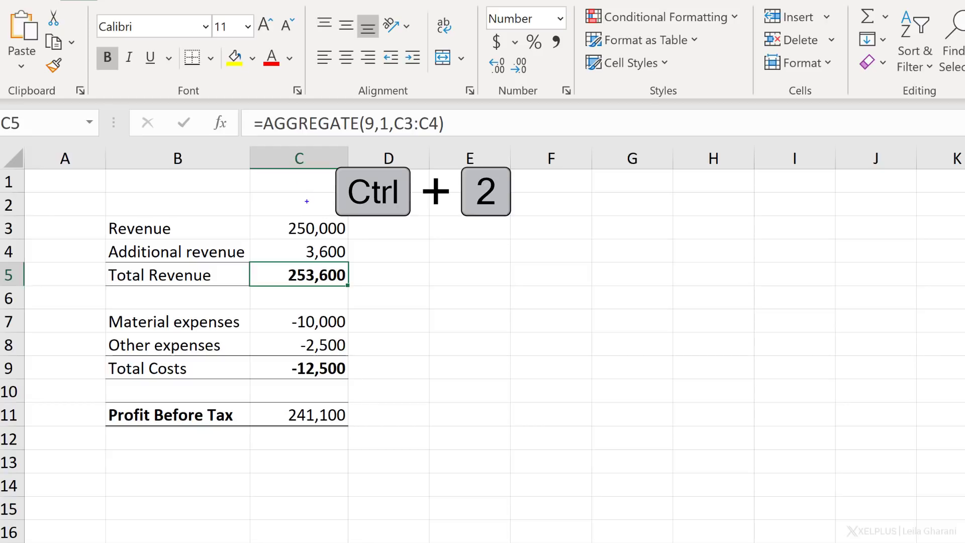
key(ctrl+shift)
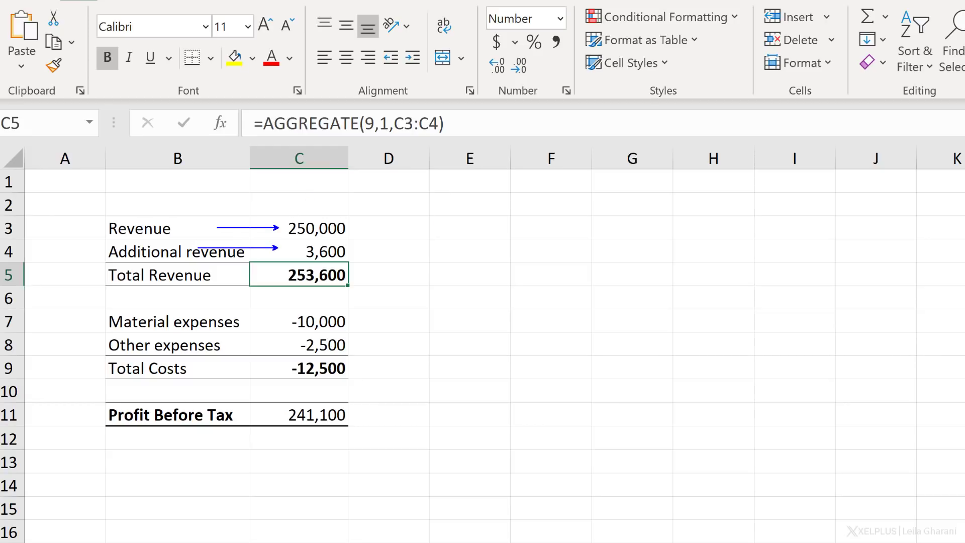
key(Escape)
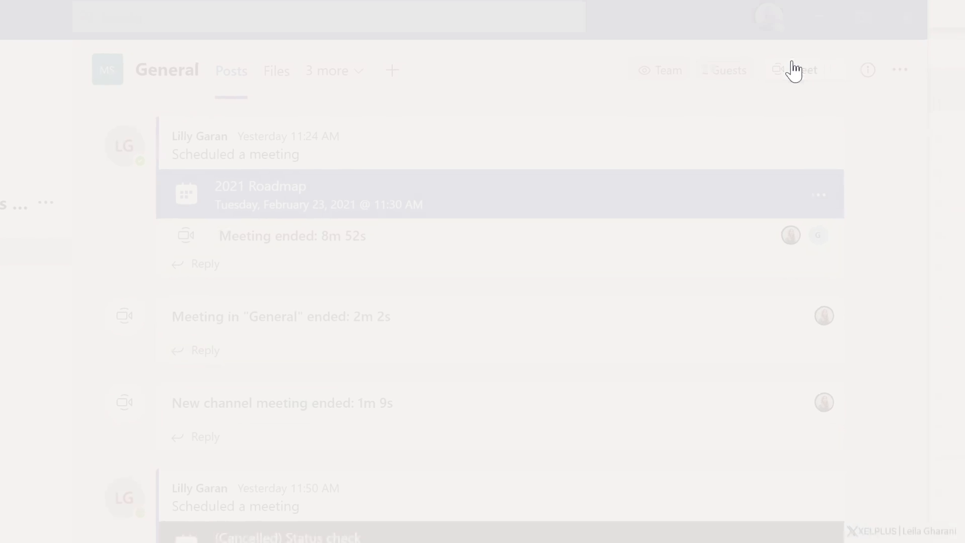
Start a Meet-now meeting in General with computer audio, dismiss share options and minimise Teams
click(794, 69)
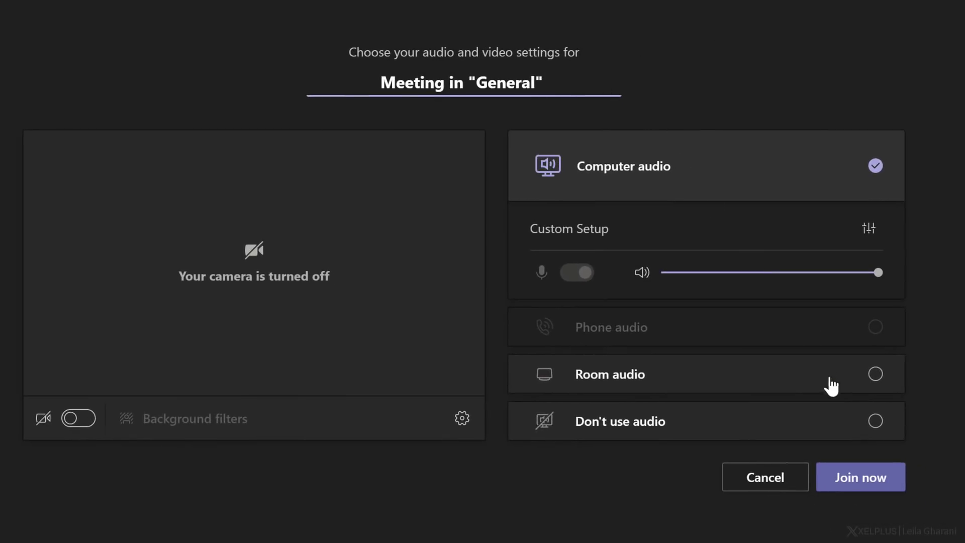
click(859, 476)
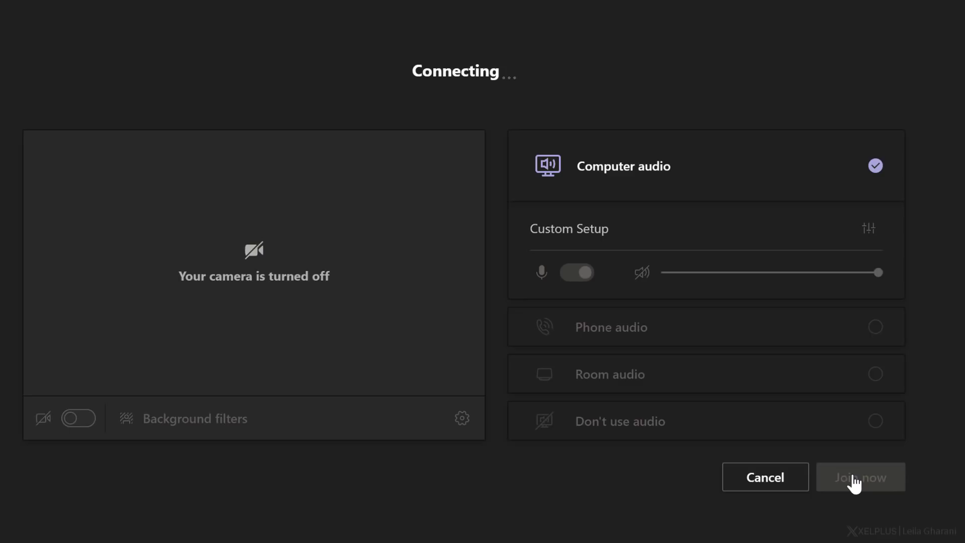
click(860, 477)
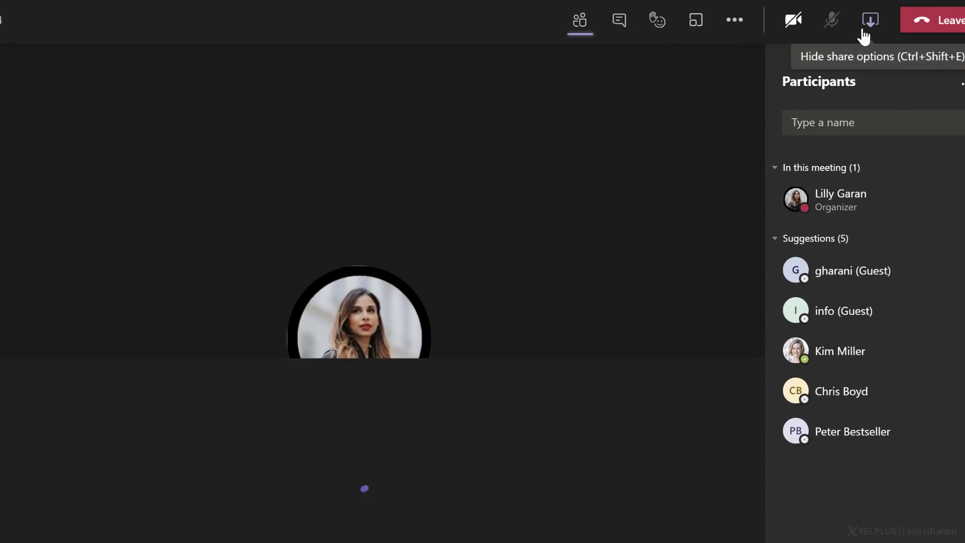
click(869, 20)
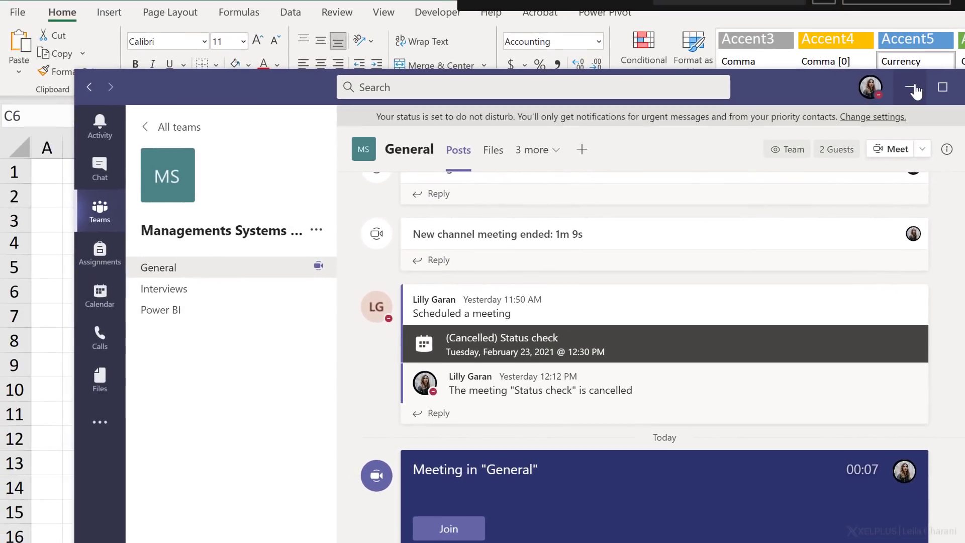
click(914, 87)
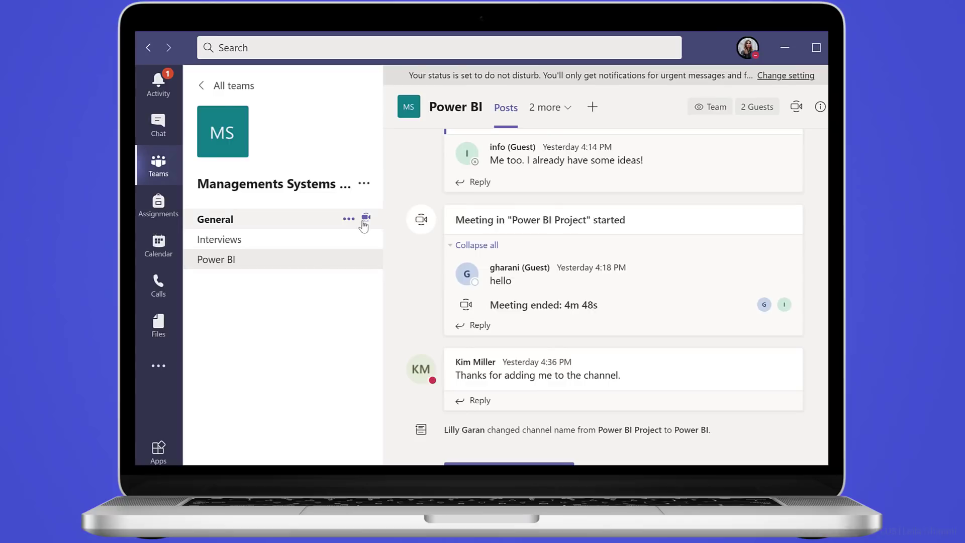
Join the running General meeting with 'Don't use audio' and show the meeting conversation
click(215, 220)
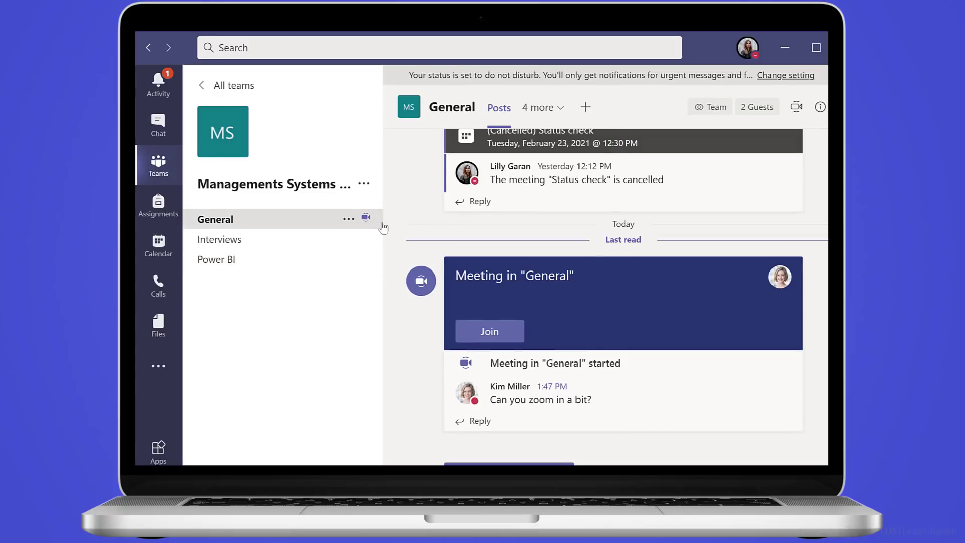
click(488, 331)
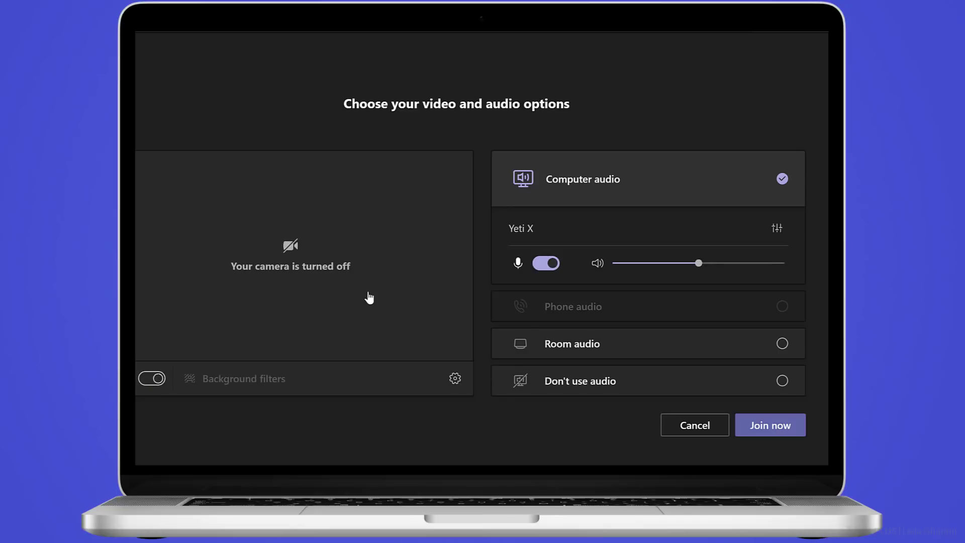
click(545, 262)
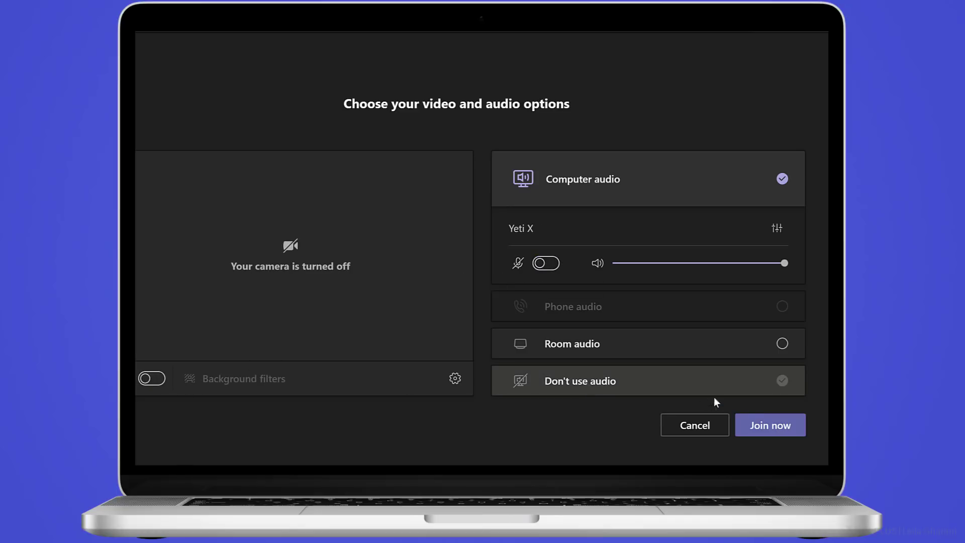
click(769, 424)
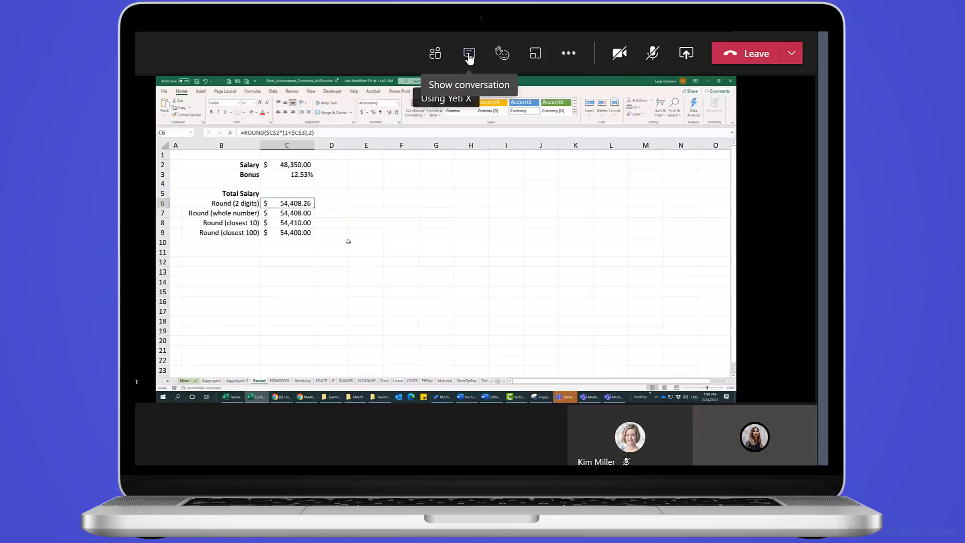
click(469, 54)
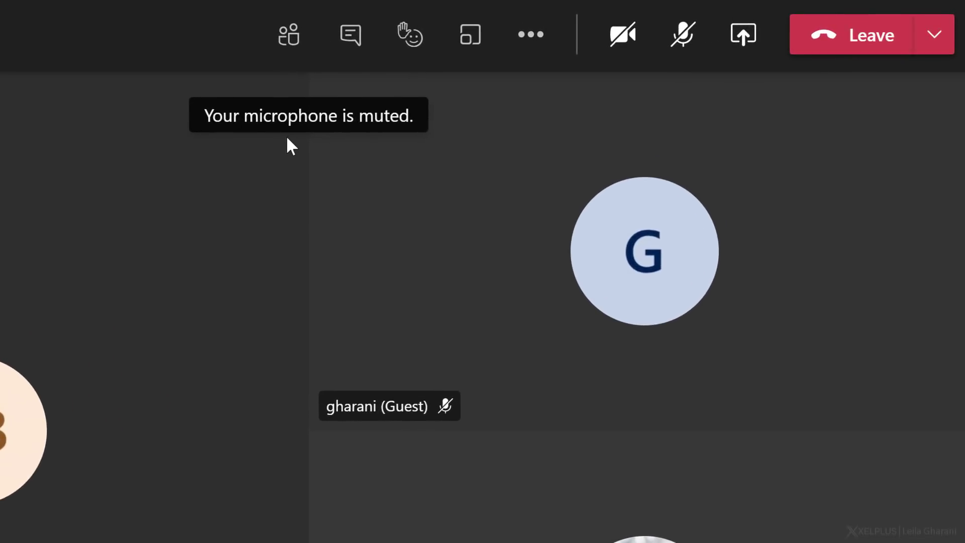
mouse_move(288, 34)
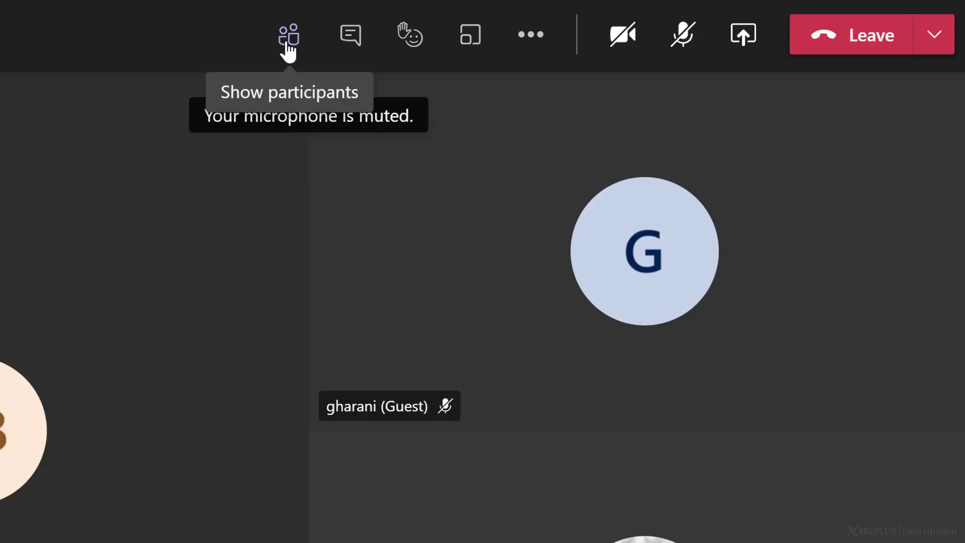
Show the meeting's Participants pane and its ... options menu
click(288, 34)
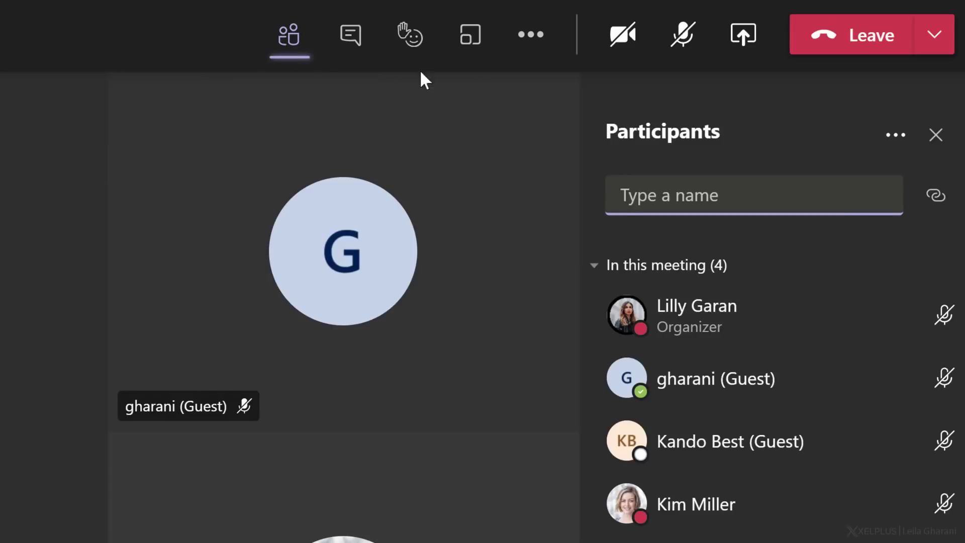
click(895, 135)
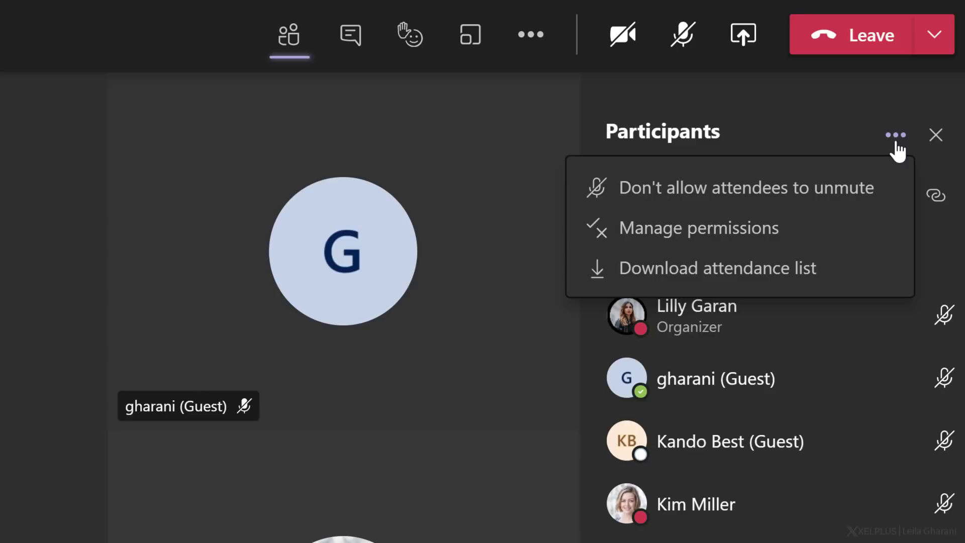
mouse_move(751, 273)
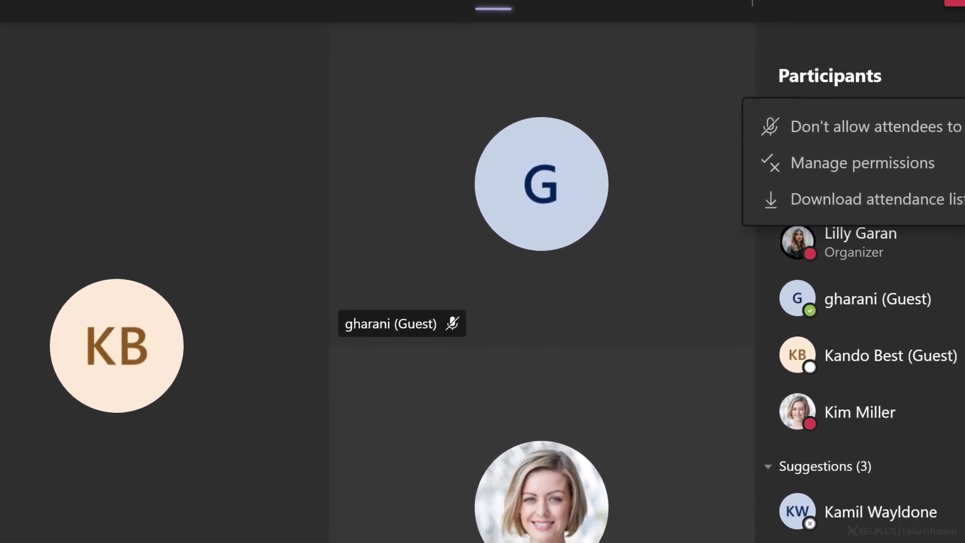
Download the attendance list and open meetingAttendanceList.csv in Excel
click(872, 199)
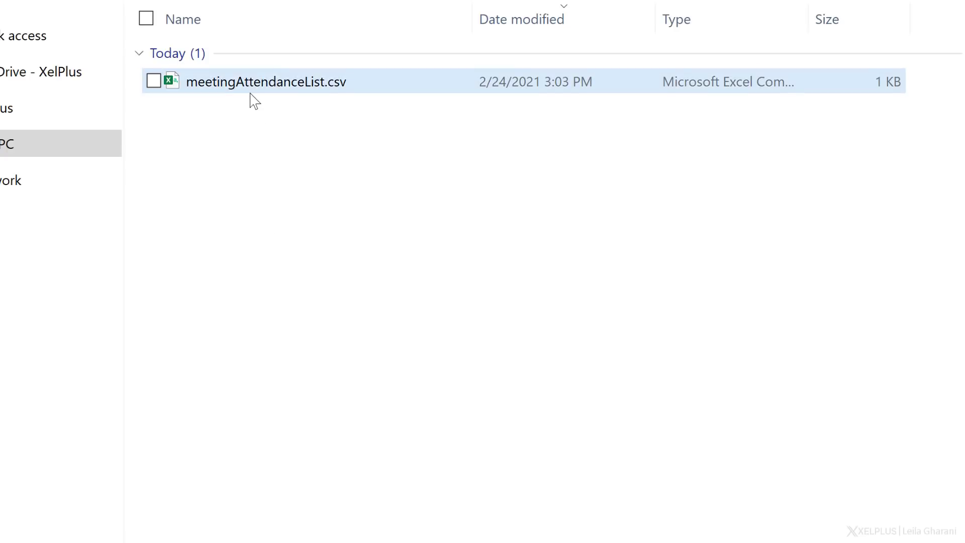
double_click(265, 82)
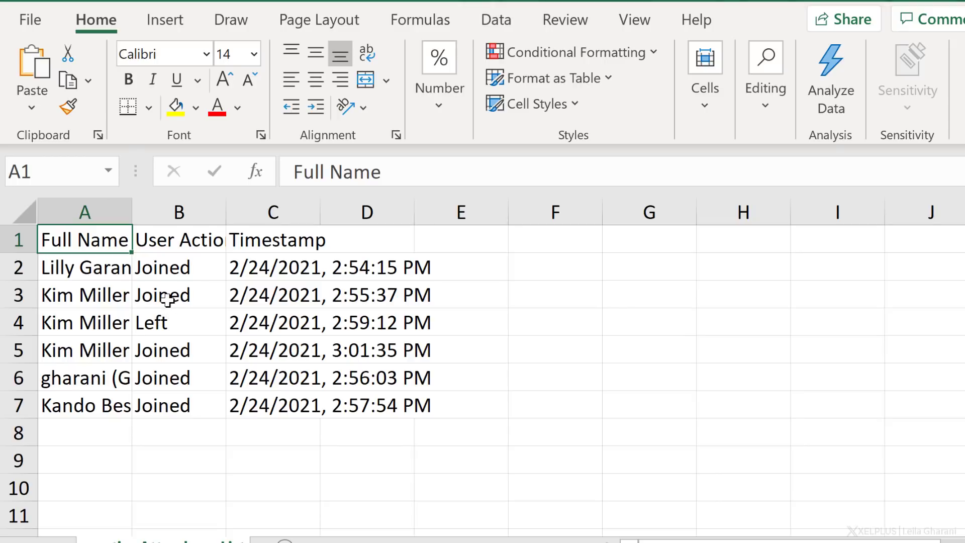
mouse_move(287, 311)
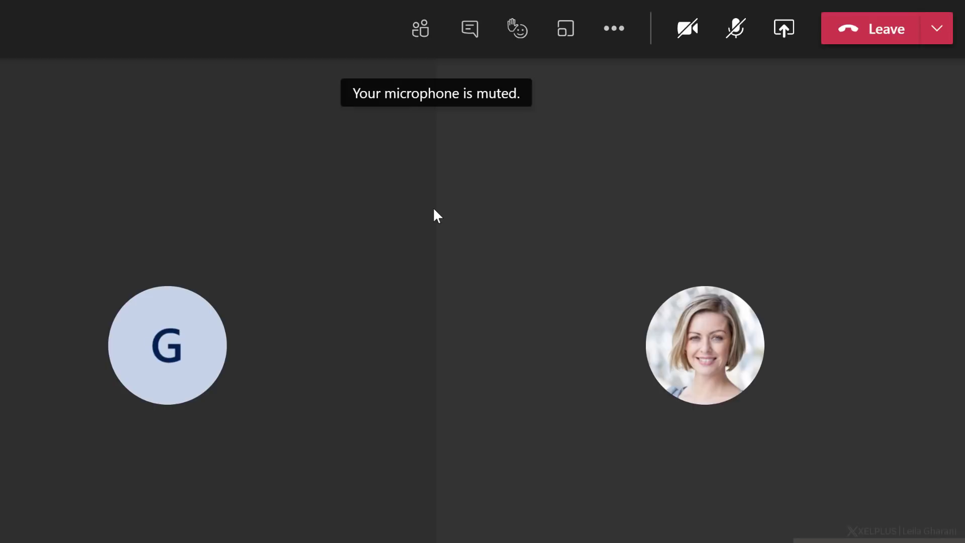
mouse_move(604, 190)
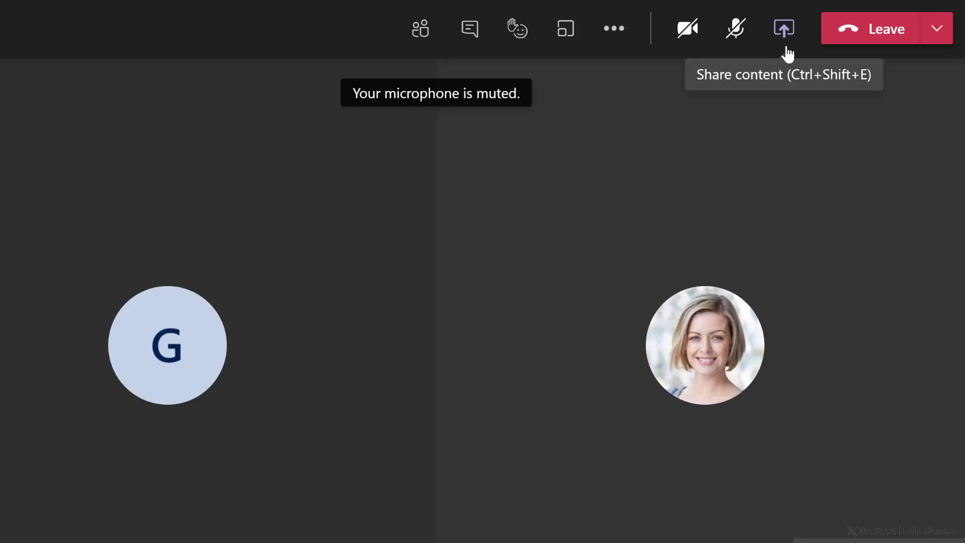
Share a Microsoft Whiteboard in the meeting in 'Collaborate on Whiteboard' mode so everyone can edit
click(783, 29)
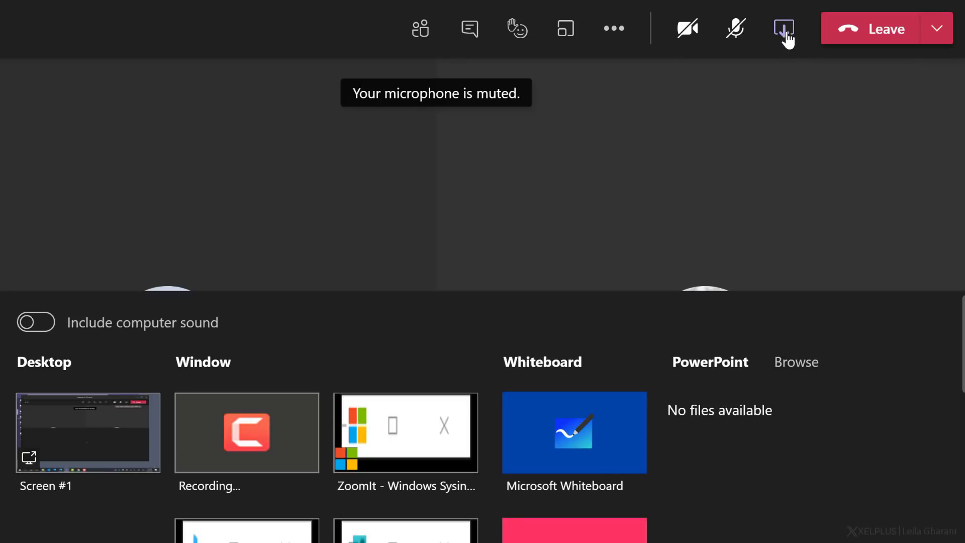
click(573, 432)
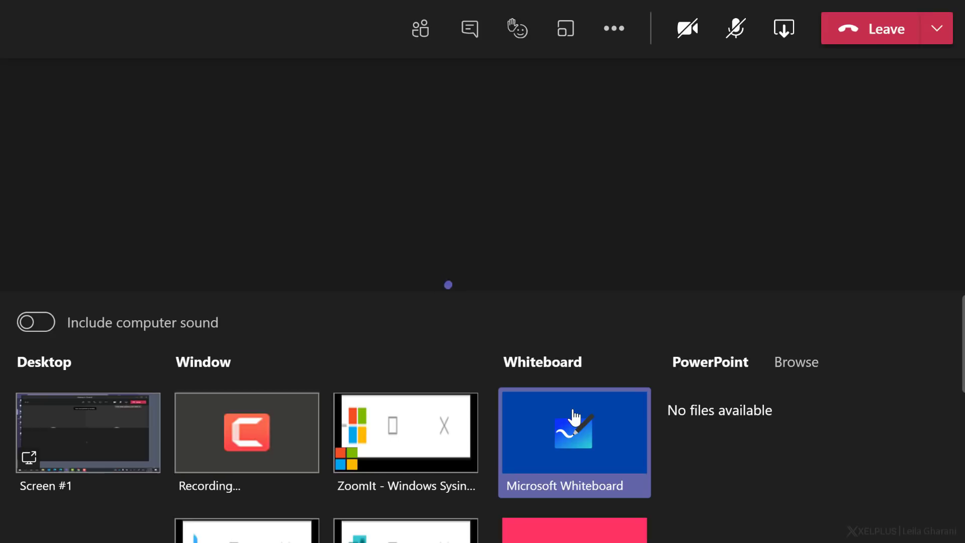
click(573, 432)
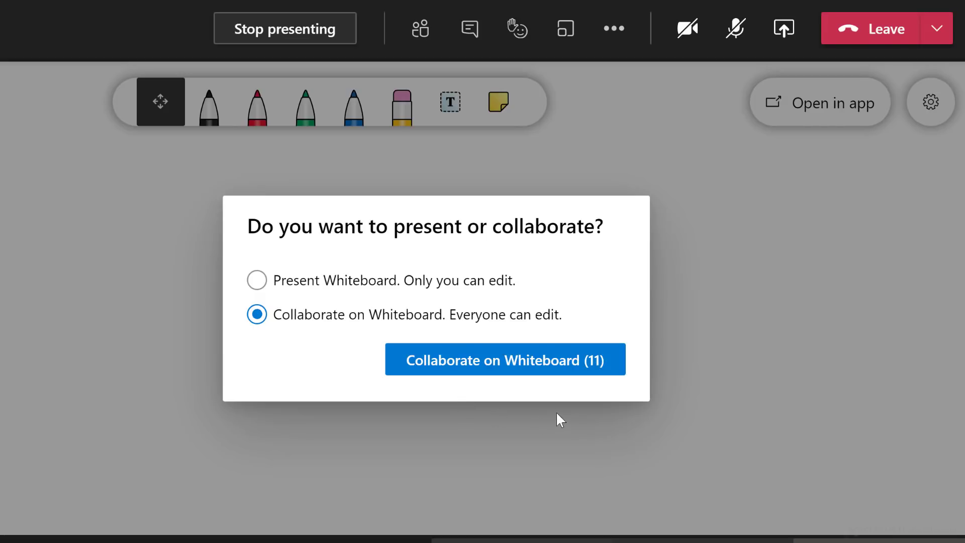
click(256, 281)
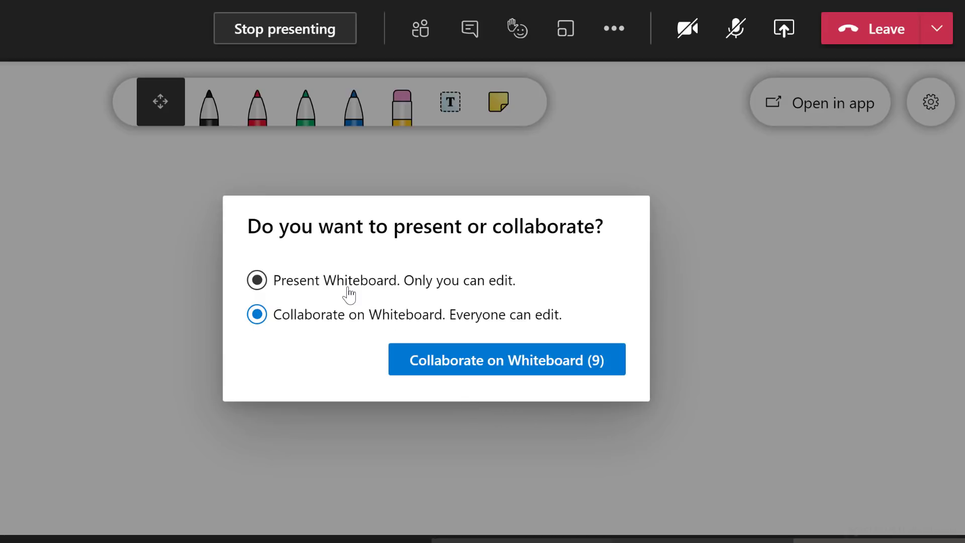
click(256, 314)
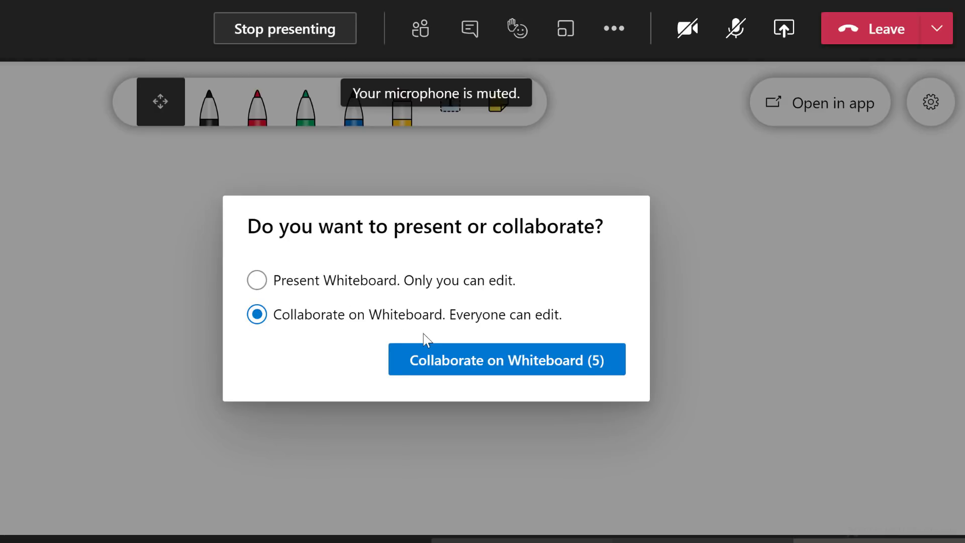
click(505, 360)
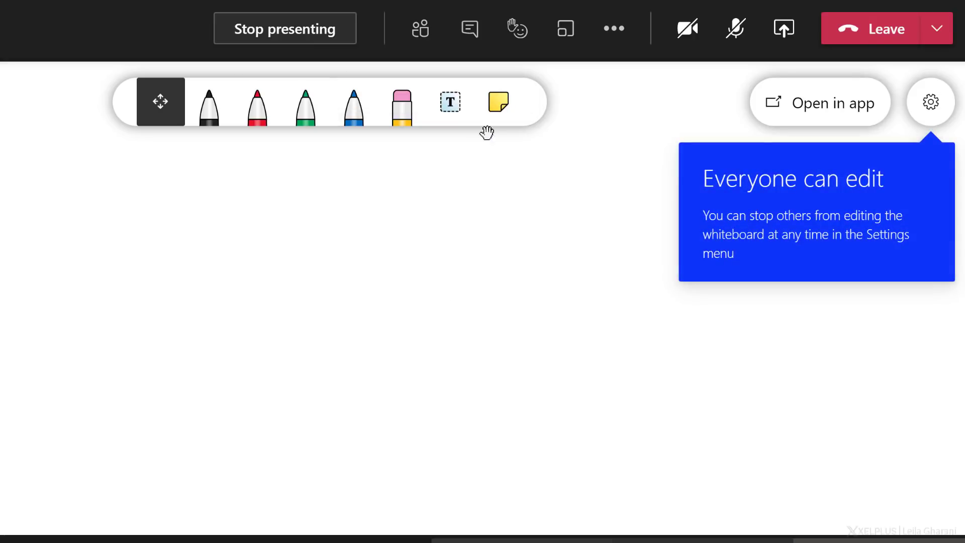
Add the text 'Break please?' and a blue sticky note to the whiteboard, then bring up its settings
click(450, 102)
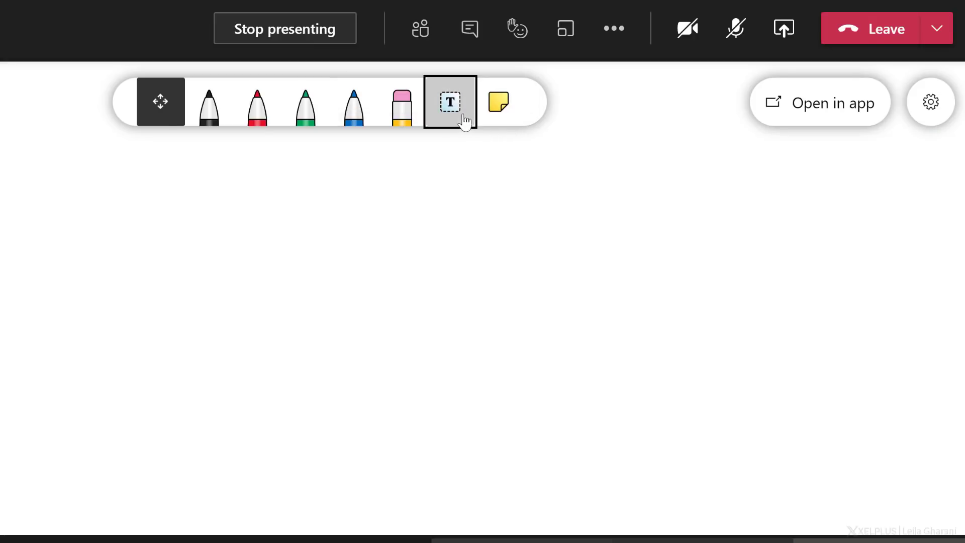
text(Break please?)
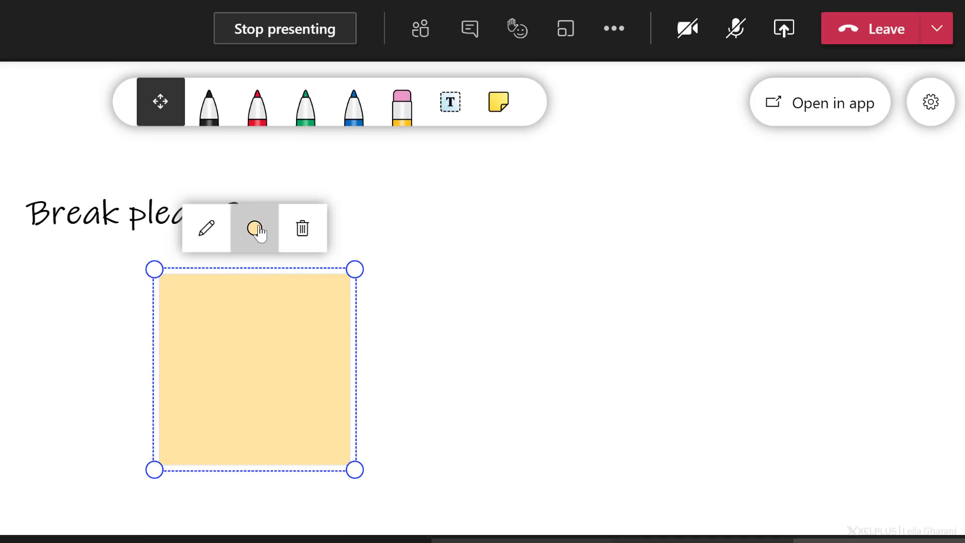
click(254, 228)
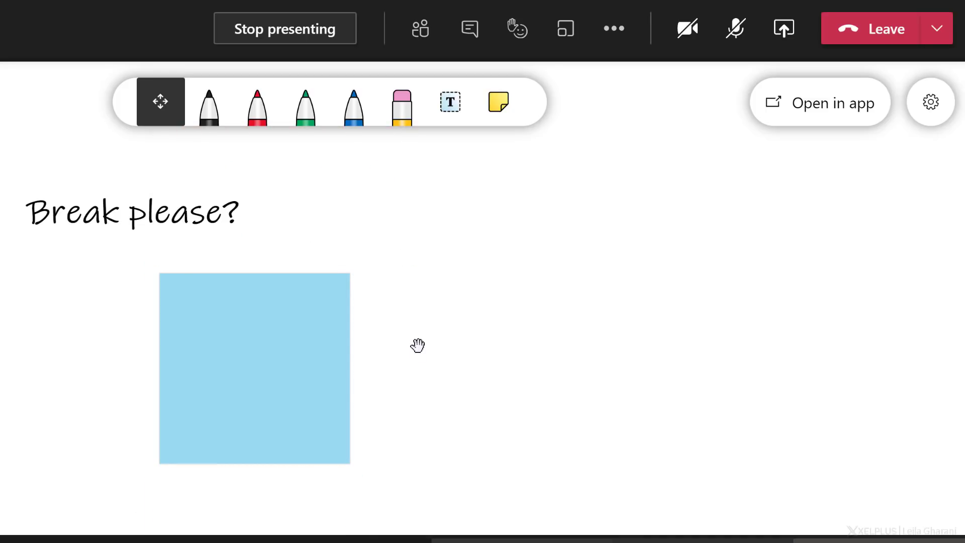
mouse_move(460, 318)
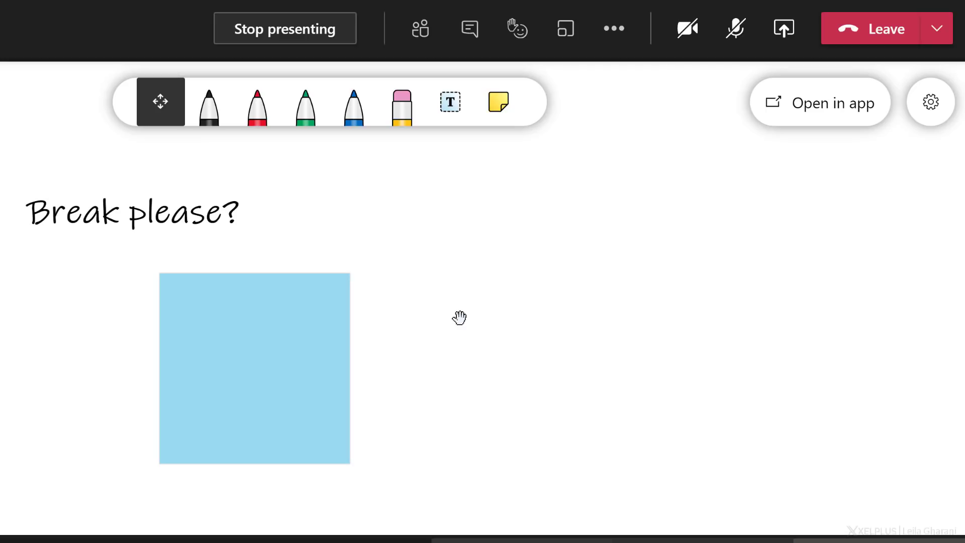
mouse_move(906, 168)
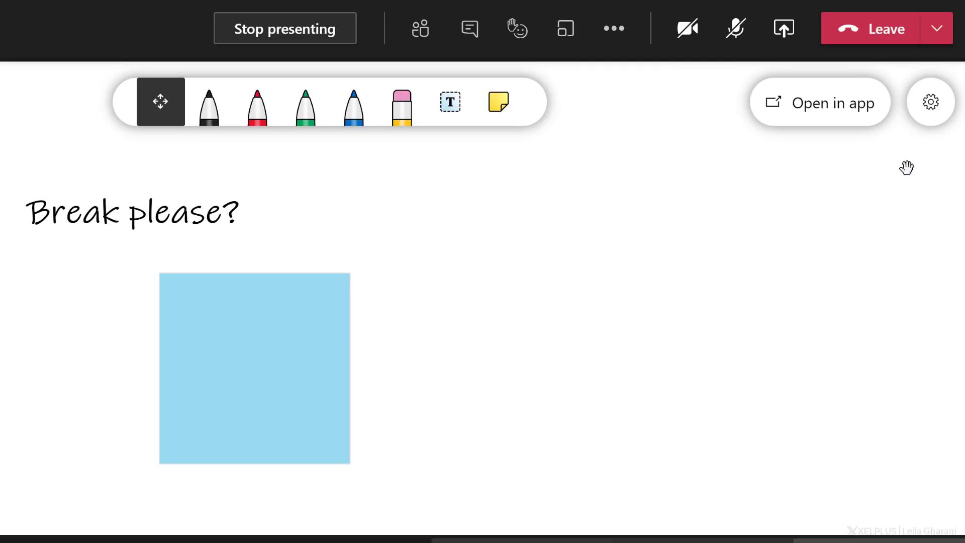
click(930, 102)
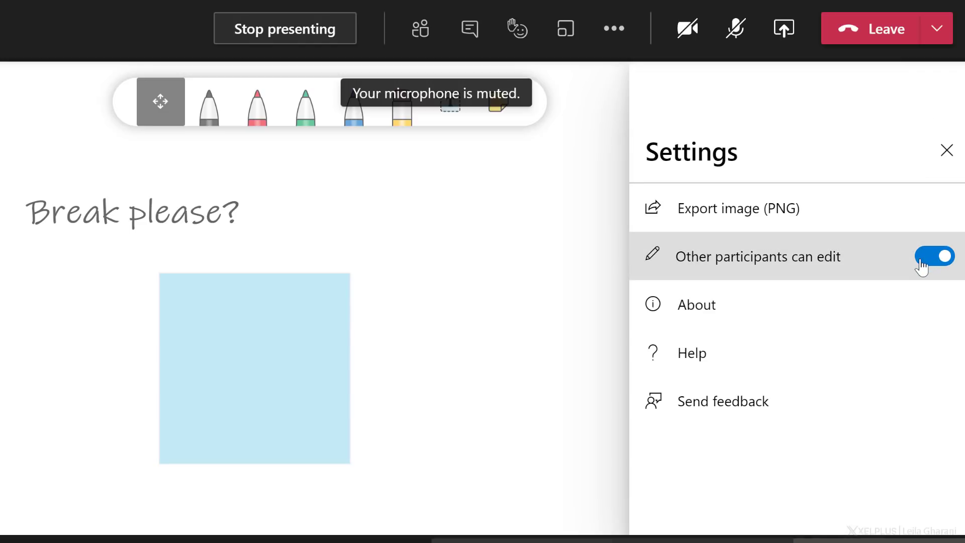
Switch off 'Other participants can edit' and add the text 'Break until 11:30' to the whiteboard
click(934, 257)
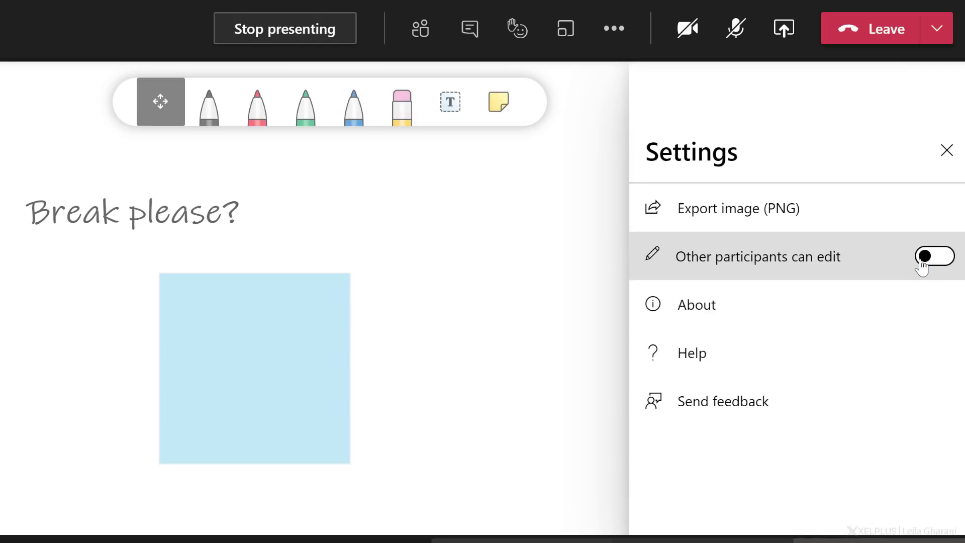
click(947, 150)
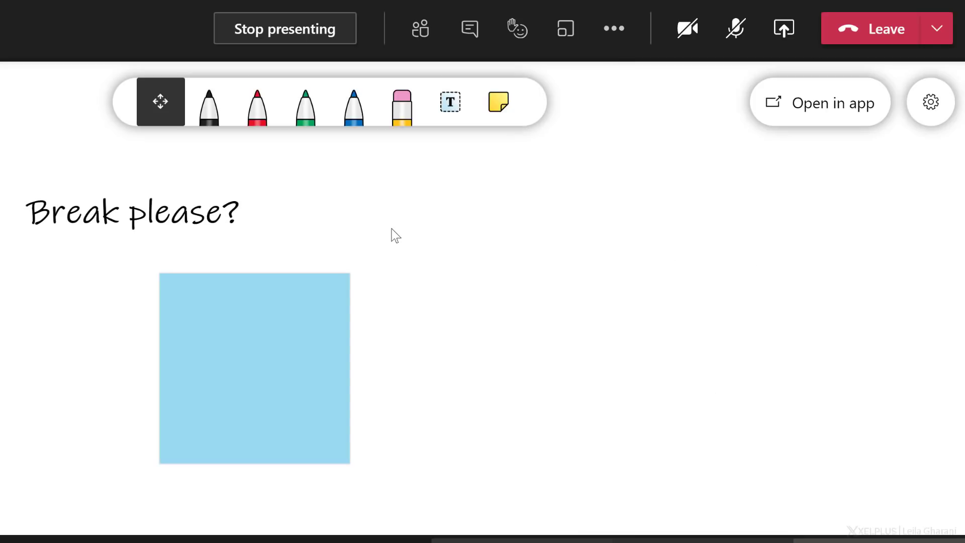
mouse_move(450, 102)
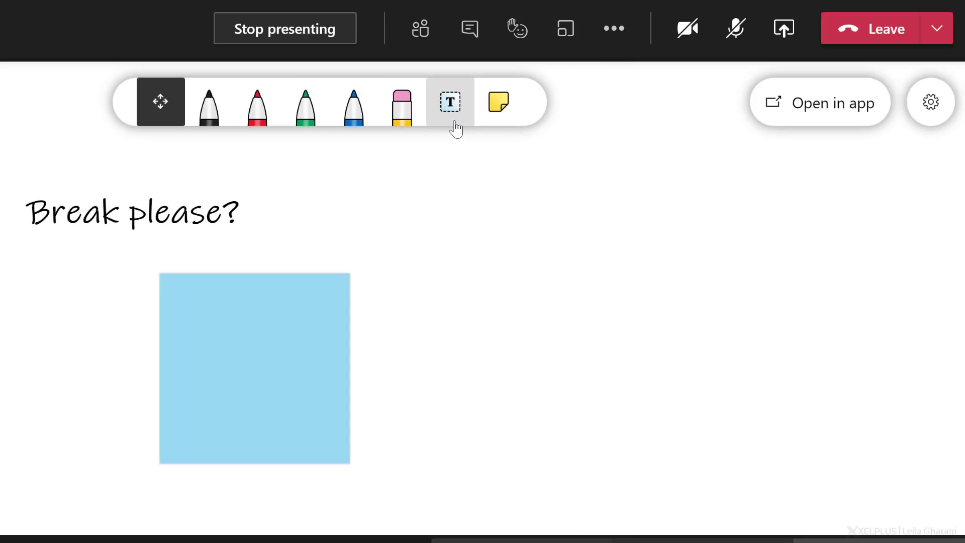
click(450, 101)
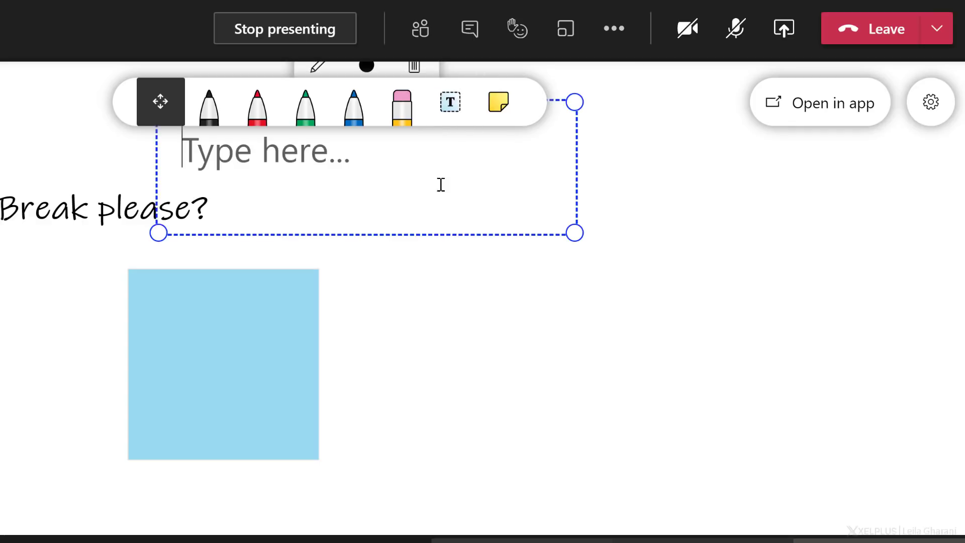
text(Break until 11:30)
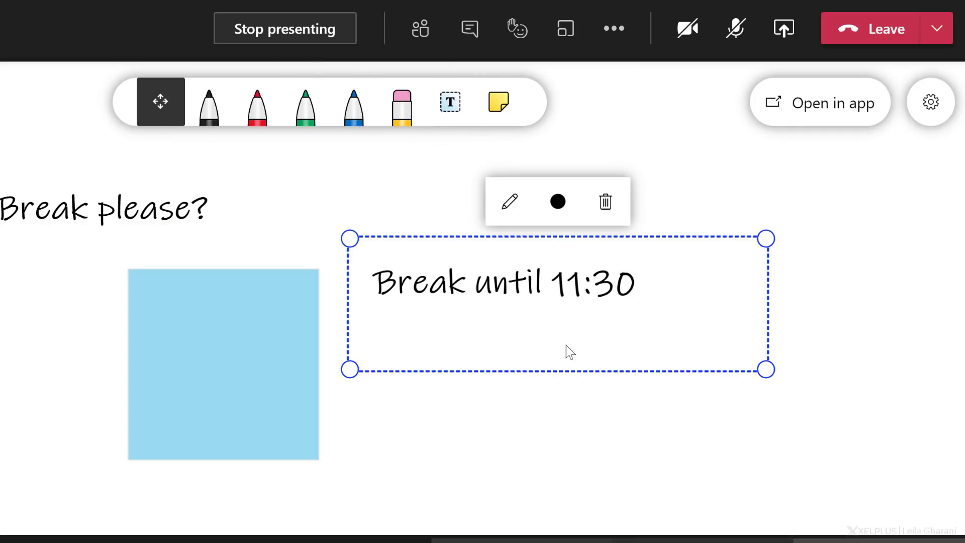
click(526, 417)
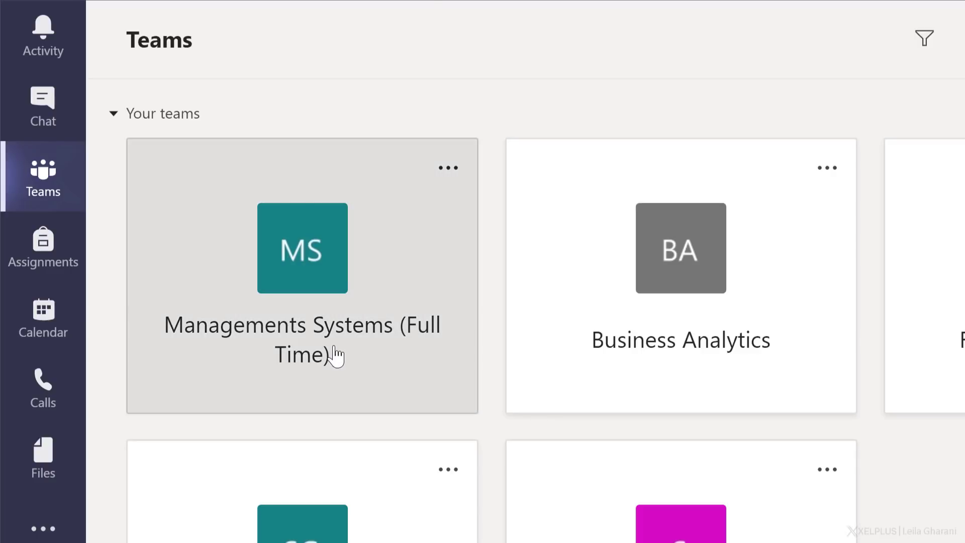
In Managements Systems (Full Time) Assignments, get started and create a new blank Assignment
click(301, 247)
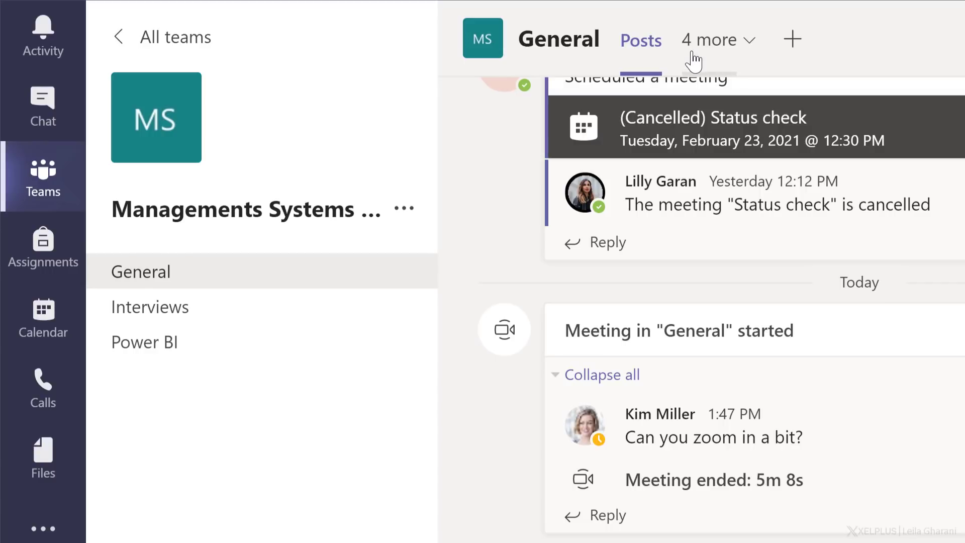
click(708, 39)
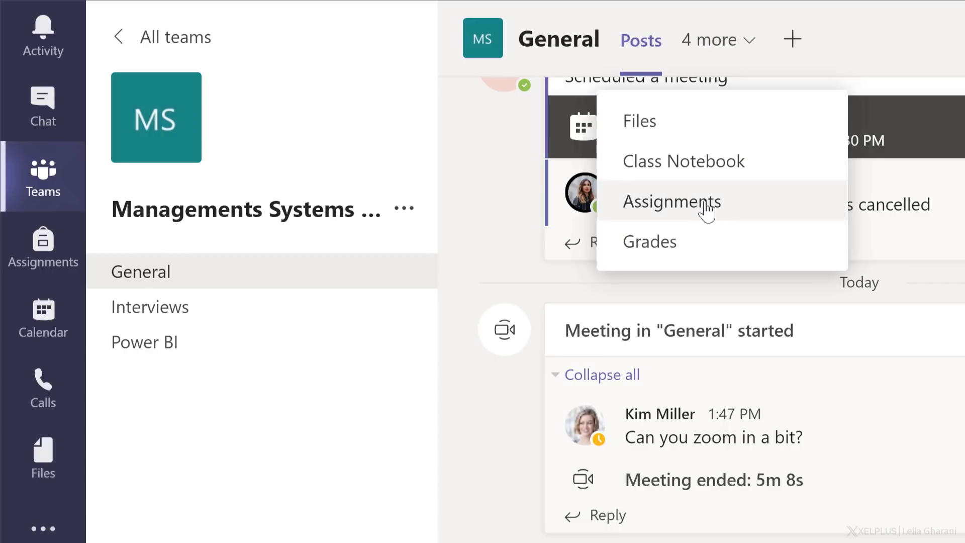
click(671, 202)
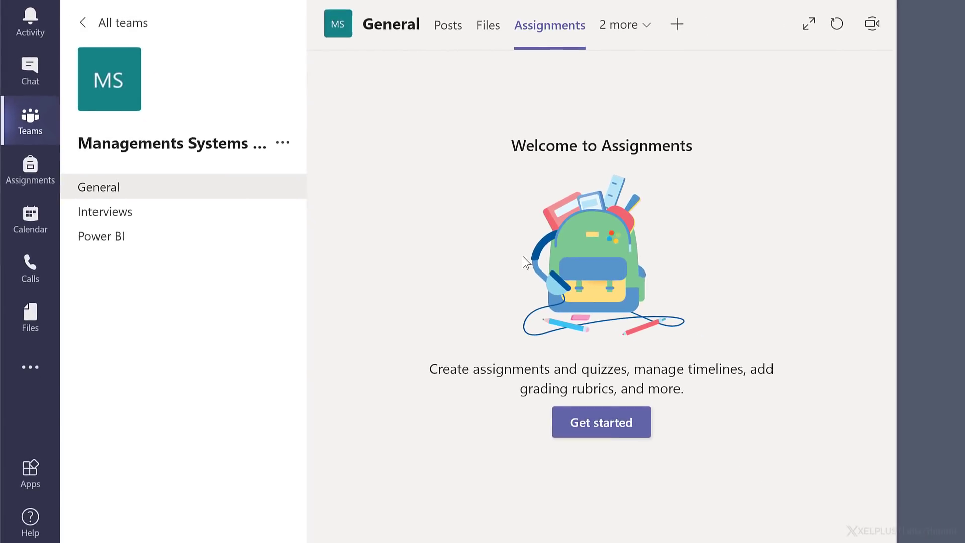
click(601, 423)
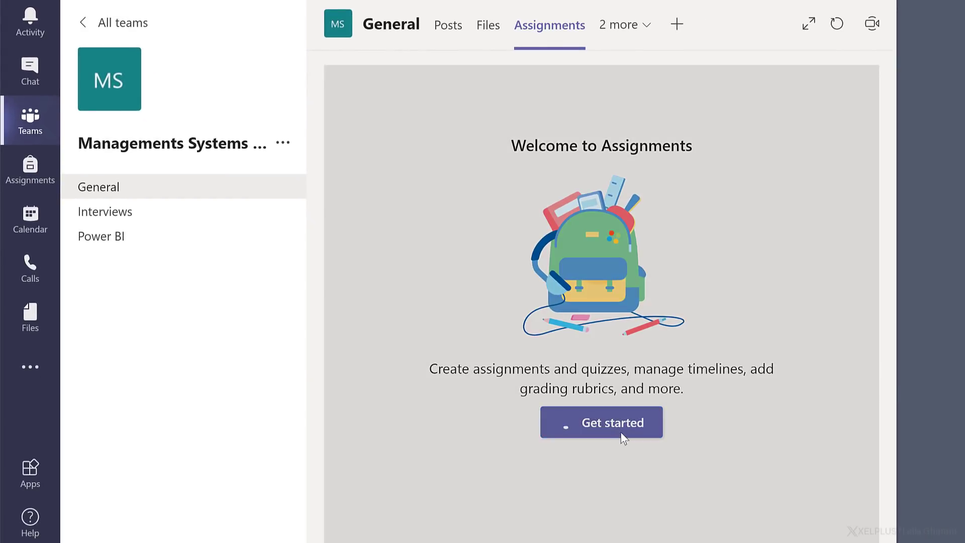
click(601, 422)
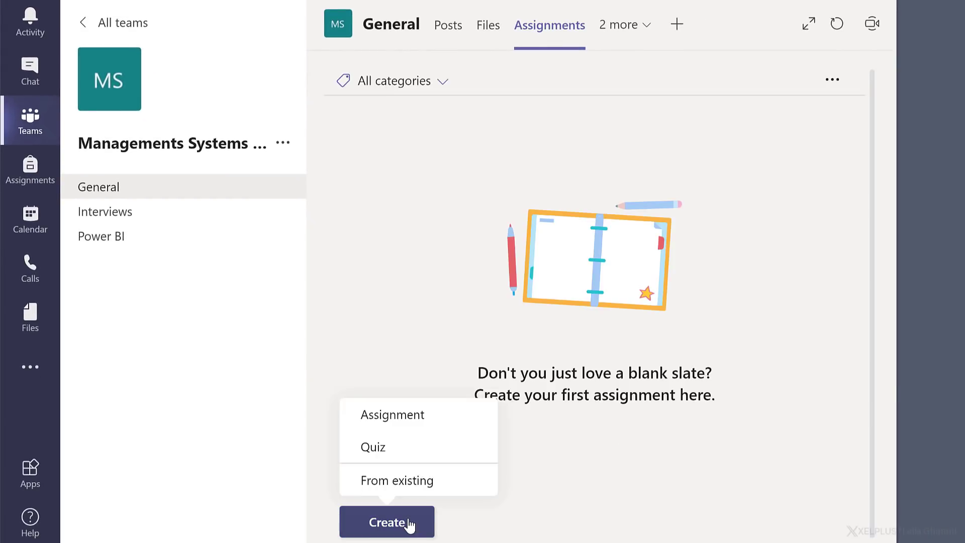
mouse_move(393, 414)
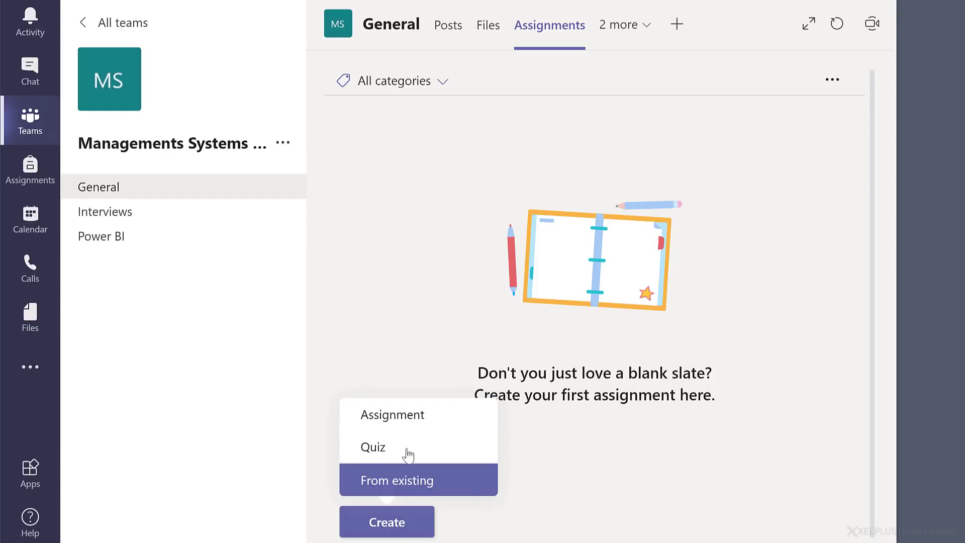
click(393, 414)
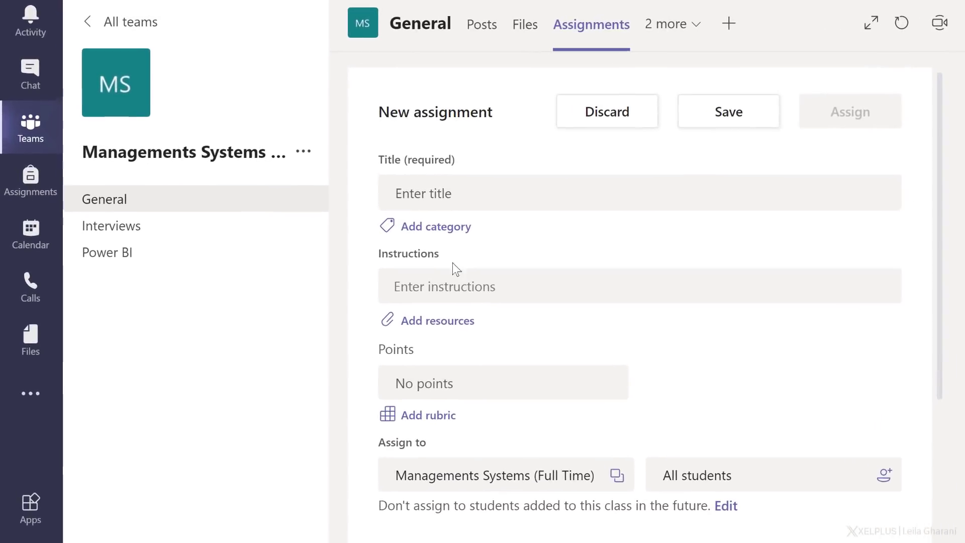
Title the assignment 'Power BI Dashboard' and set it to 20 points
click(640, 193)
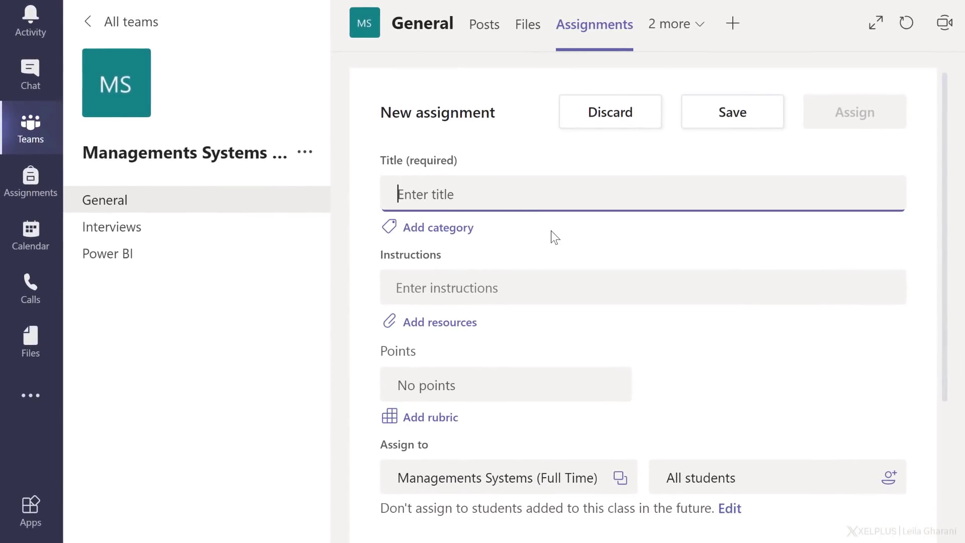
text(Power BI Dashboard)
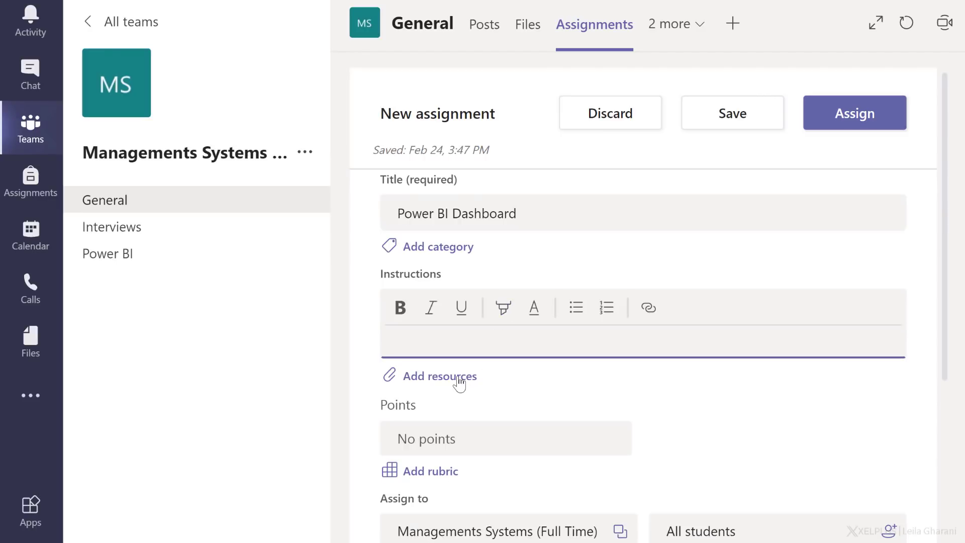
mouse_move(460, 378)
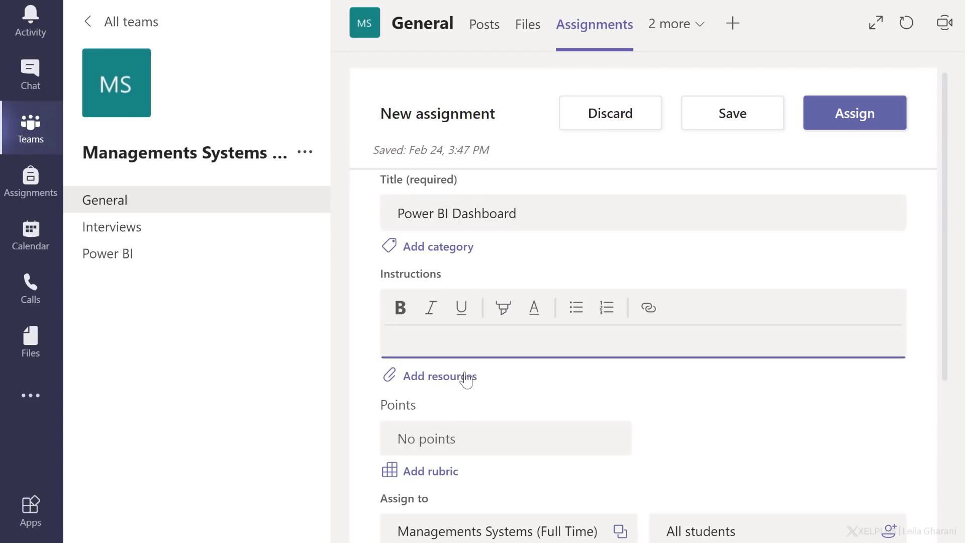
scroll(down, 3)
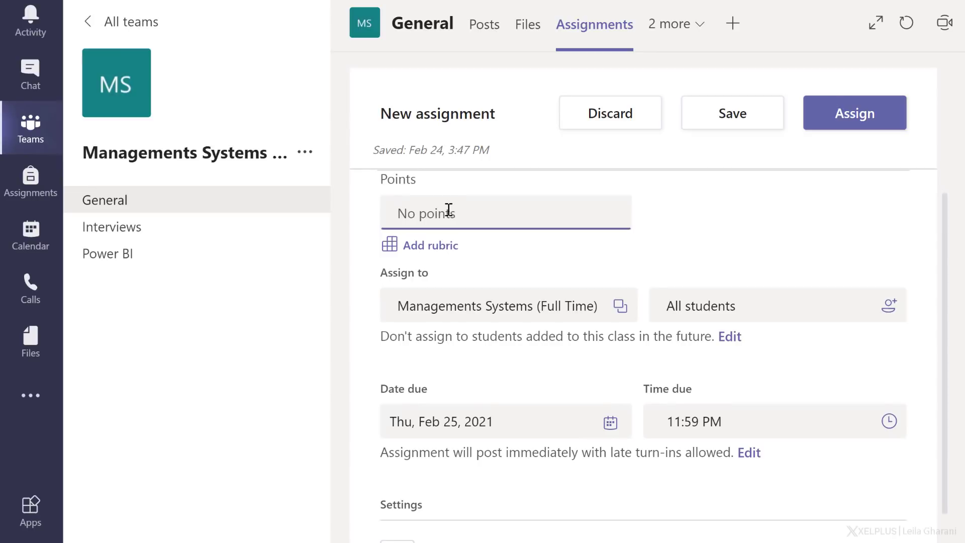
text(20)
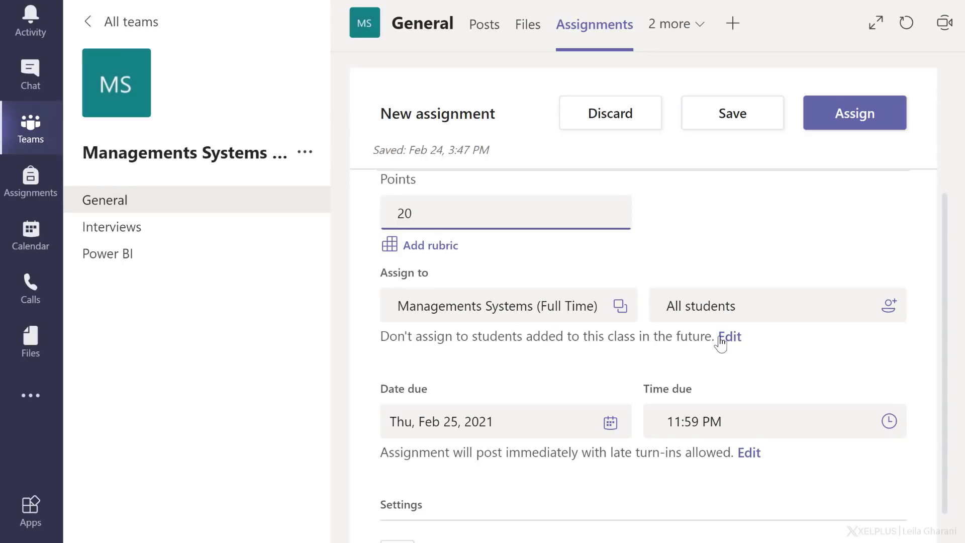
Assign the work to all students added to this class in the future as well
click(730, 336)
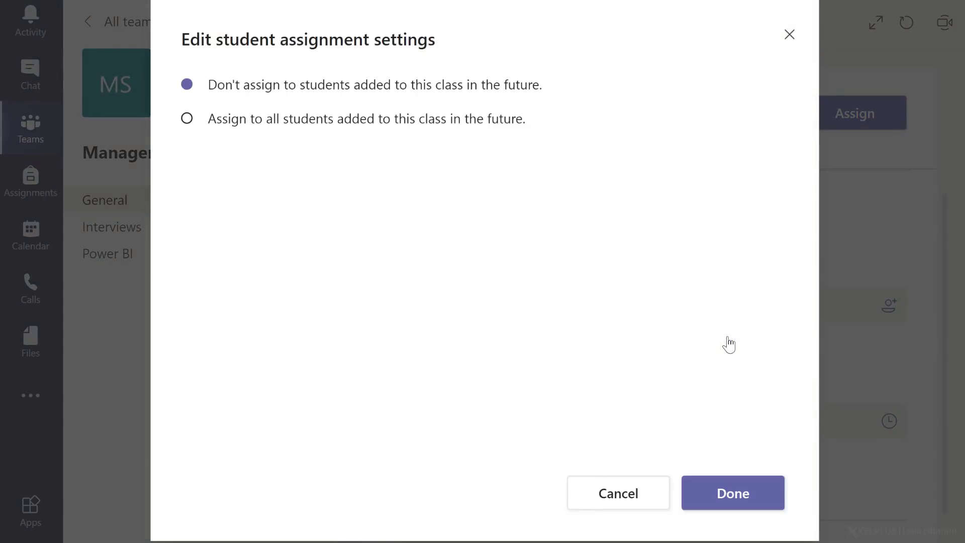
mouse_move(729, 343)
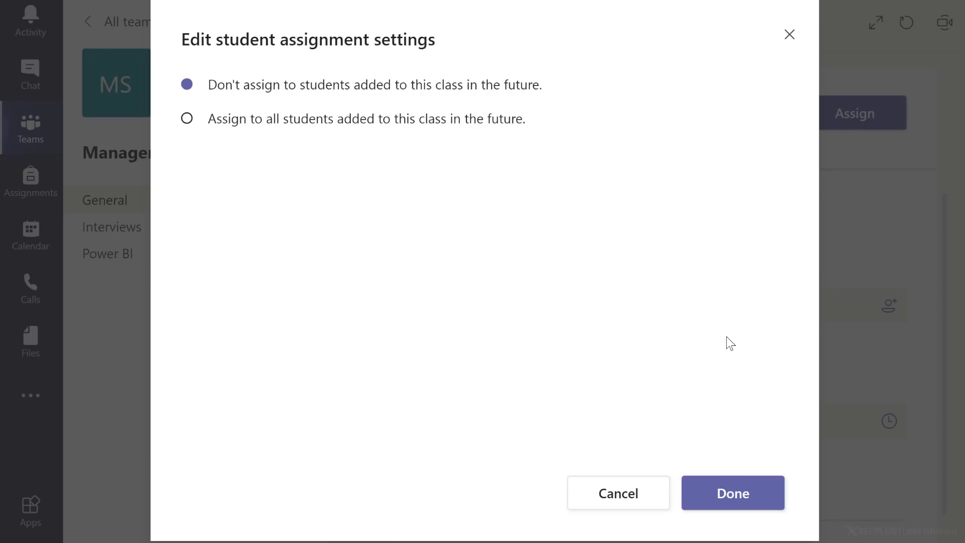
mouse_move(728, 341)
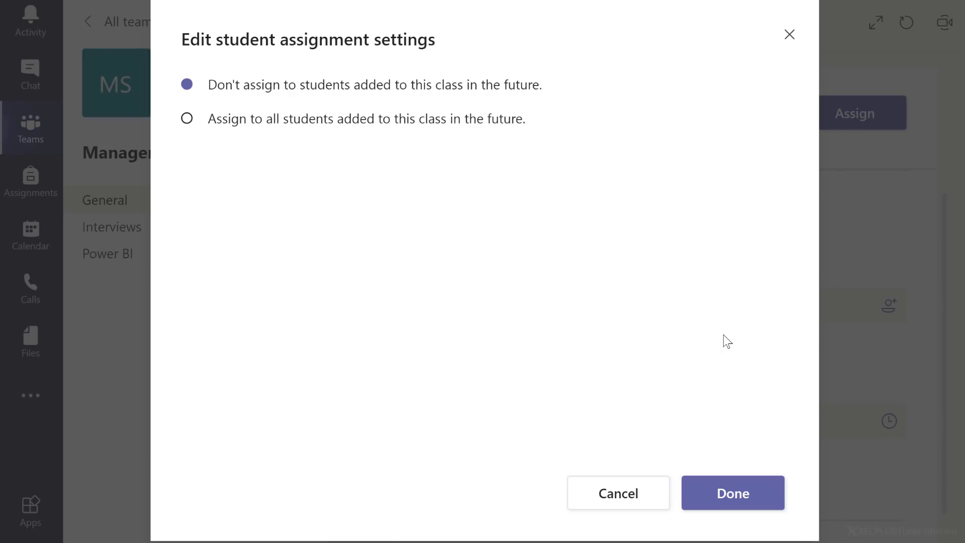
mouse_move(451, 248)
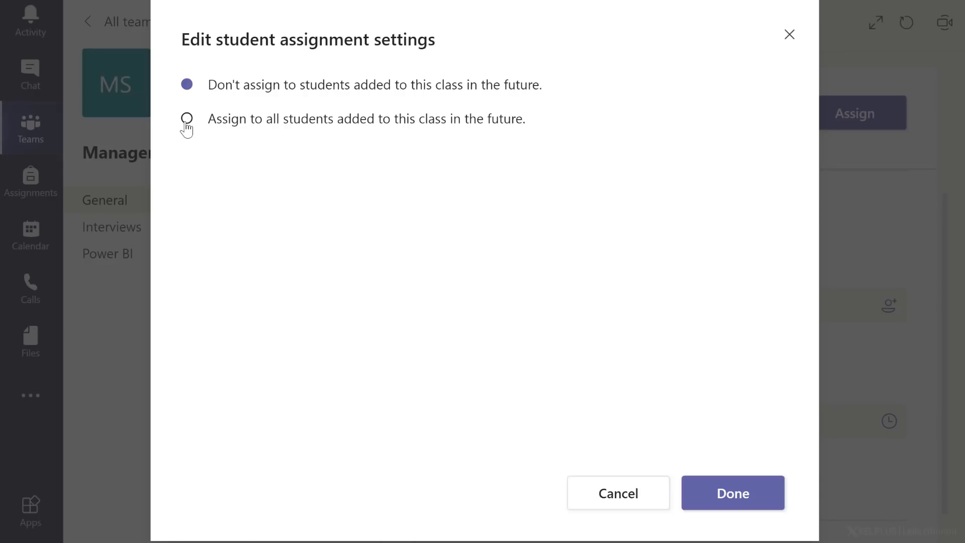
click(186, 119)
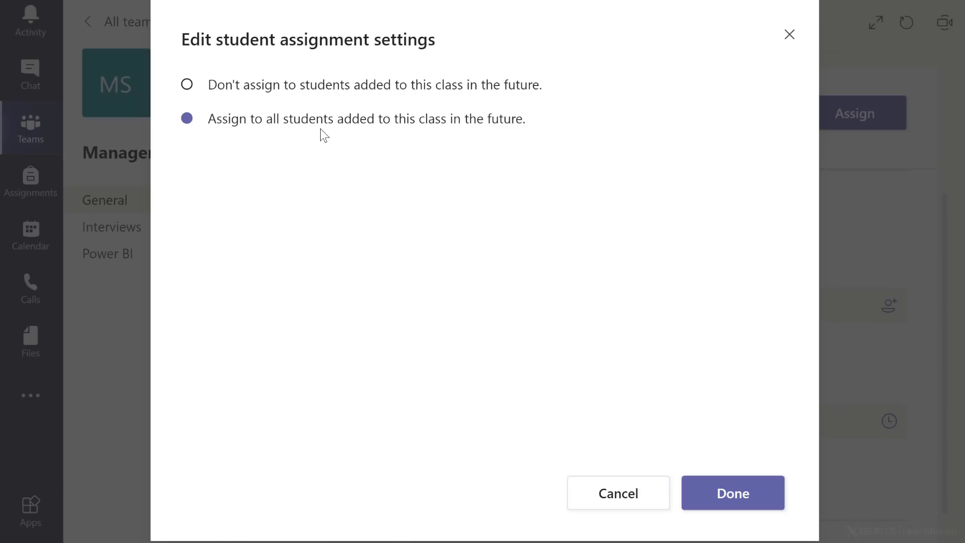
mouse_move(748, 484)
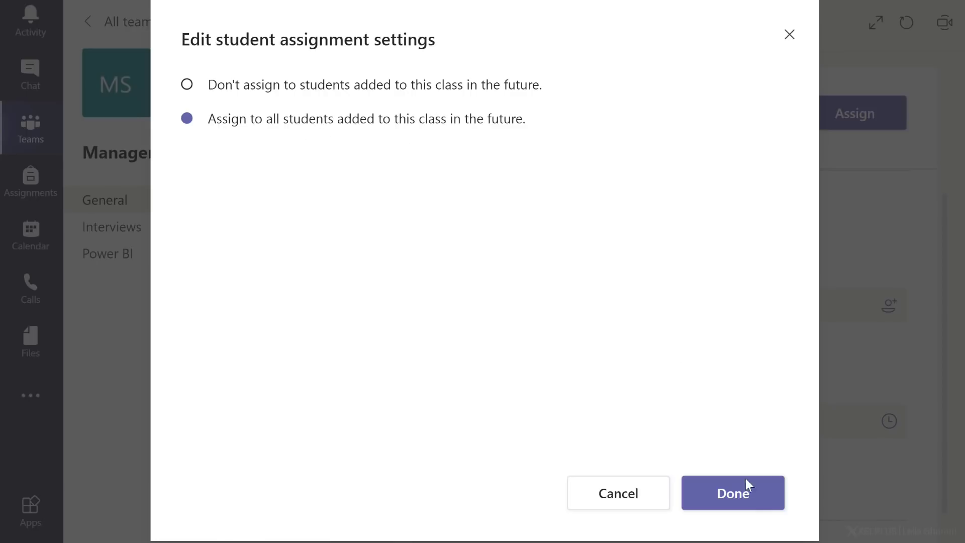
click(732, 492)
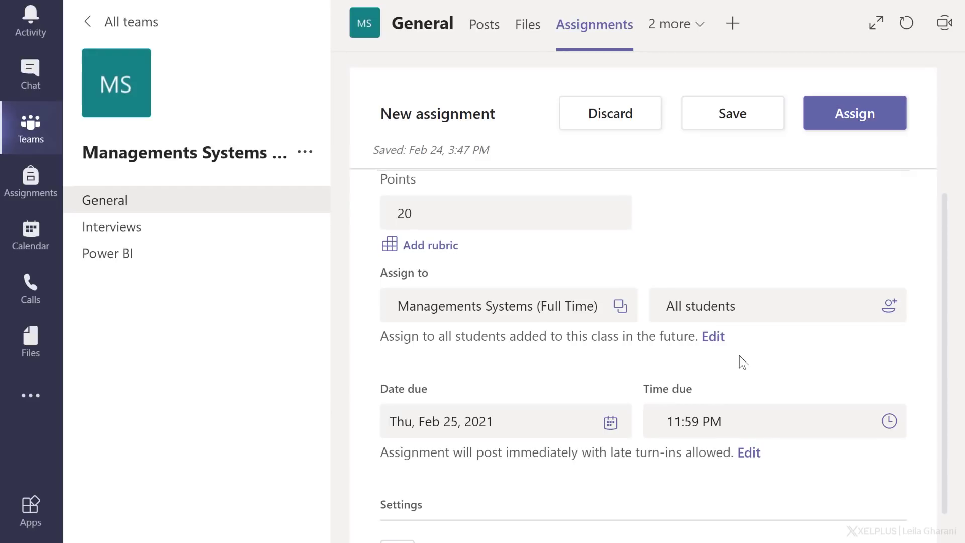
click(609, 421)
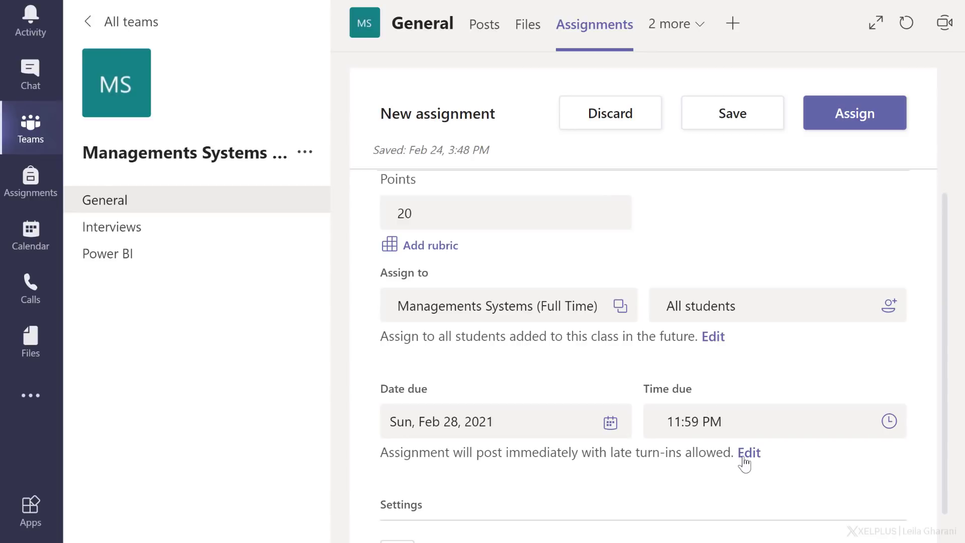
mouse_move(747, 273)
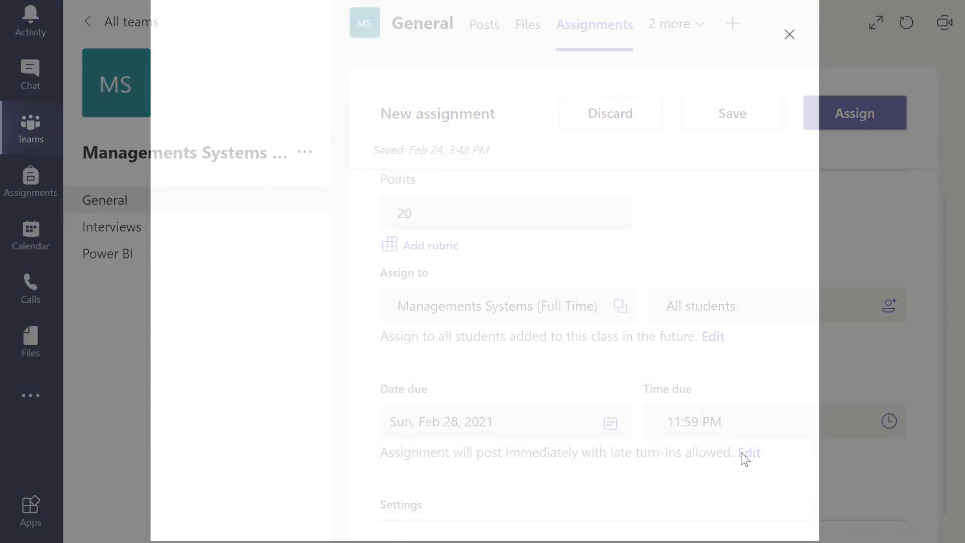
Schedule the assignment to post Feb 26 at 4:00 PM with no close date, so late turn-ins stay allowed
click(746, 453)
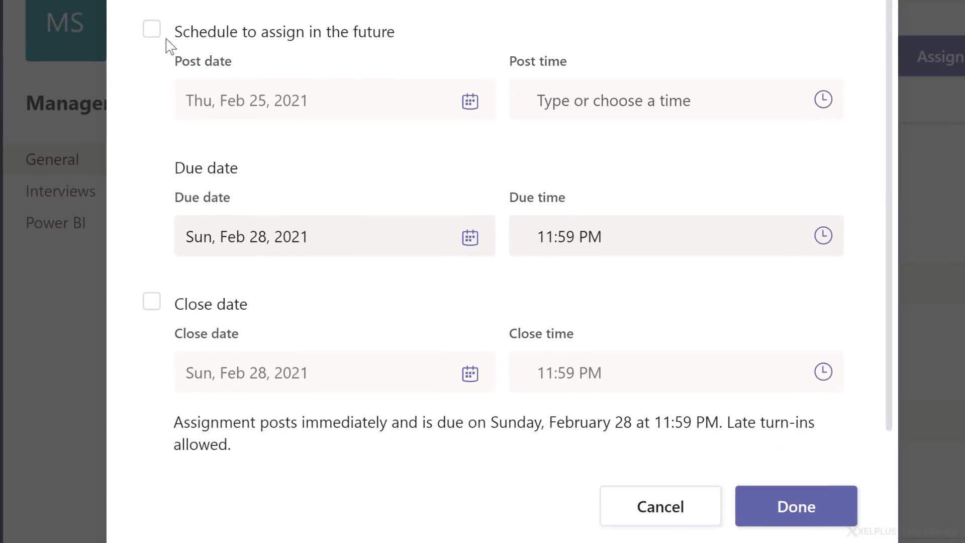
click(152, 29)
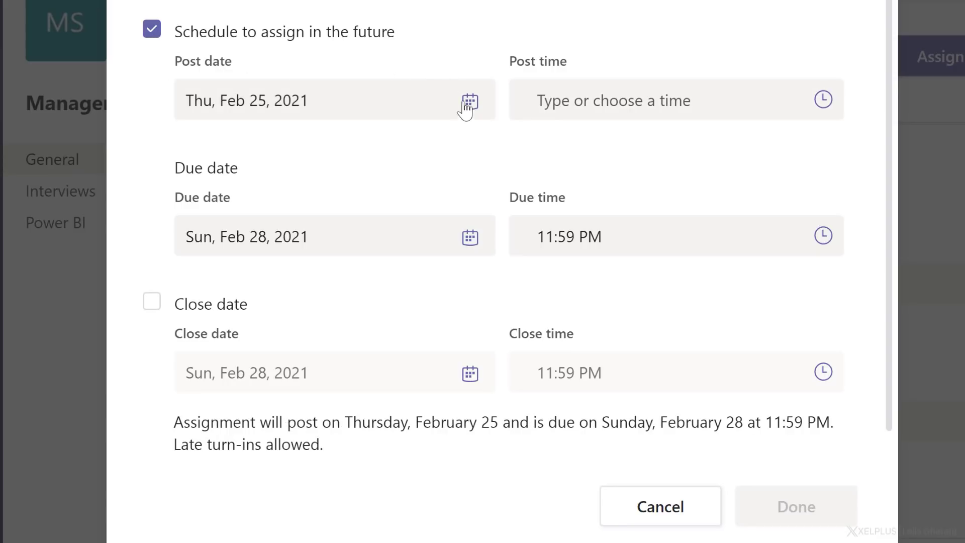
click(470, 99)
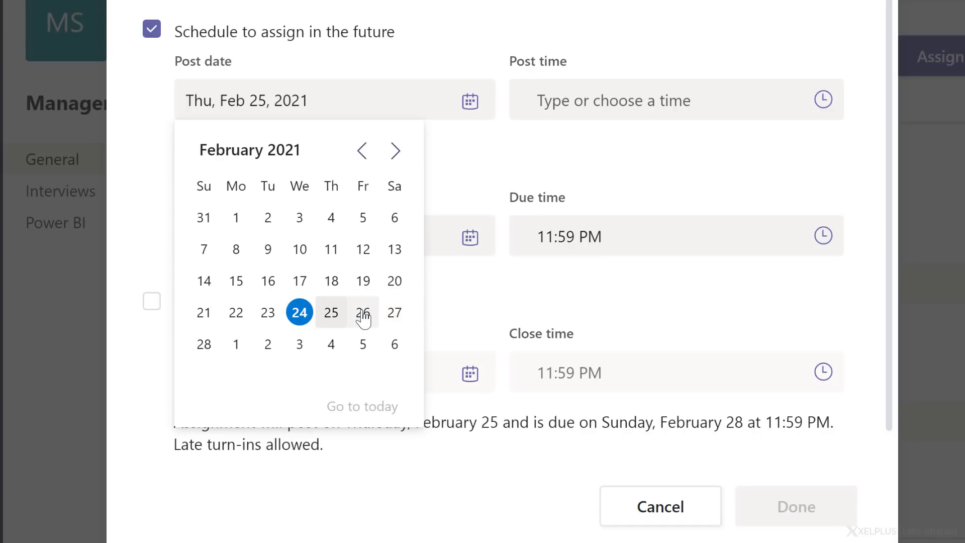
click(363, 312)
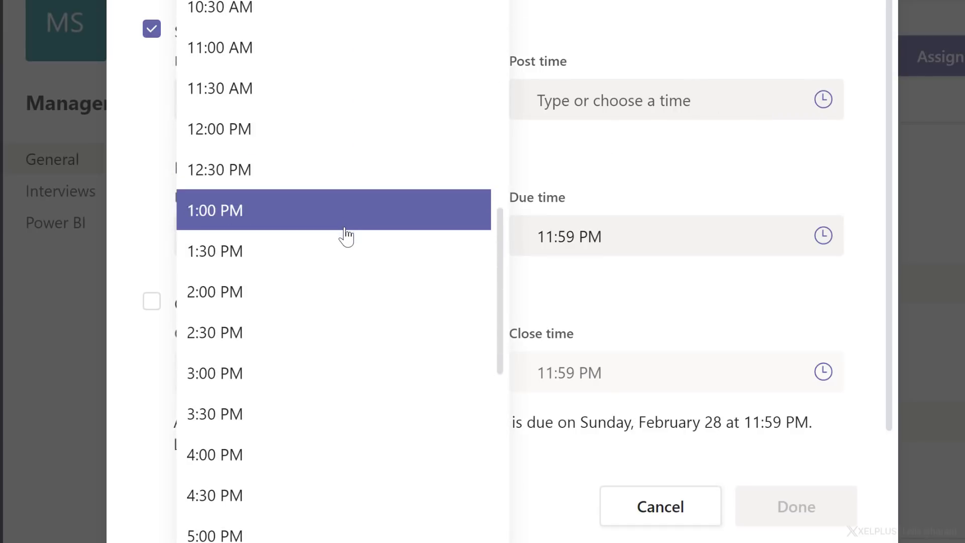
click(214, 455)
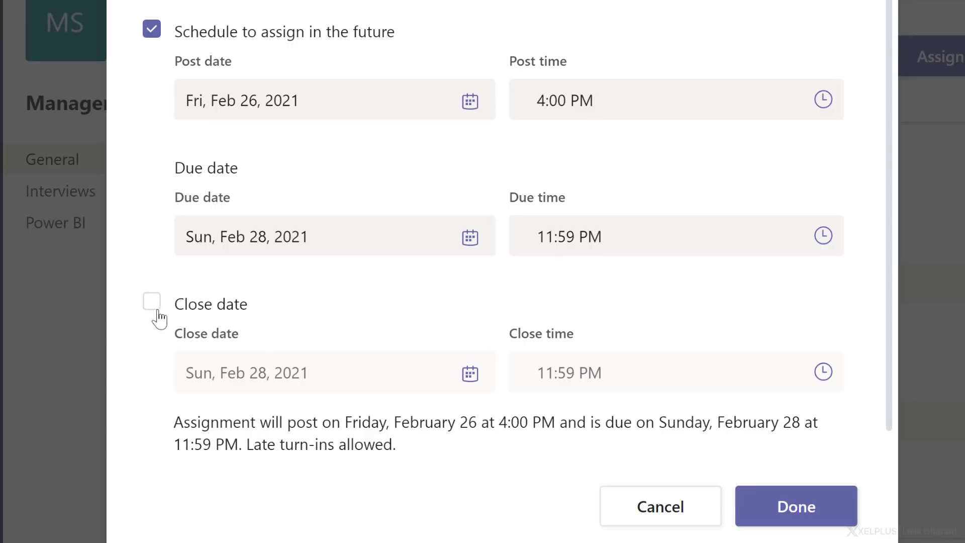
click(152, 303)
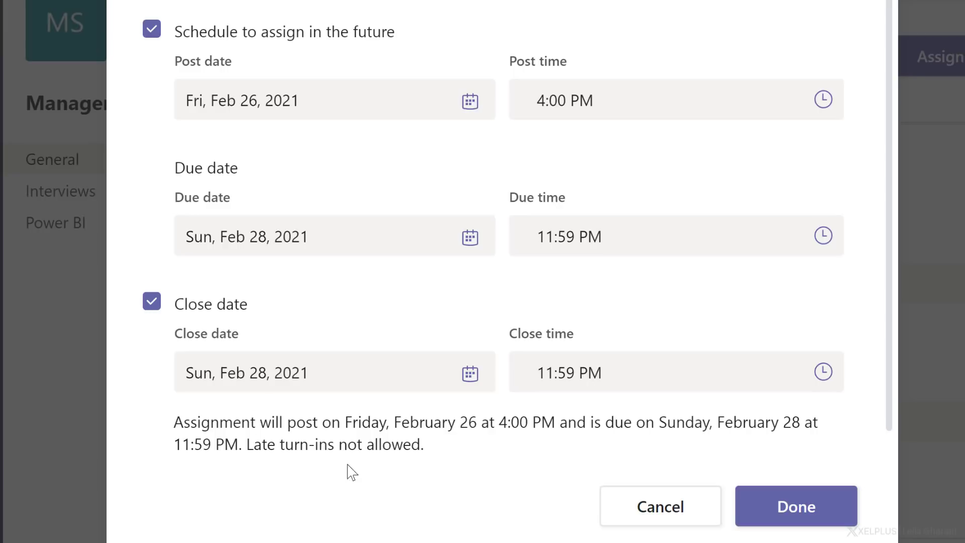
mouse_move(213, 331)
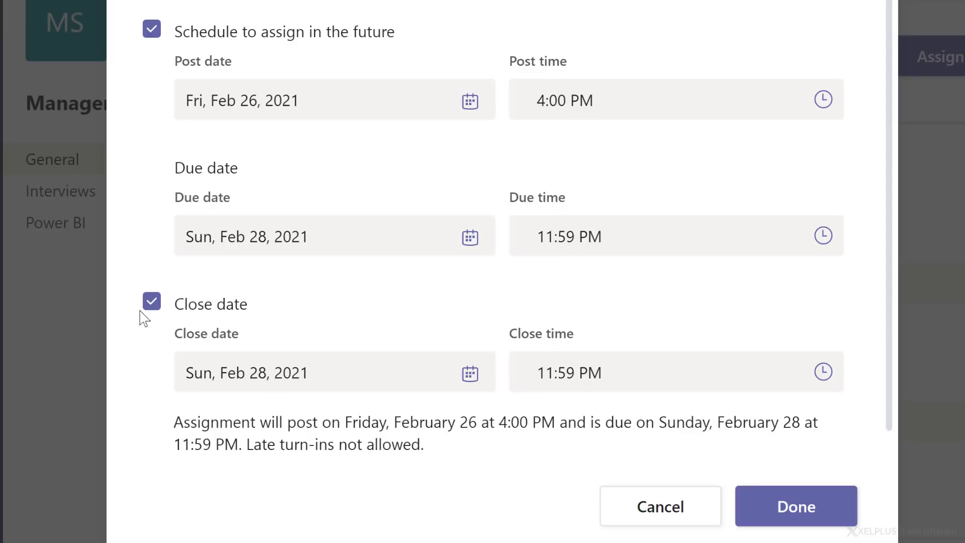
click(151, 301)
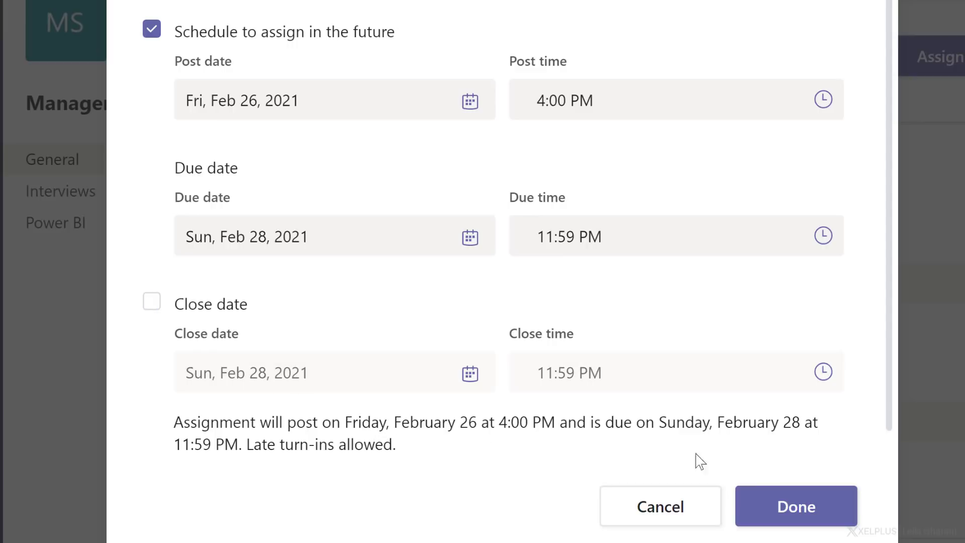
click(794, 506)
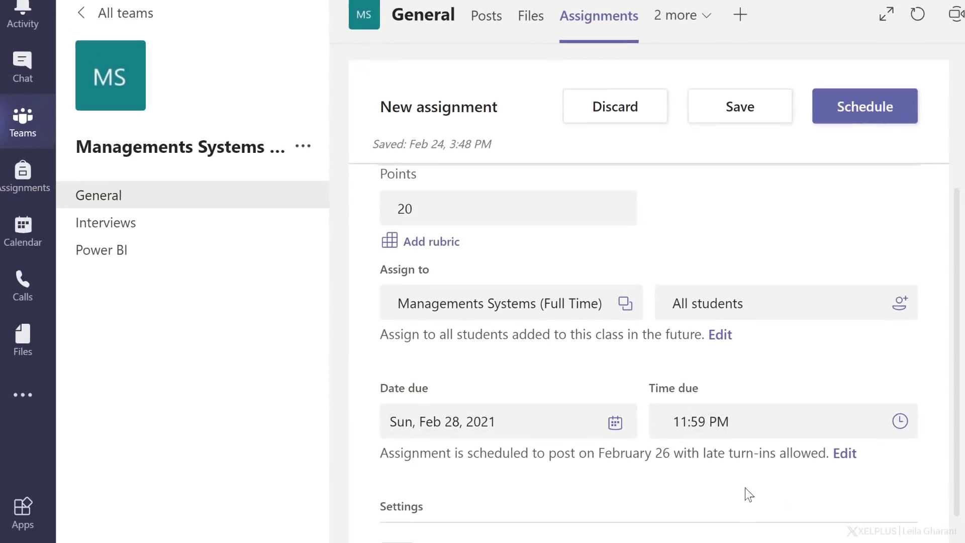
Send assignment notifications to the Power BI channel and schedule the assignment
scroll(down, 3)
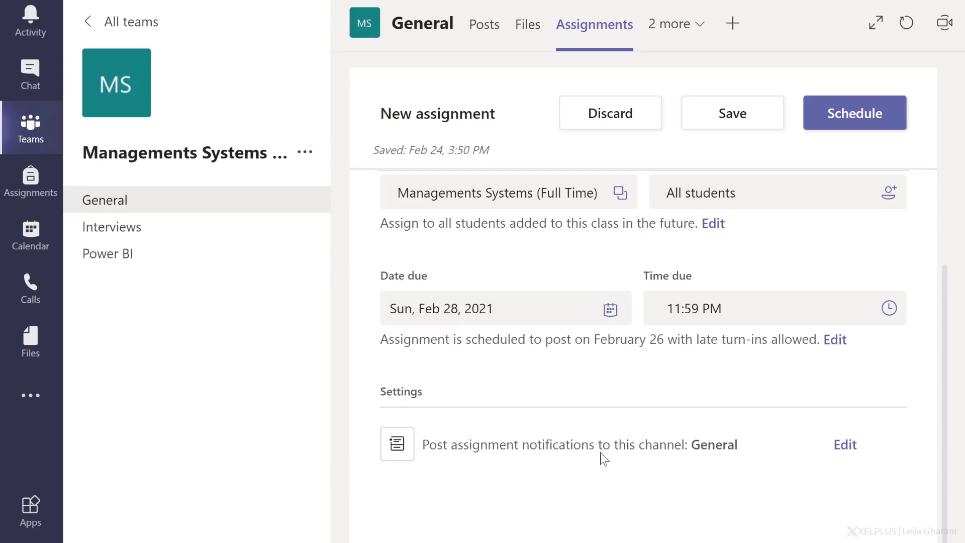
mouse_move(670, 463)
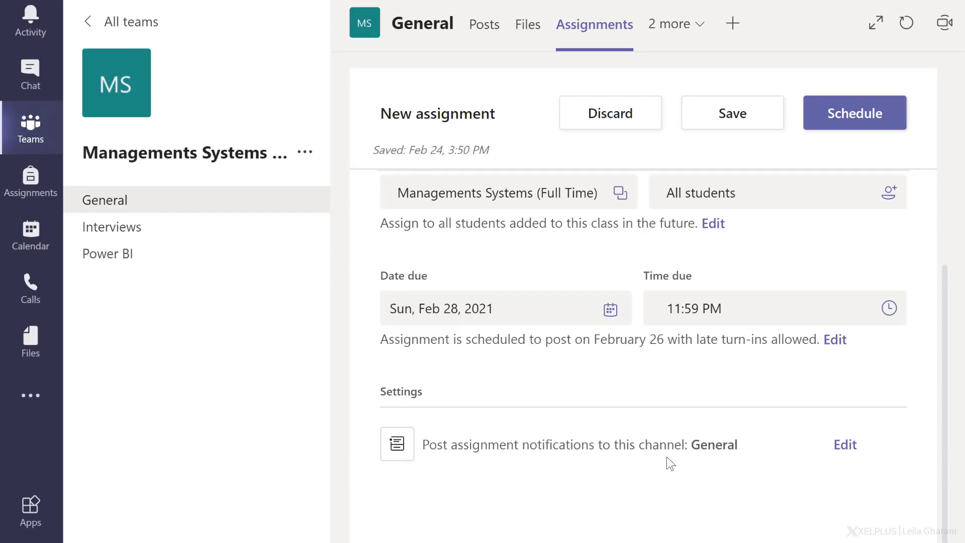
mouse_move(850, 454)
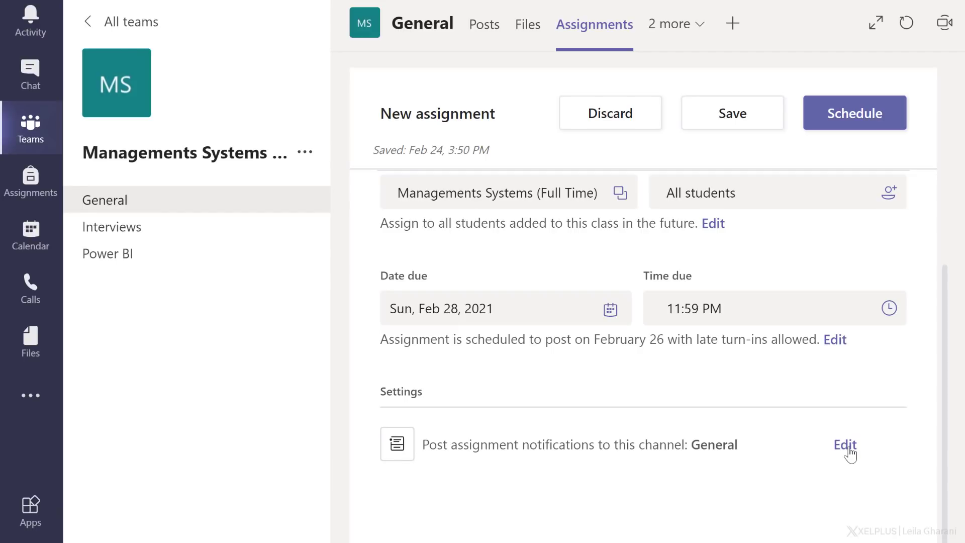
click(844, 444)
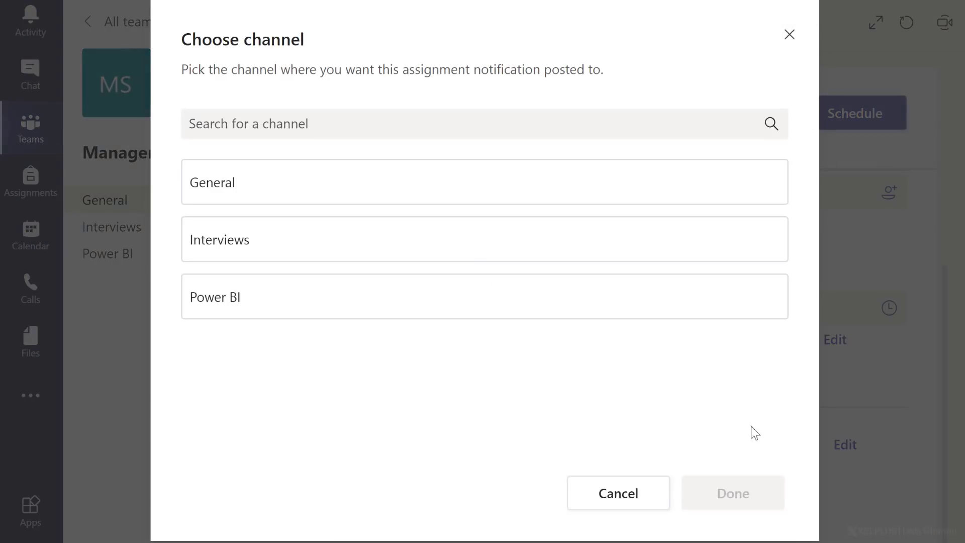
click(308, 295)
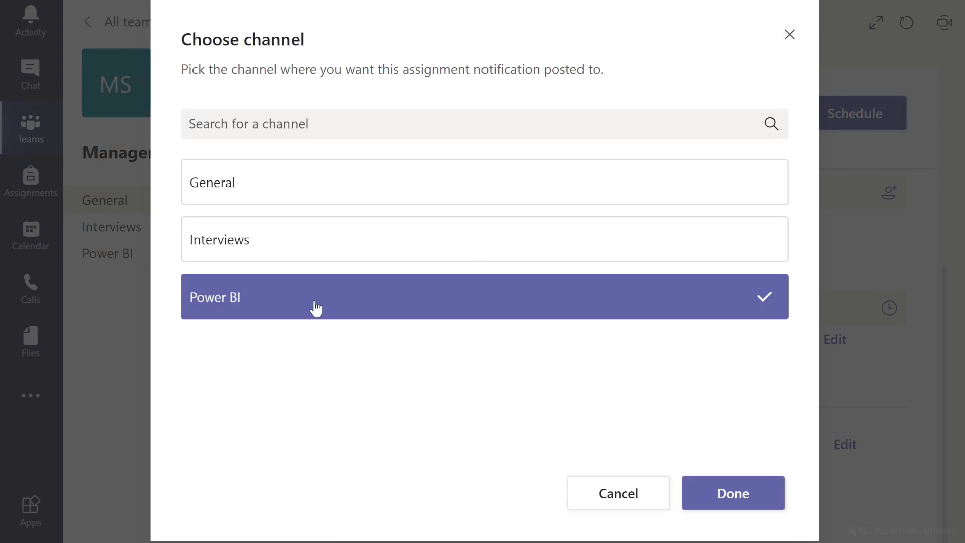
mouse_move(673, 429)
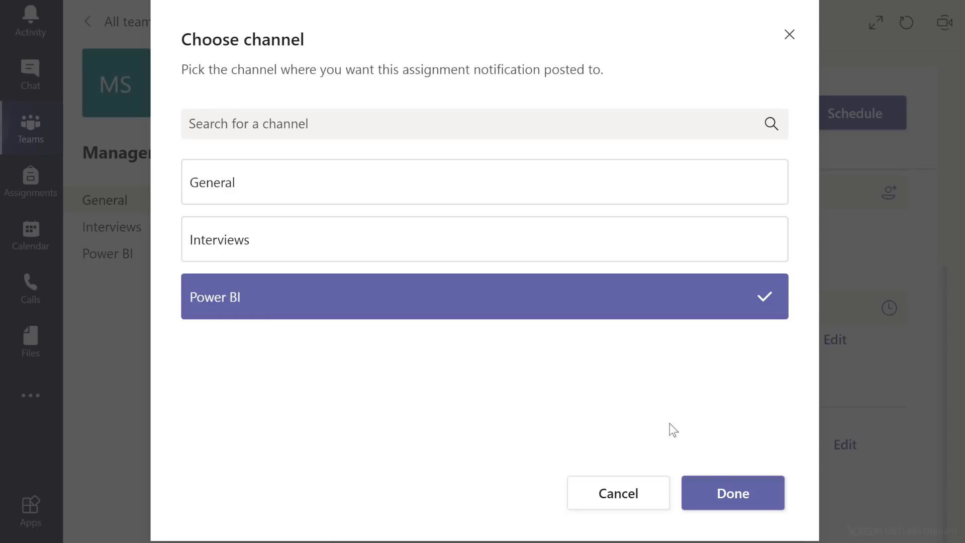
click(732, 493)
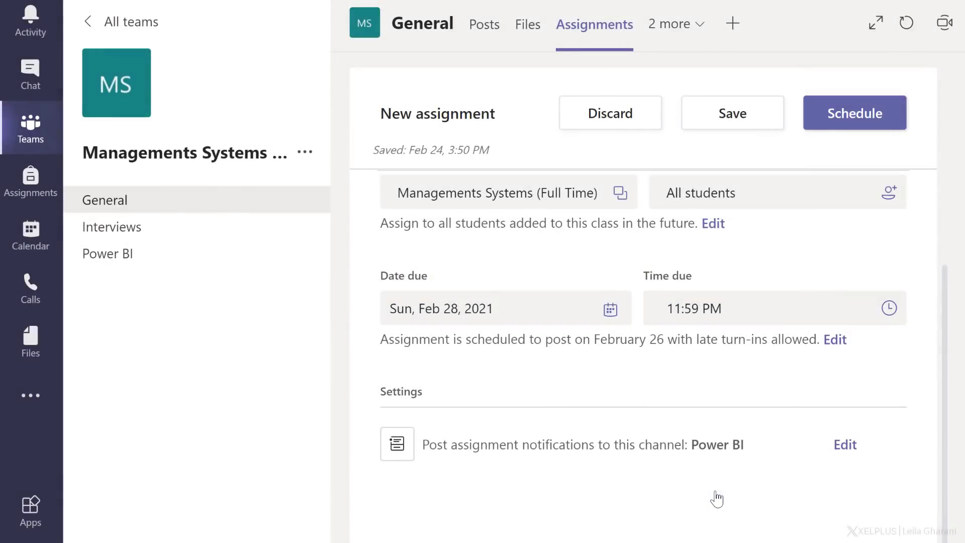
click(853, 112)
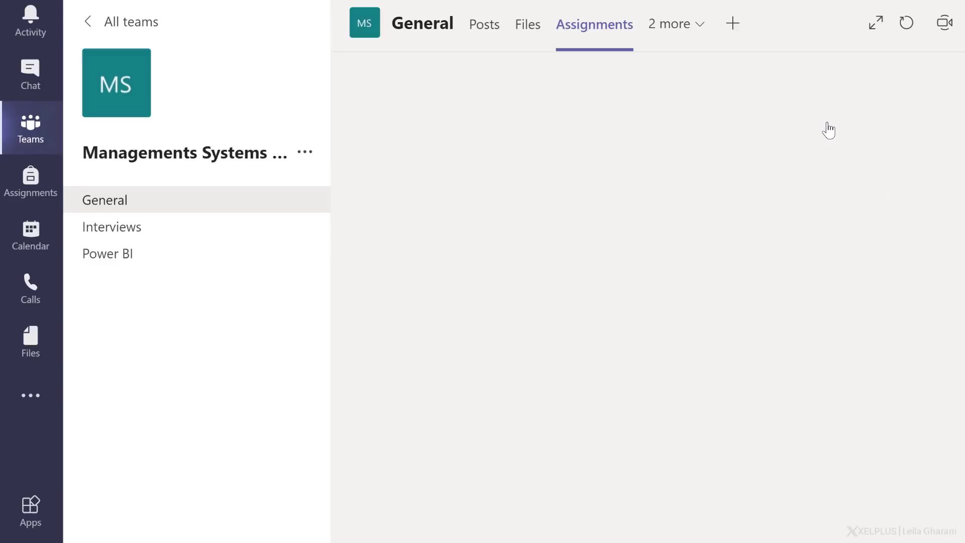
Go to the class Assignments tab and bring up Assignments Settings from the ... menu
click(593, 24)
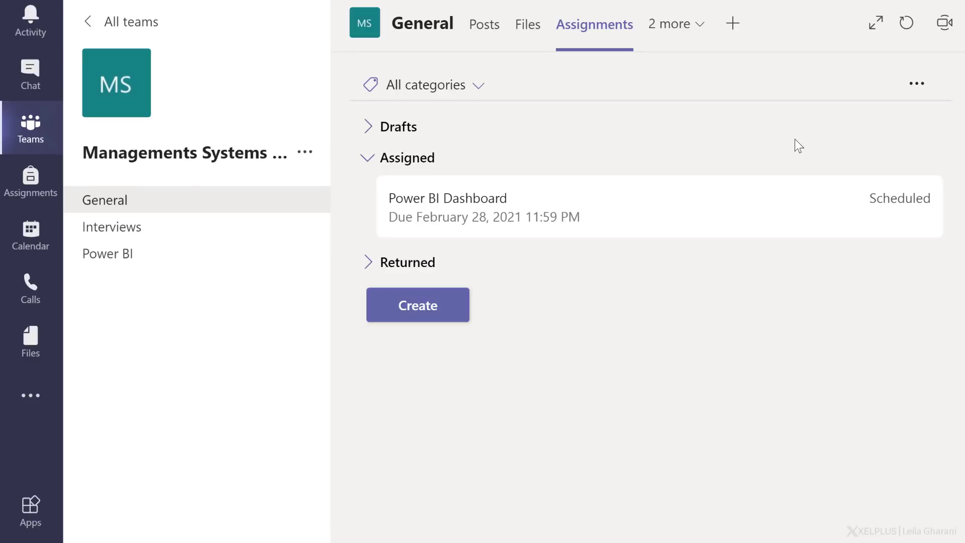
click(917, 83)
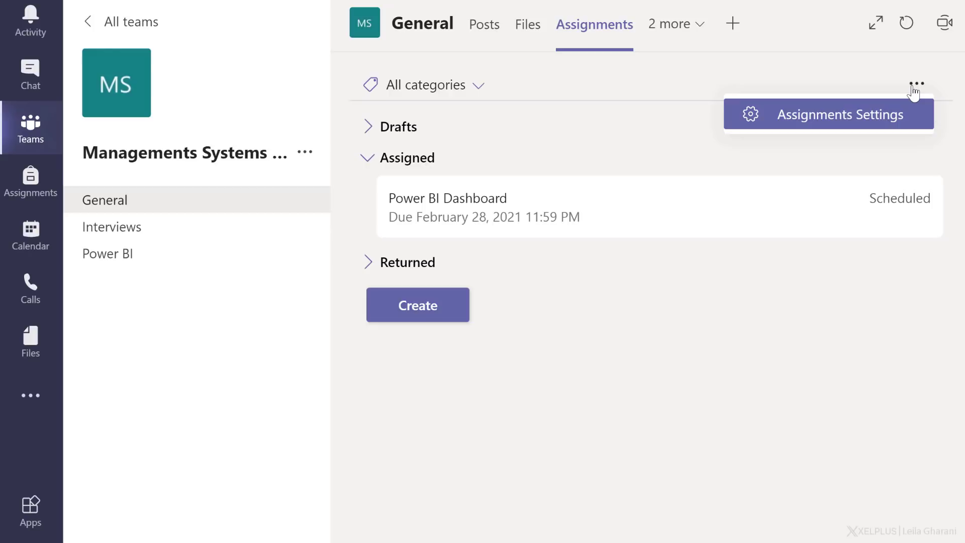
click(839, 113)
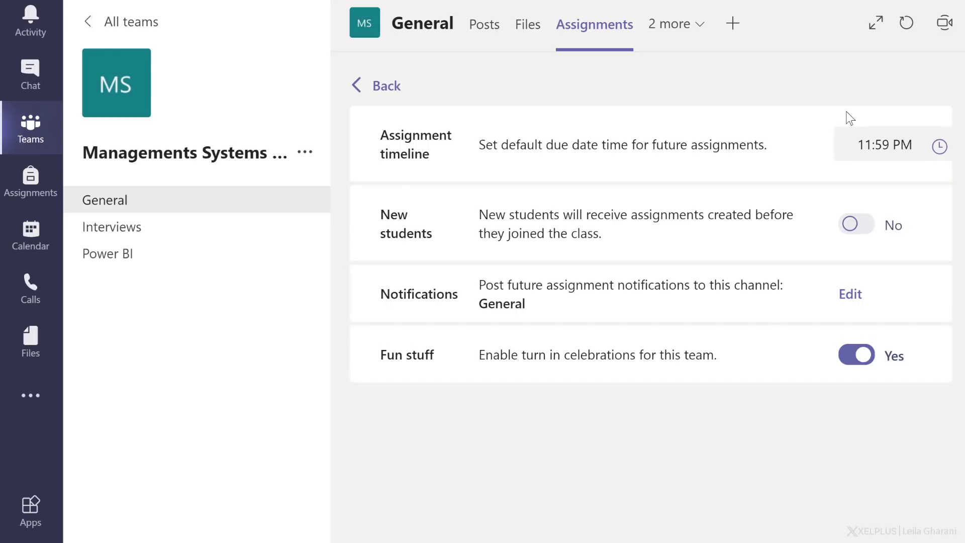
mouse_move(771, 144)
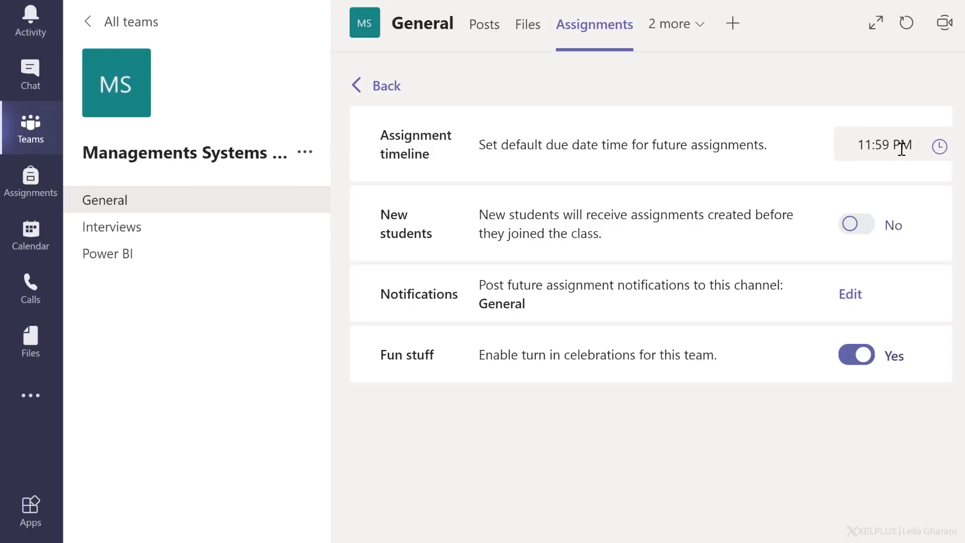
Default due time set to 6:00 PM, New students toggled to Yes, notification channel left as is
click(885, 145)
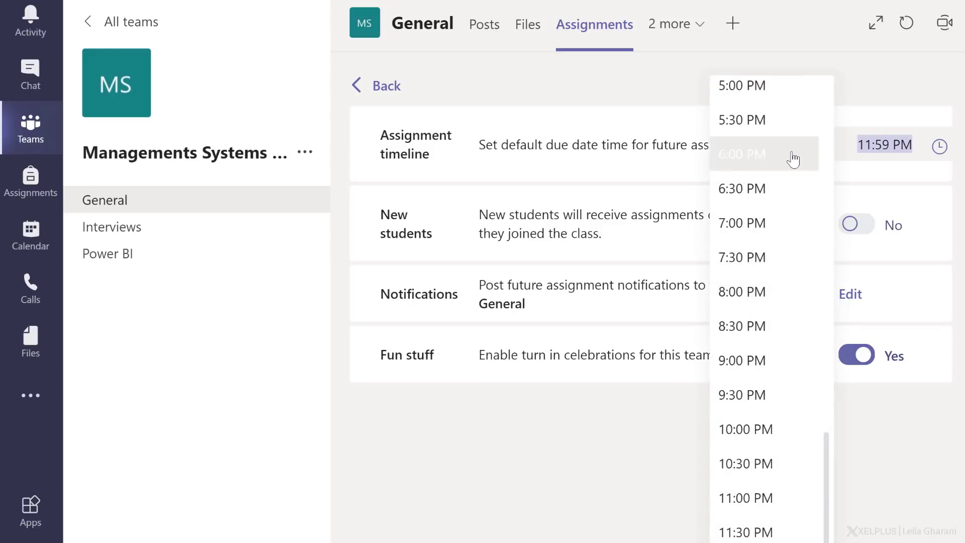
click(742, 155)
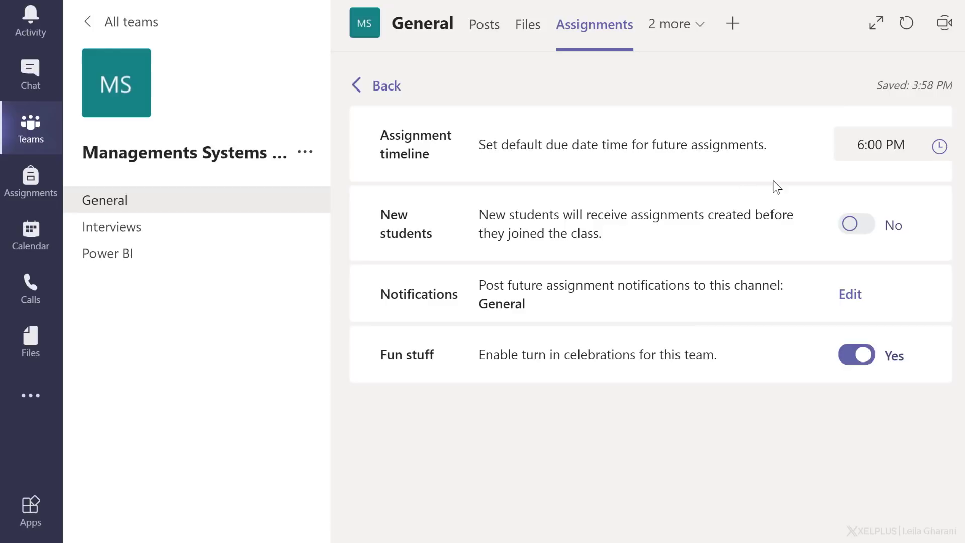
click(880, 145)
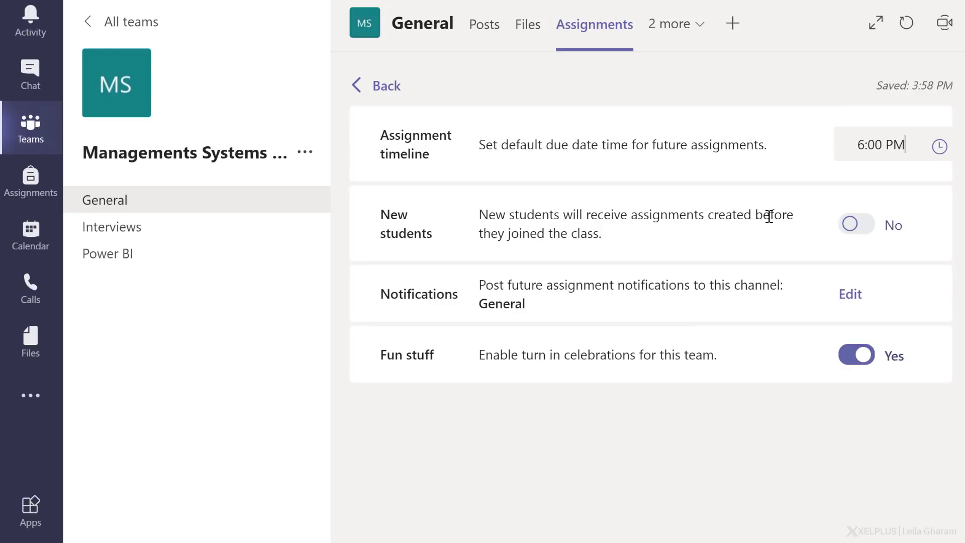
click(854, 223)
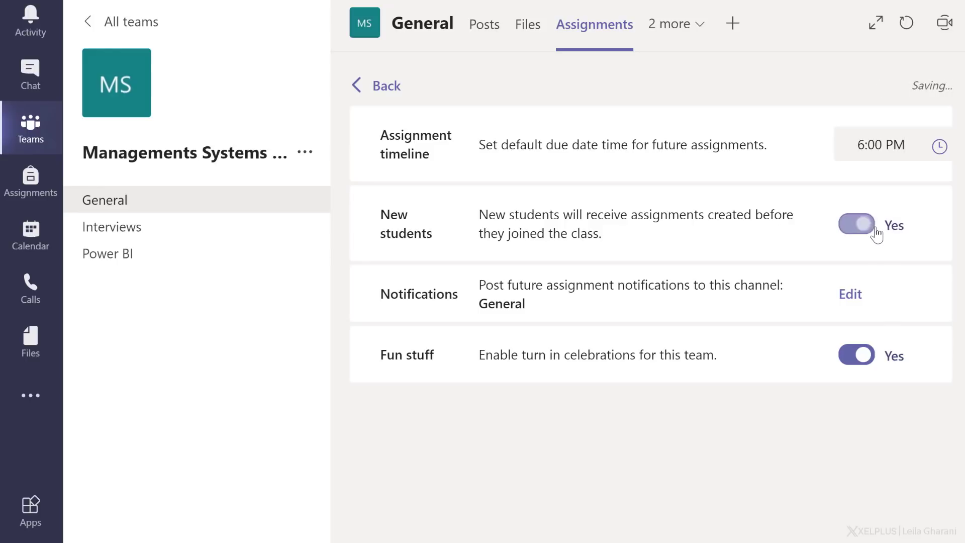
click(855, 225)
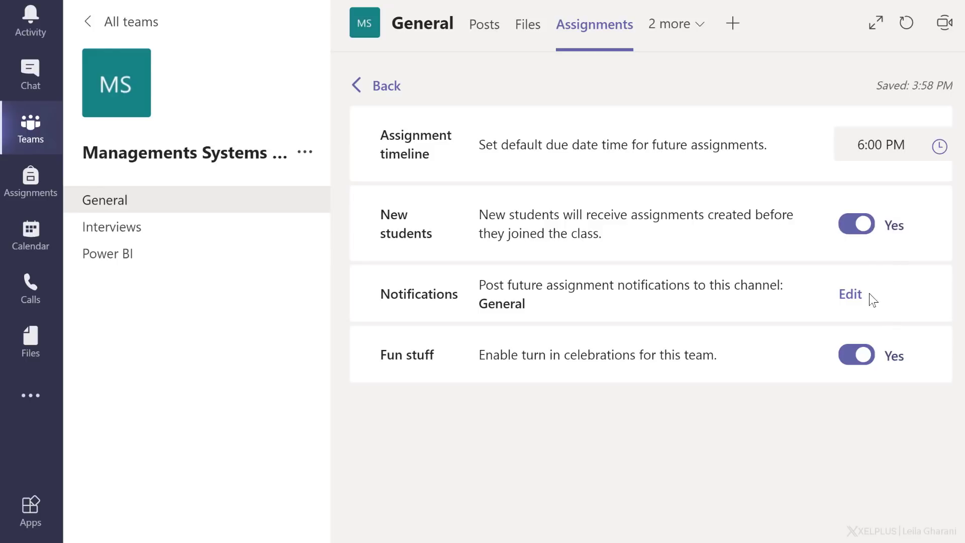
mouse_move(851, 301)
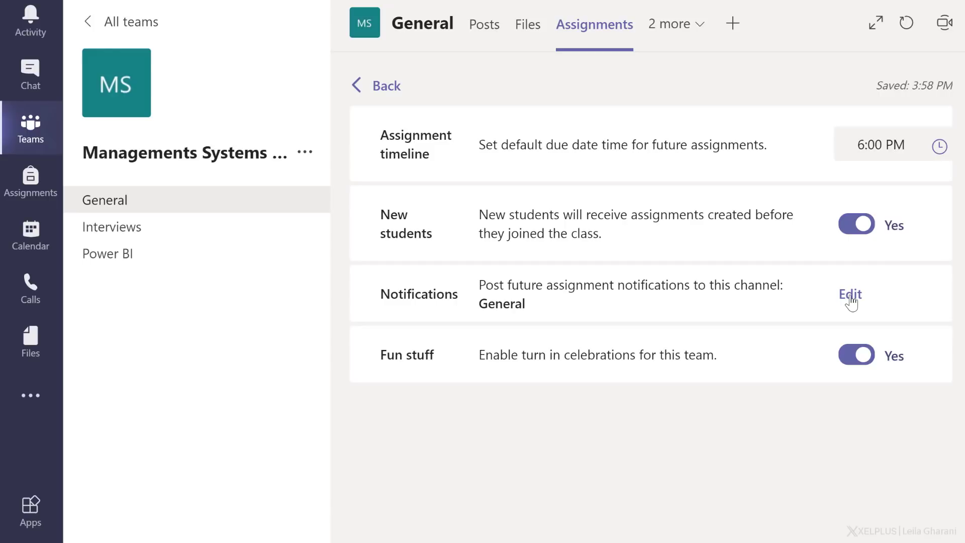
click(850, 294)
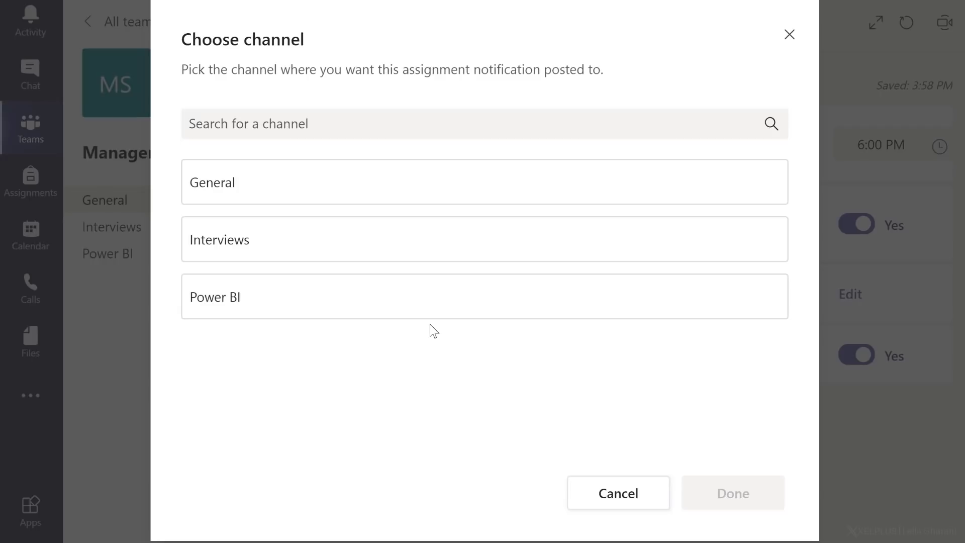
click(731, 493)
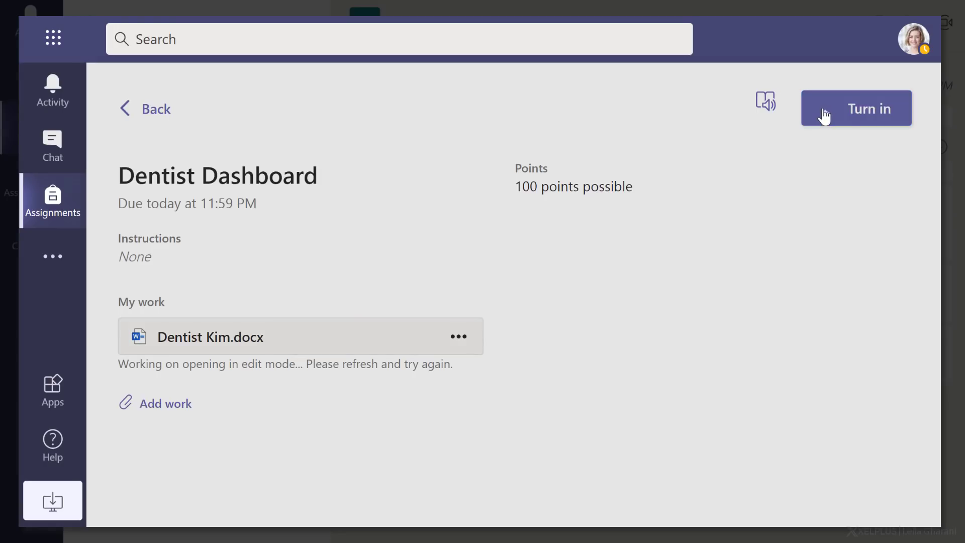
Leave the class settings and return to the All teams overview
click(855, 109)
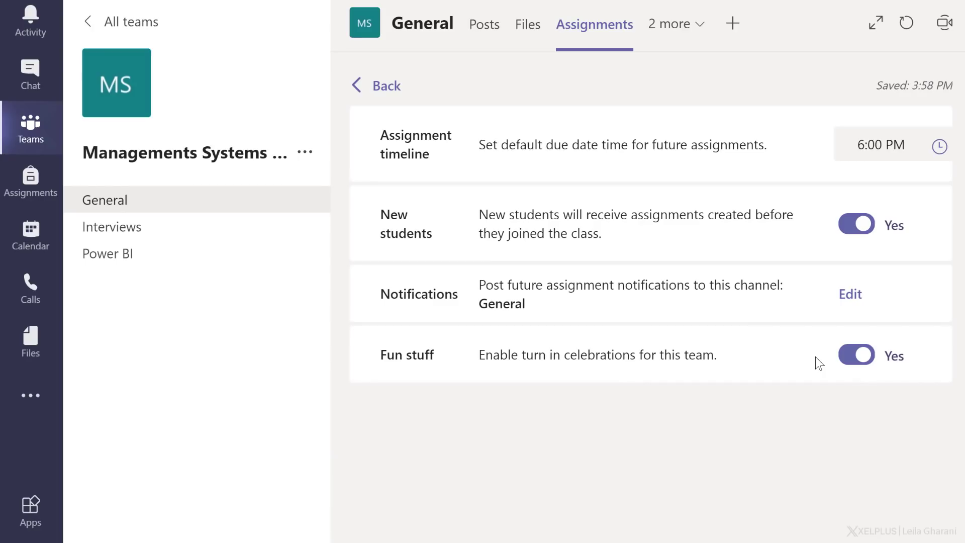
click(855, 355)
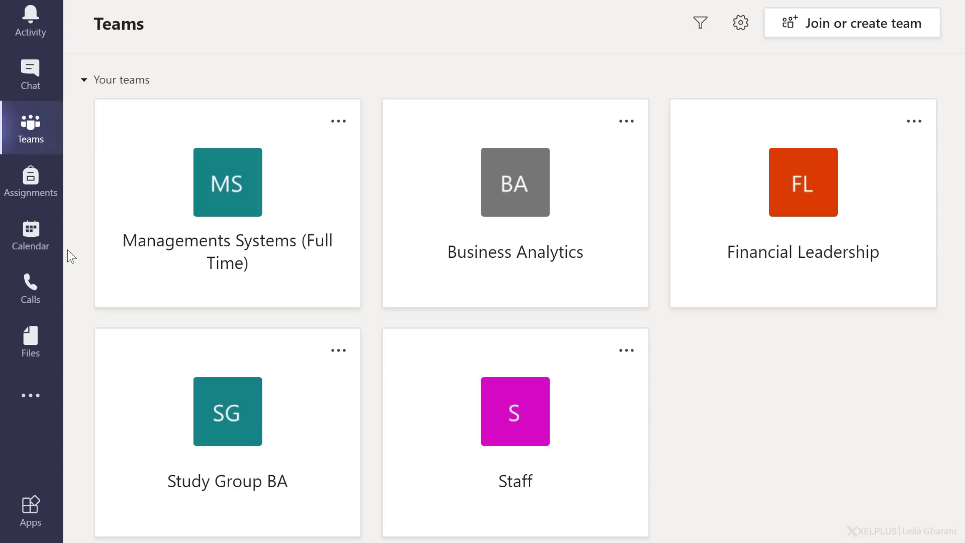
In Assignments, open Power BI Dashboard and turn on Hide student names for grading
click(30, 179)
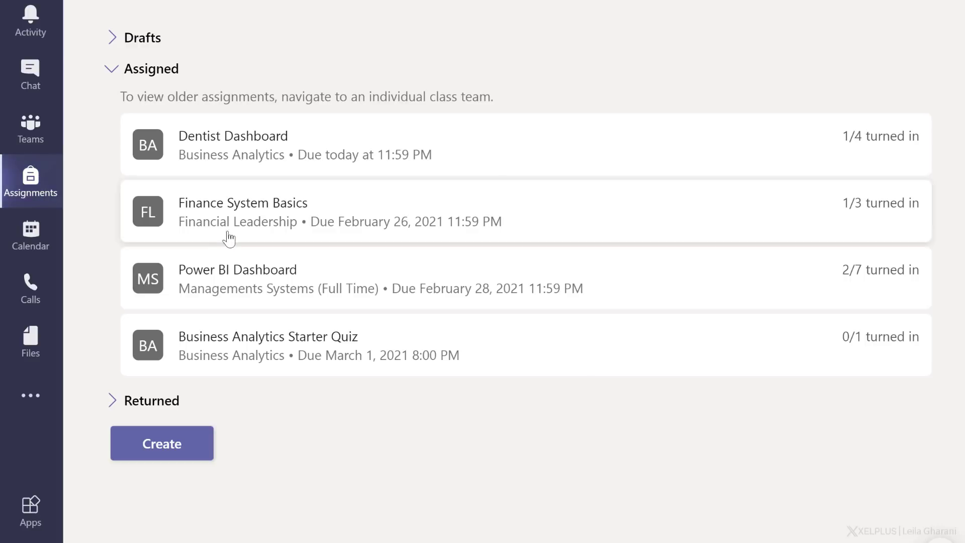
click(238, 279)
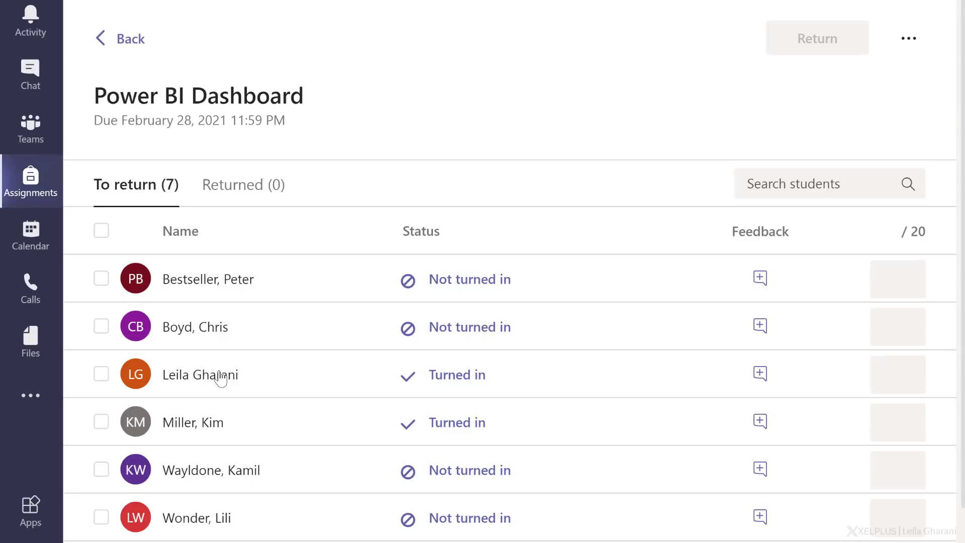
mouse_move(247, 435)
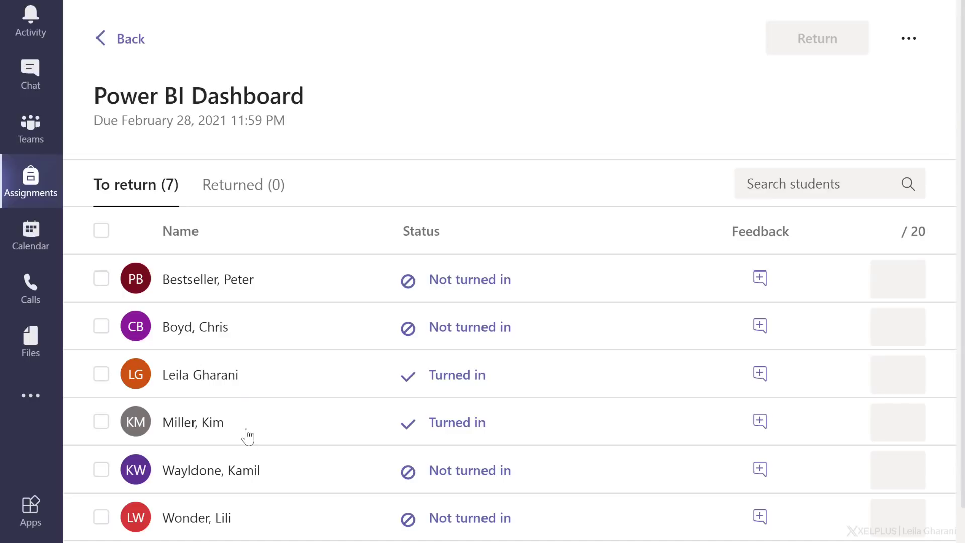
mouse_move(355, 289)
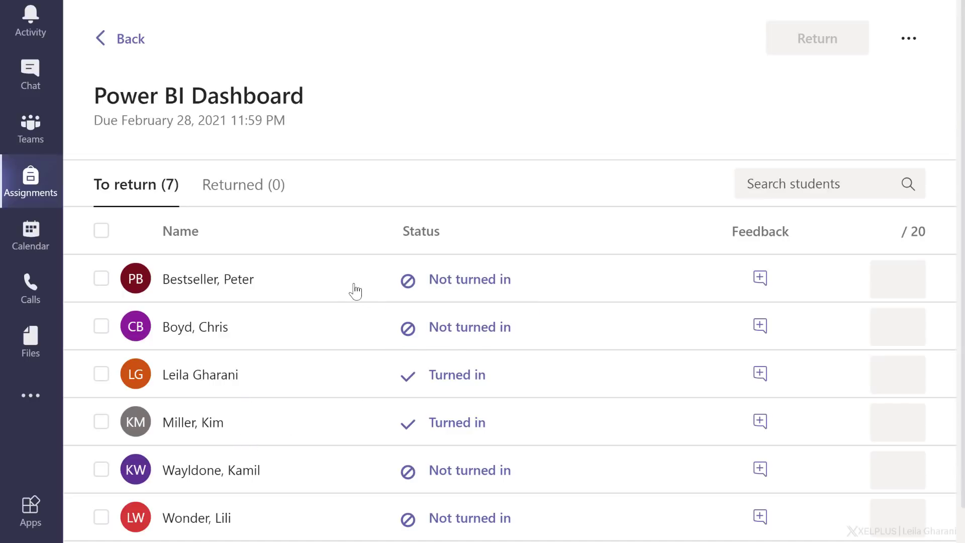
mouse_move(344, 321)
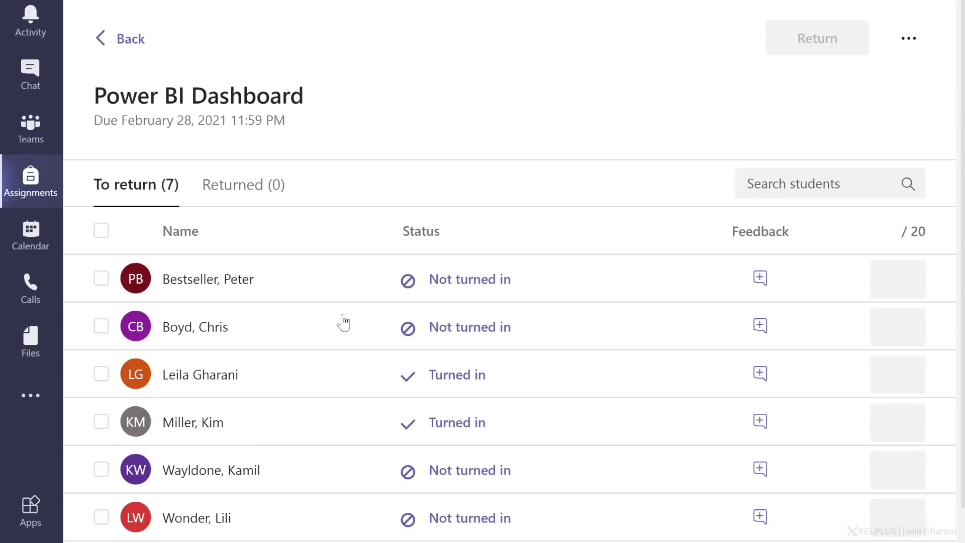
mouse_move(265, 376)
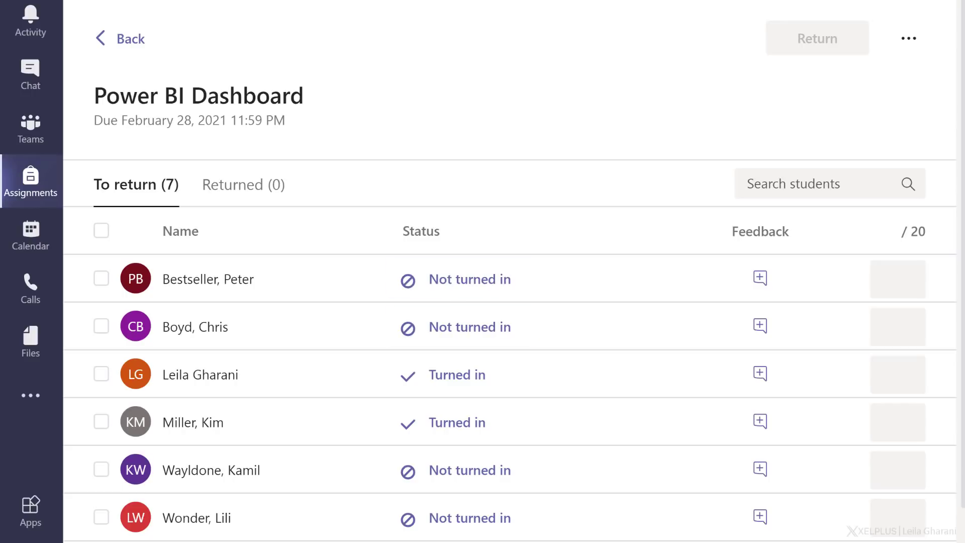
click(907, 38)
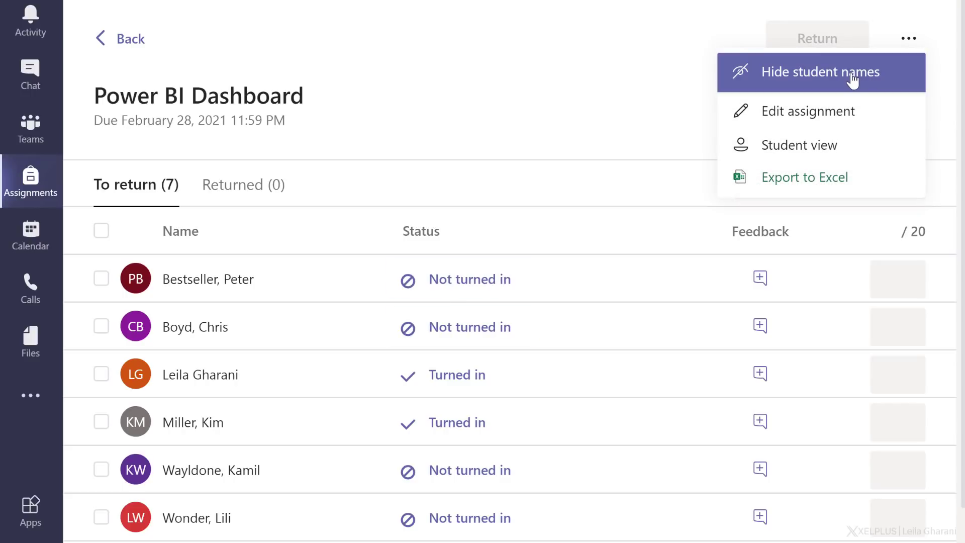
click(820, 72)
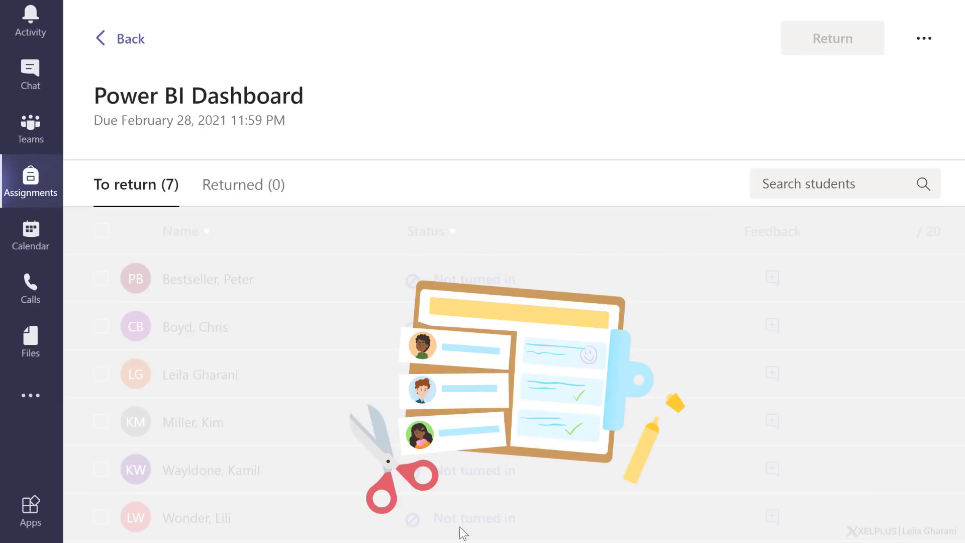